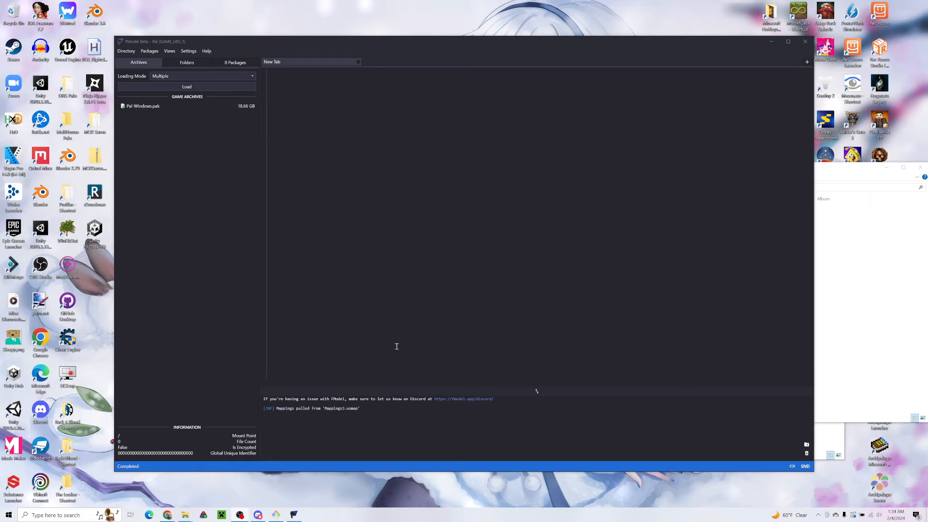
pyautogui.moveTo(437, 210)
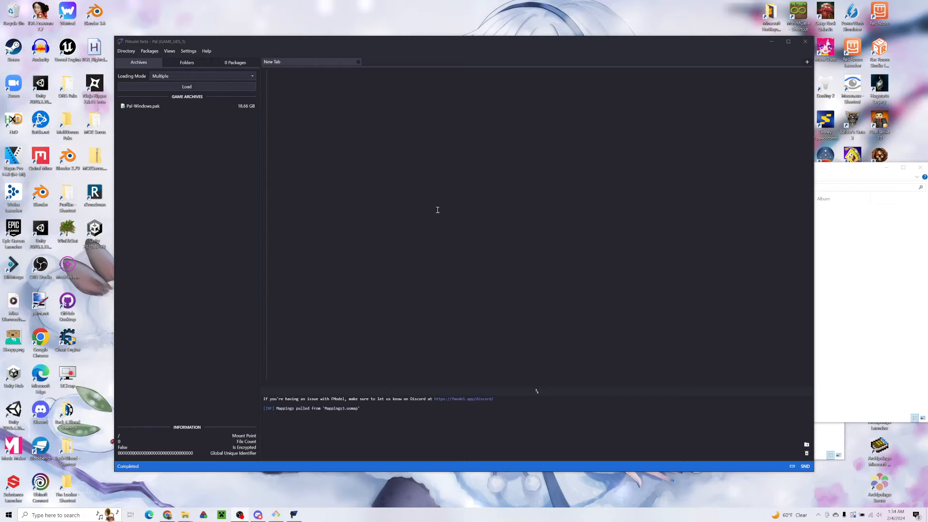
pyautogui.moveTo(350, 186)
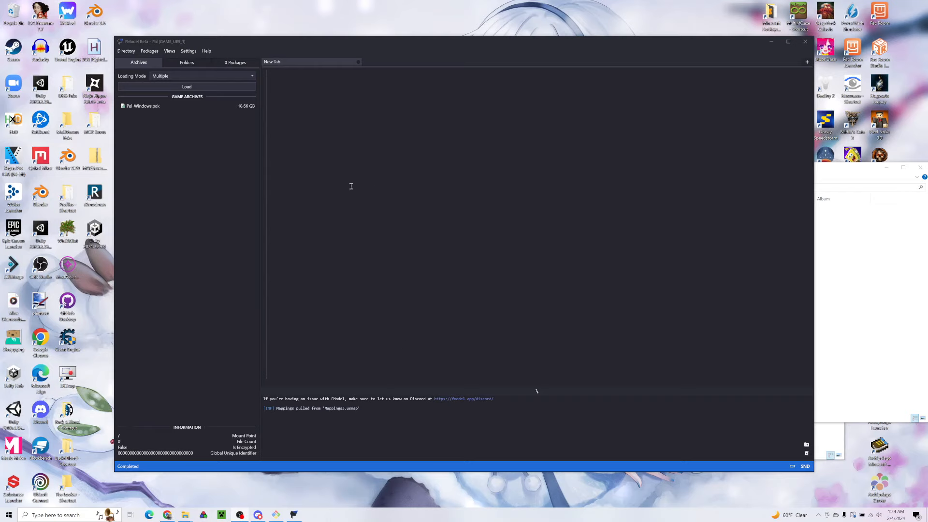
pyautogui.moveTo(291, 190)
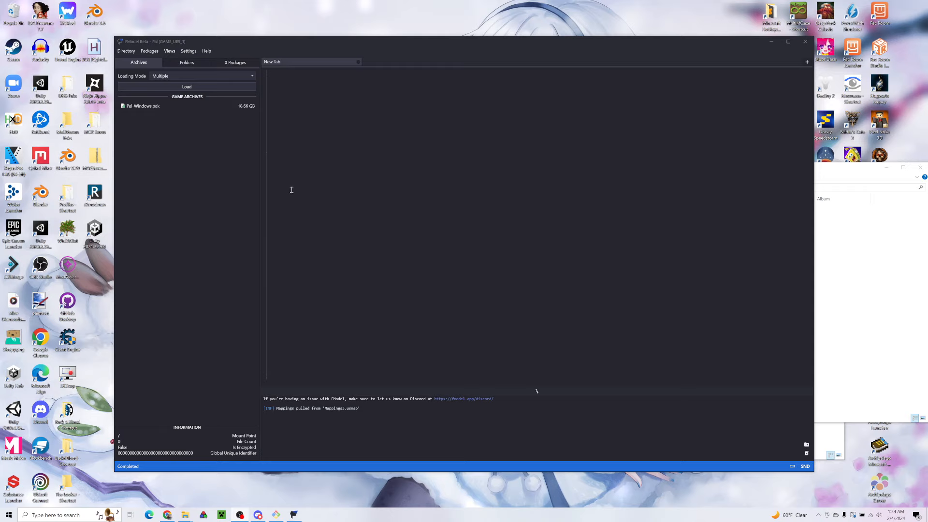
pyautogui.moveTo(201, 152)
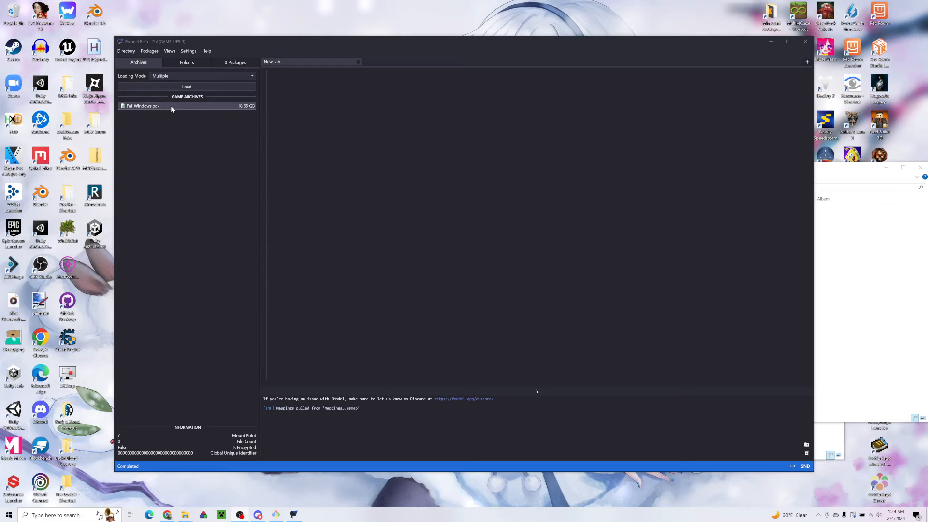
# Load the Pal-Windows.pak archive and expand Pal > Content > Pal in the folder tree.
pyautogui.click(187, 62)
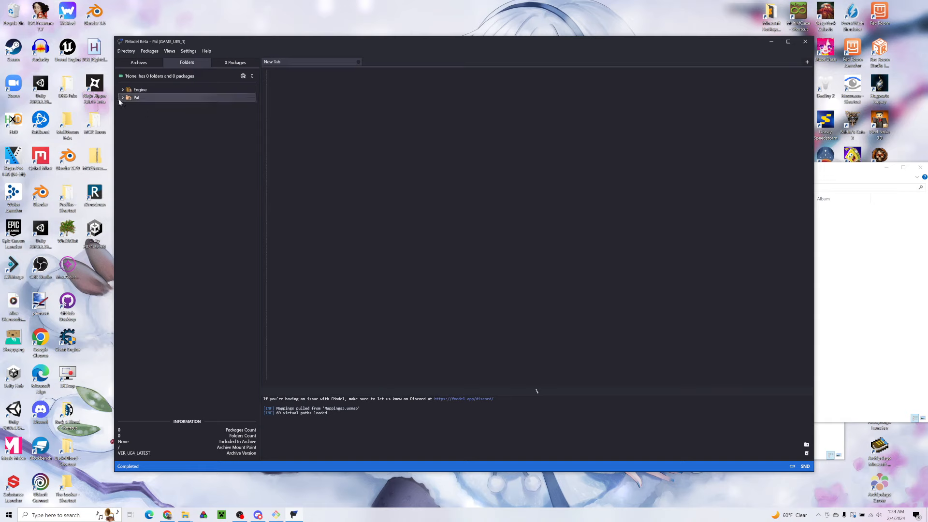
pyautogui.click(122, 96)
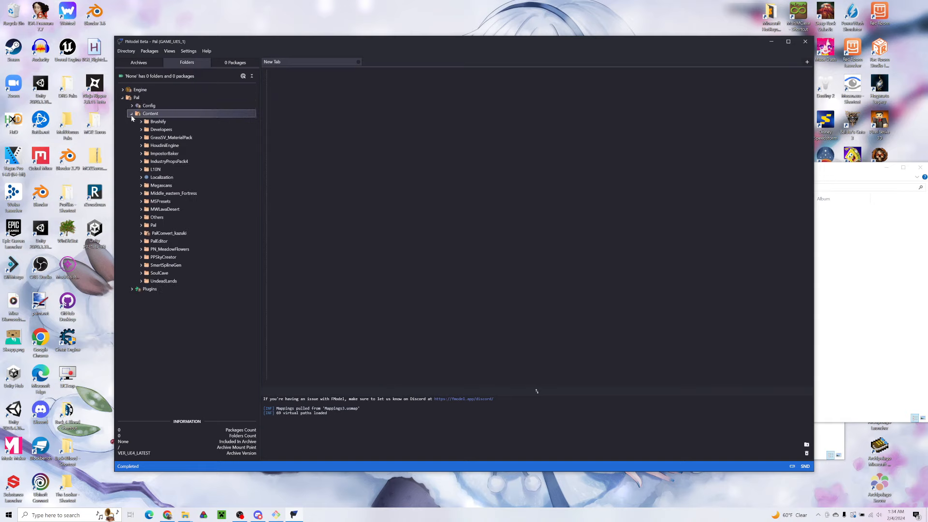
pyautogui.click(154, 226)
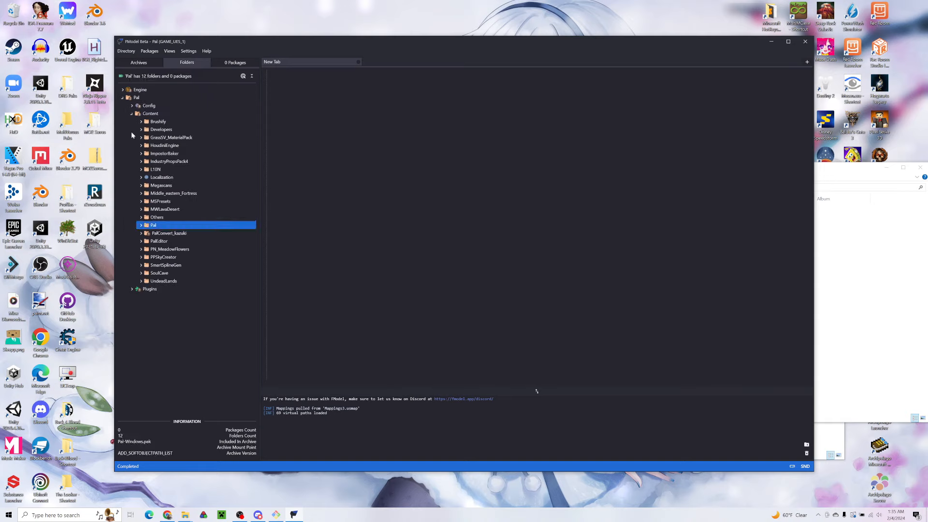
pyautogui.click(141, 225)
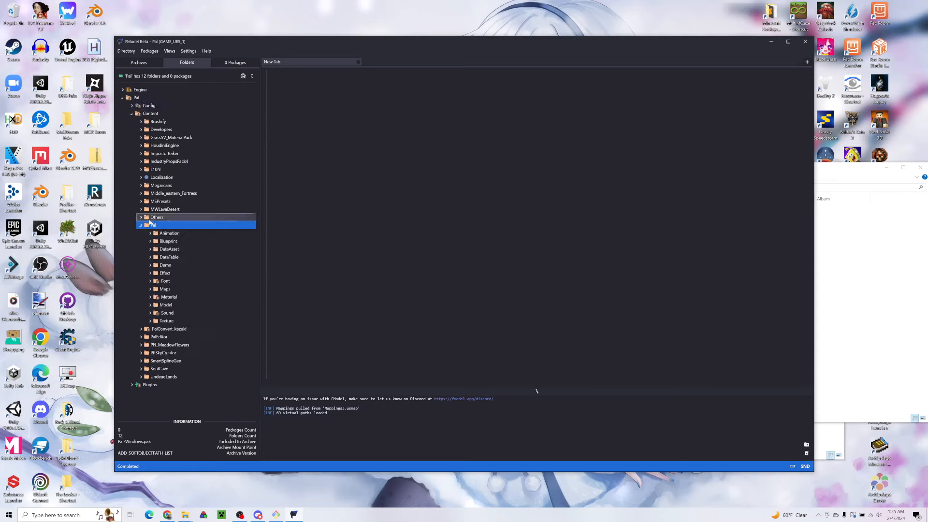
# Browse the Sound Media folder's numbered packages, then return to the folder tree.
pyautogui.click(167, 312)
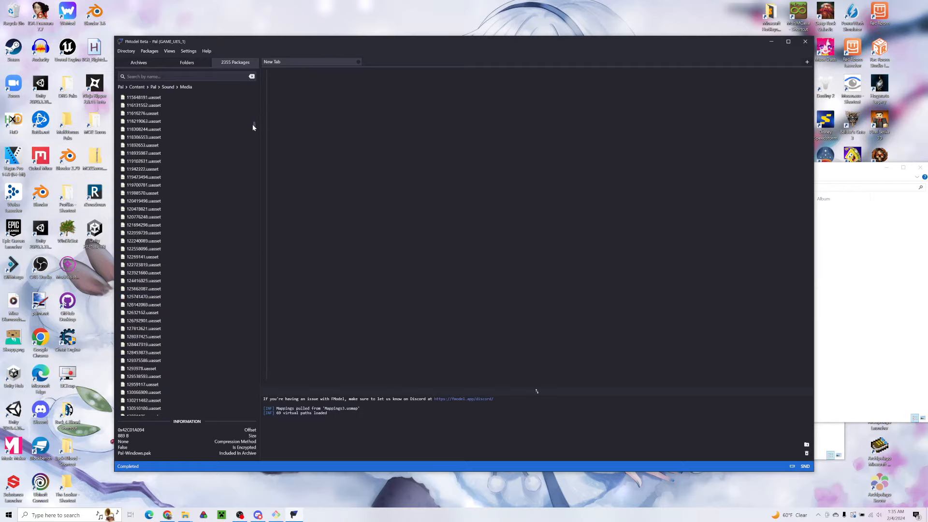
pyautogui.scroll(-3)
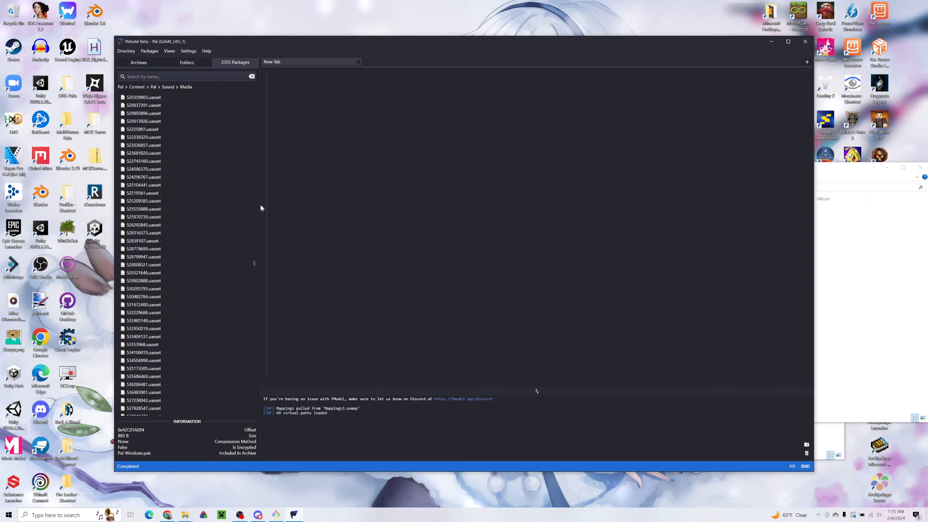
pyautogui.click(187, 62)
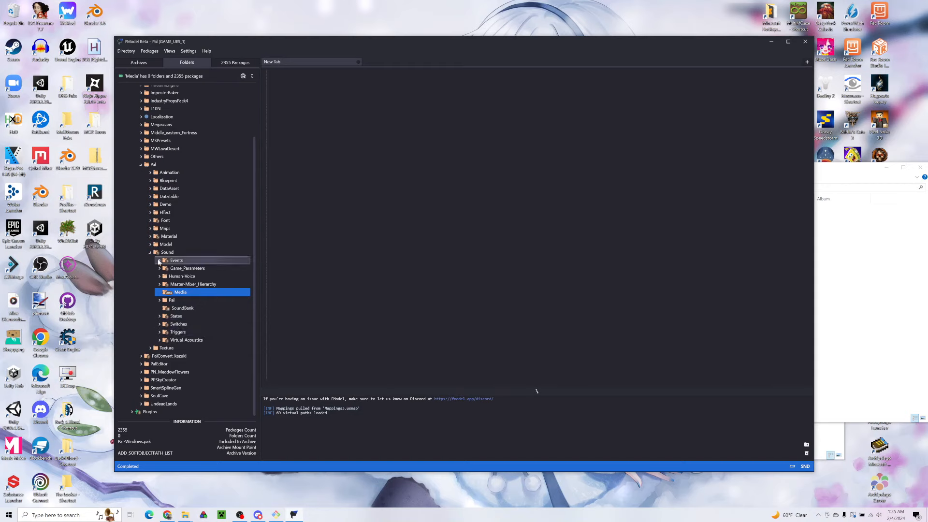
# Expand Sound > Events > SE and look through the MapObject Build, Bonfire and Chest event folders.
pyautogui.click(159, 260)
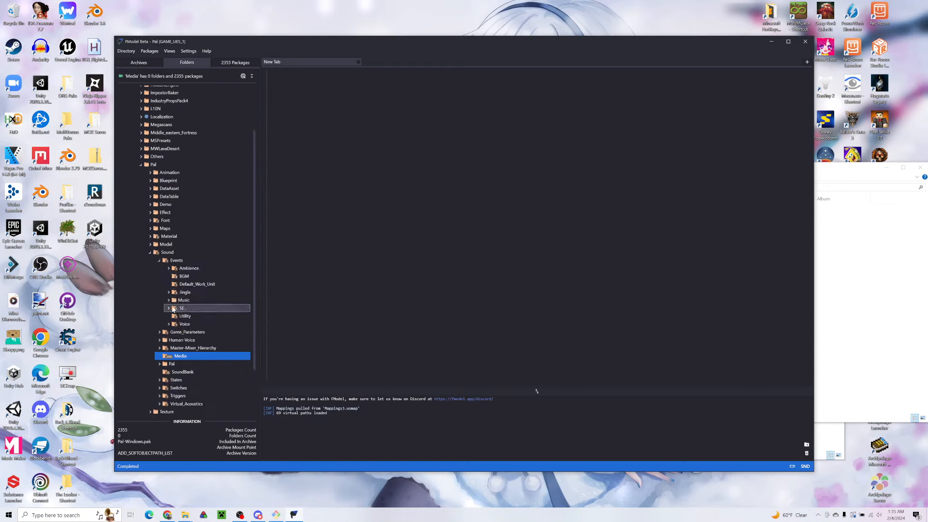
pyautogui.click(182, 307)
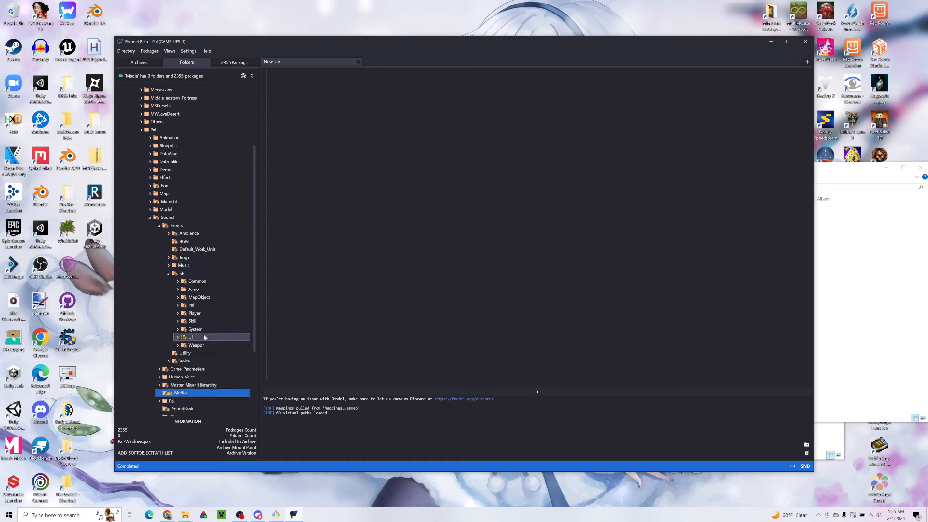
pyautogui.click(192, 320)
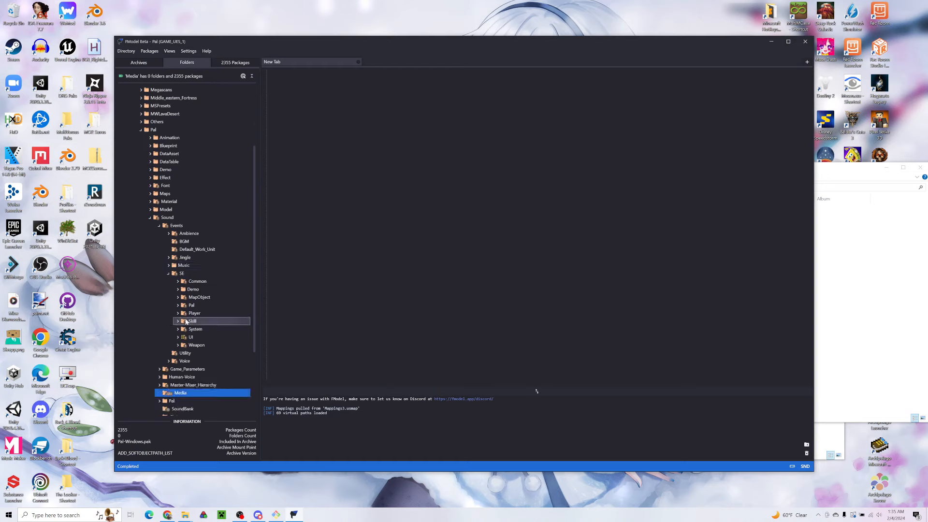
pyautogui.click(178, 296)
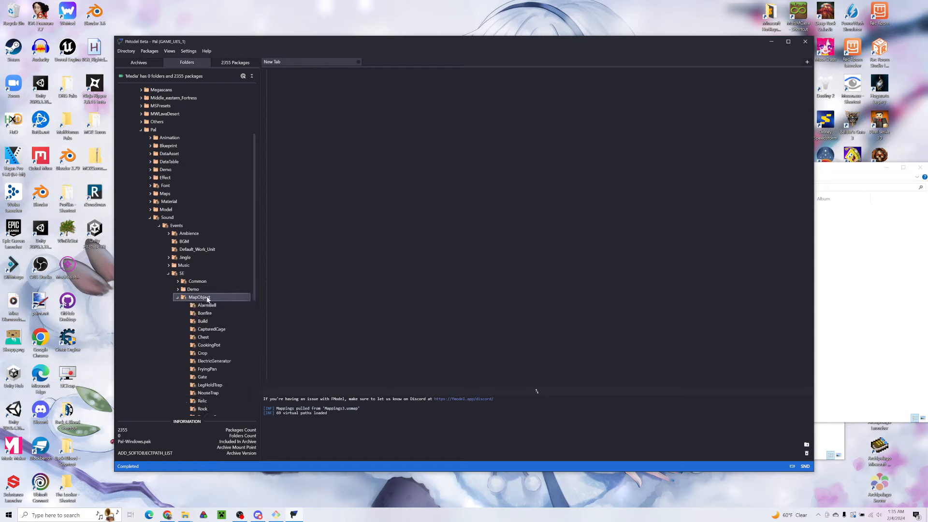
pyautogui.click(203, 268)
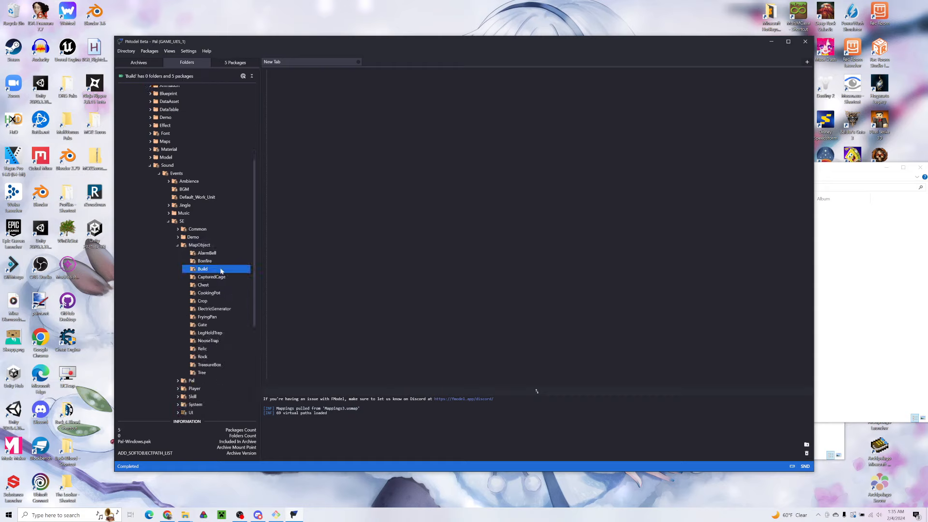
pyautogui.click(205, 261)
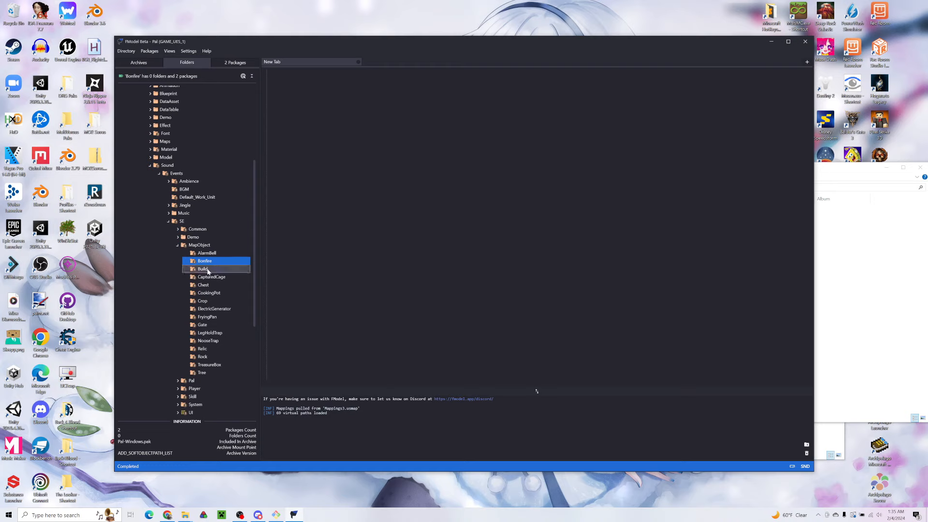
pyautogui.click(204, 284)
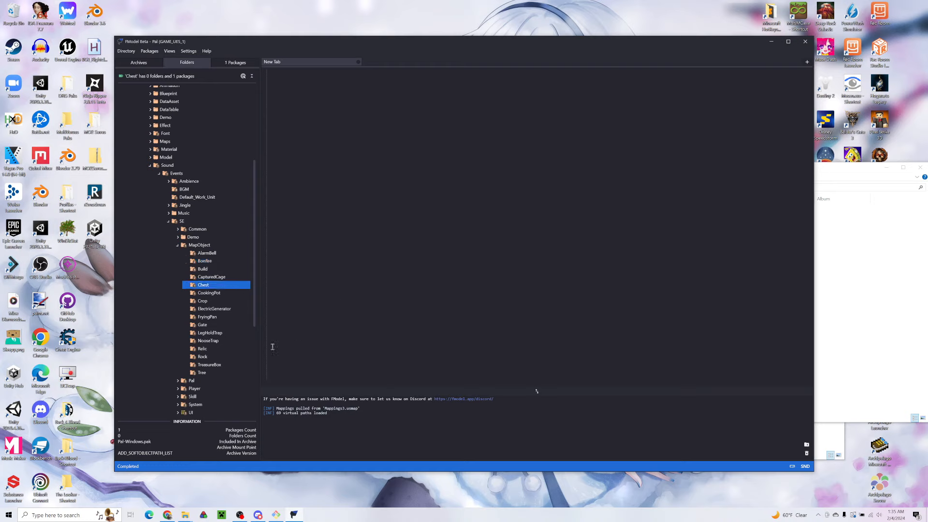
pyautogui.click(178, 245)
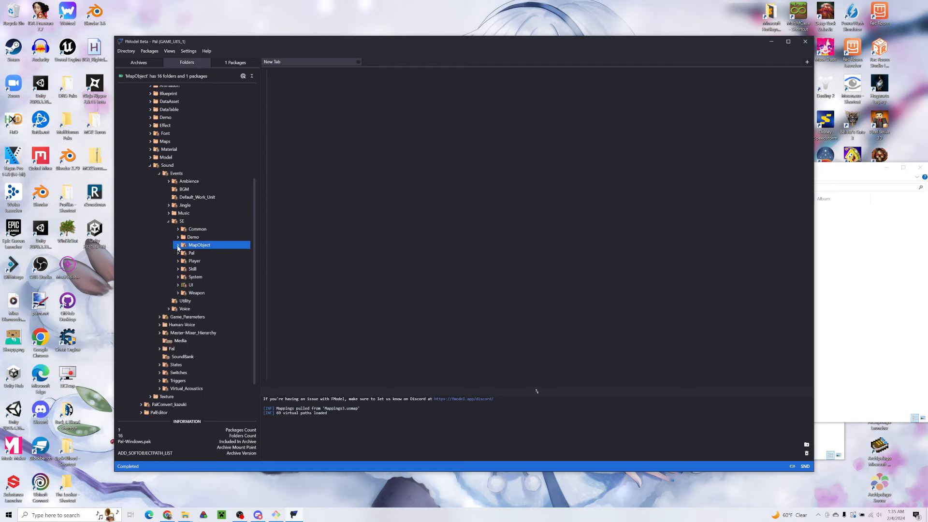
# Expand the Pal and Player sound events to reach the player's Punch folder.
pyautogui.click(177, 252)
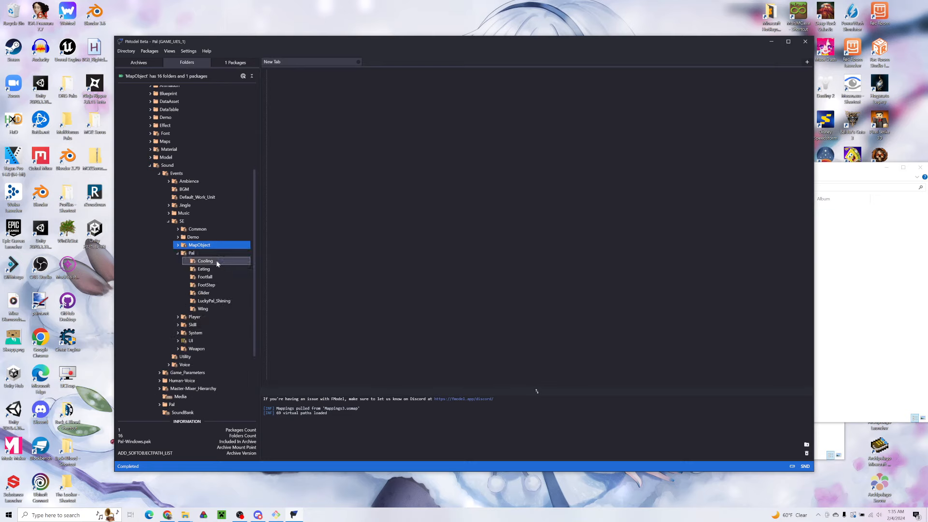
pyautogui.moveTo(203, 308)
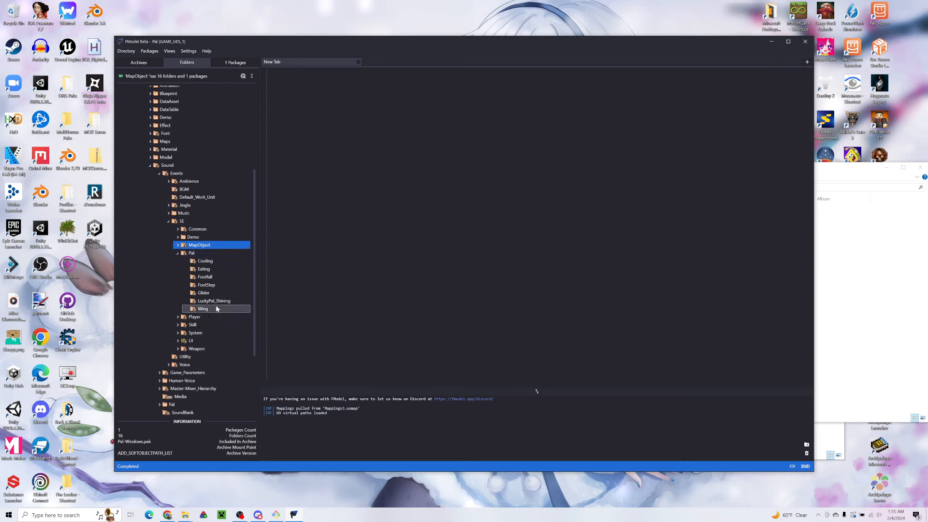
pyautogui.click(195, 317)
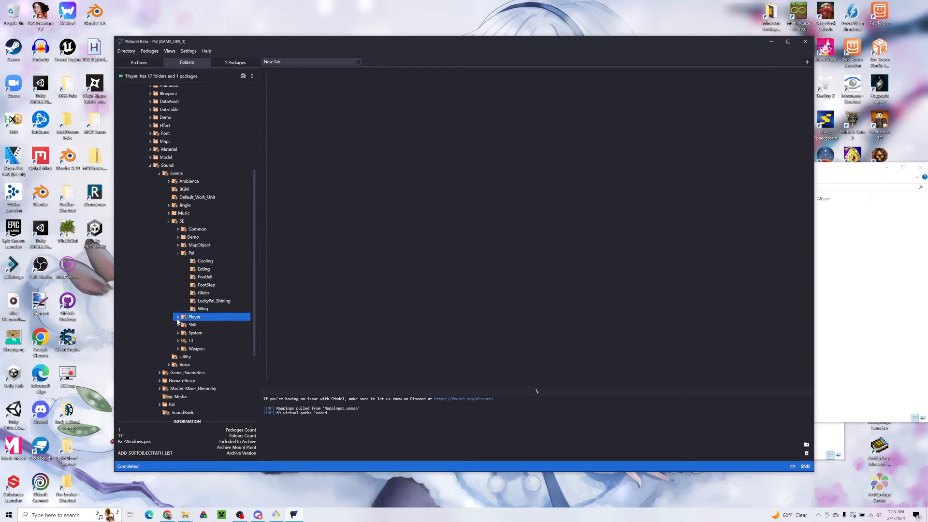
pyautogui.click(178, 317)
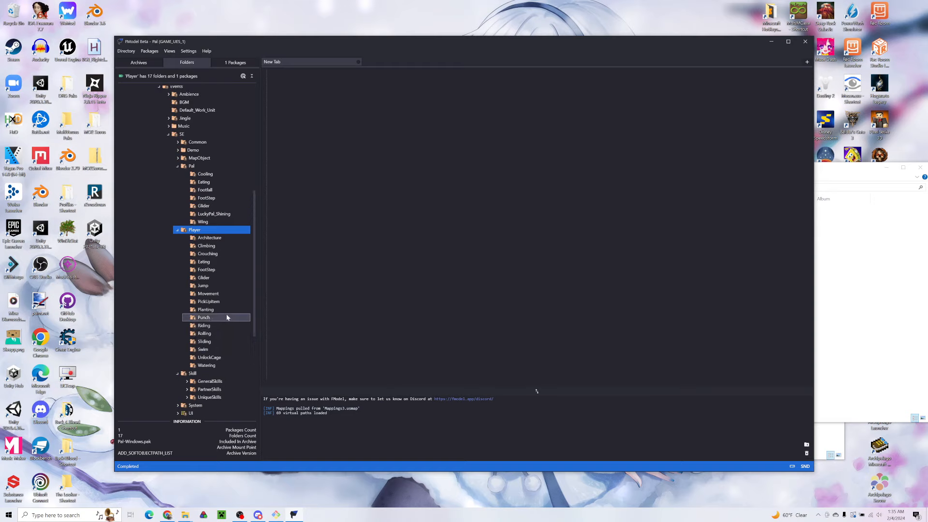
pyautogui.moveTo(207, 293)
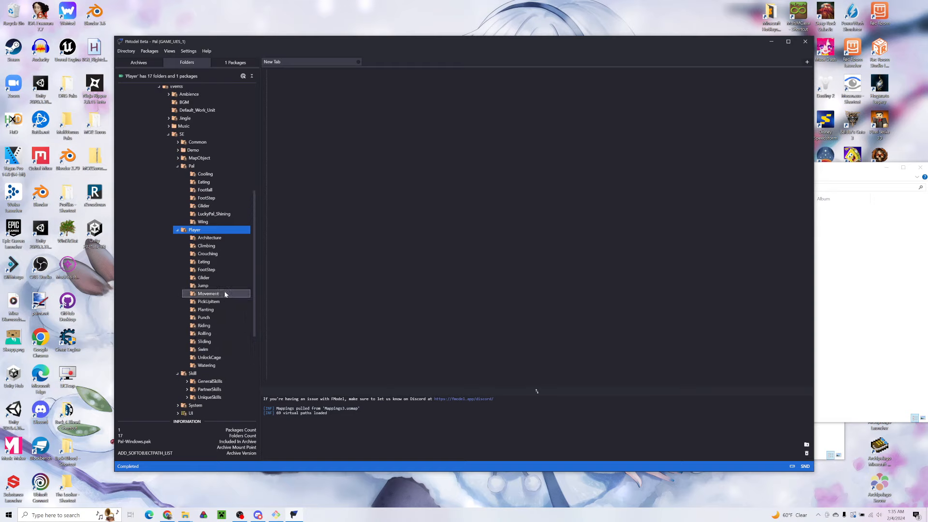
pyautogui.moveTo(204, 317)
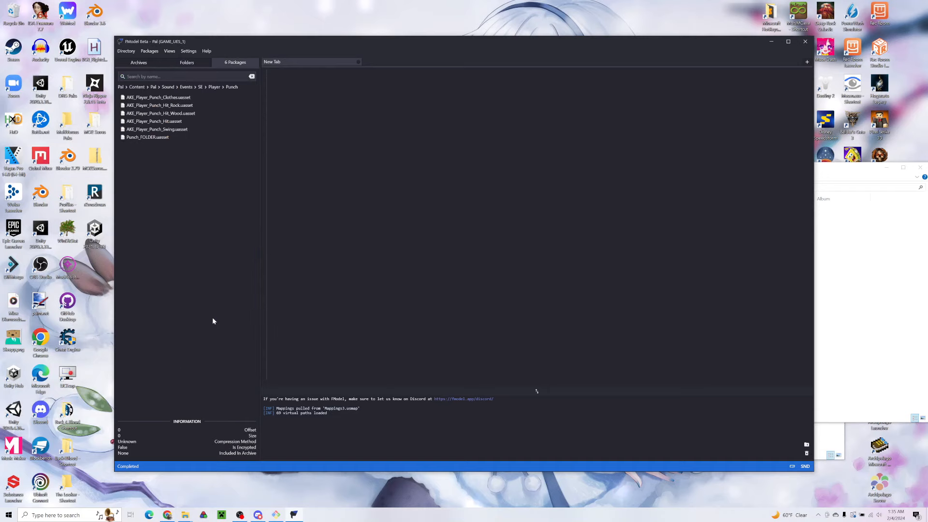
pyautogui.click(159, 106)
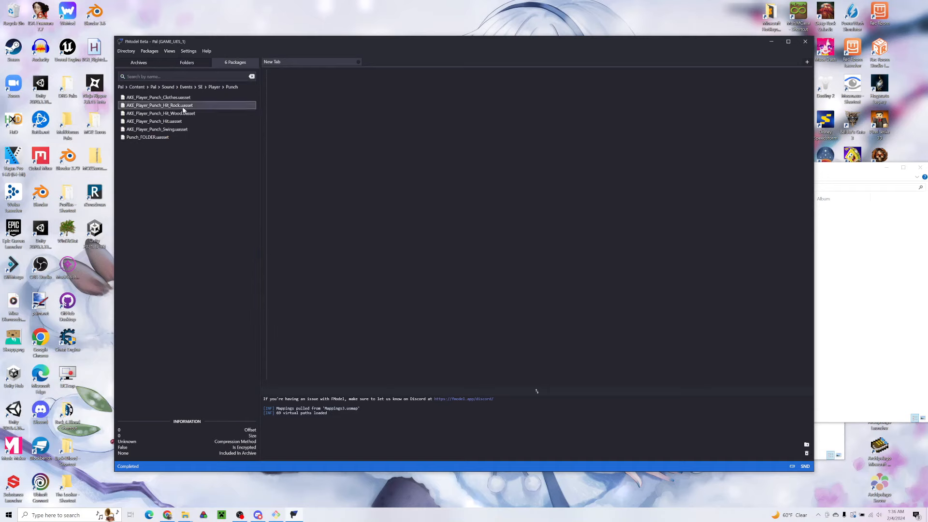
pyautogui.click(159, 114)
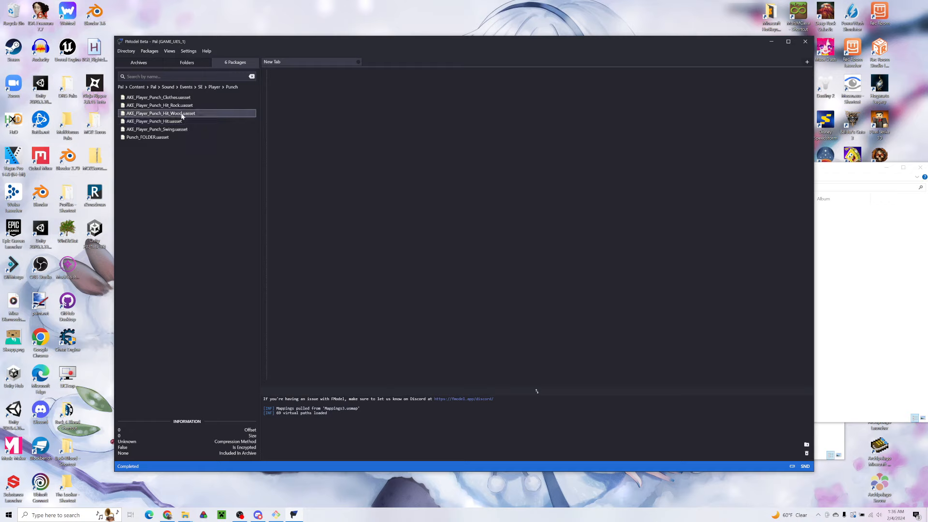
pyautogui.click(157, 129)
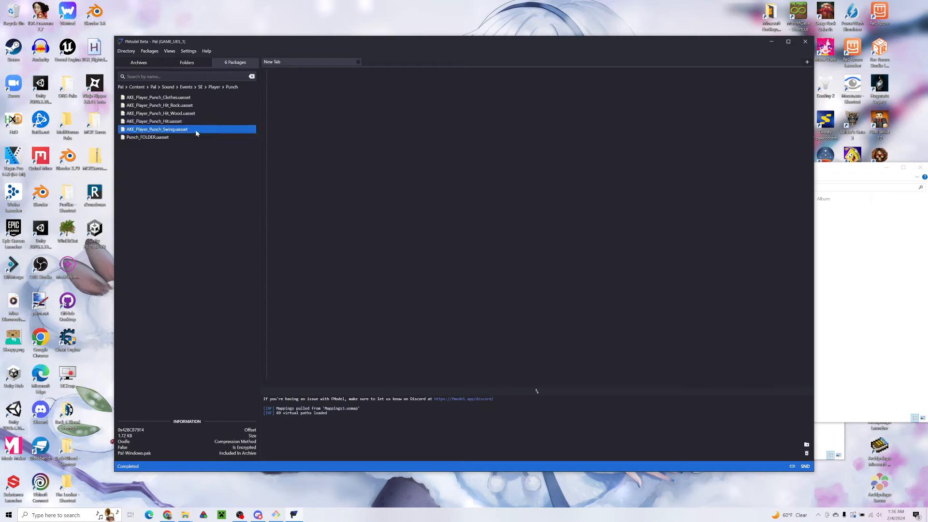
pyautogui.doubleClick(156, 129)
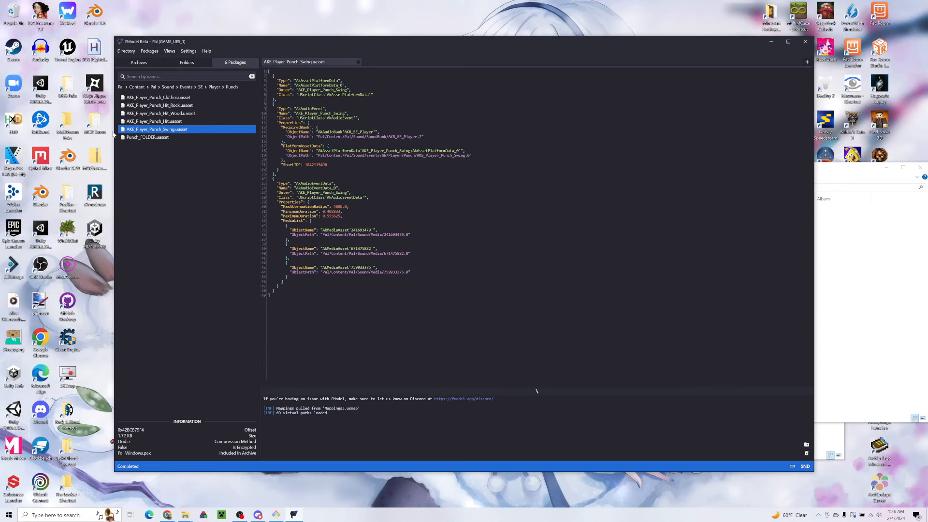
pyautogui.moveTo(136, 129)
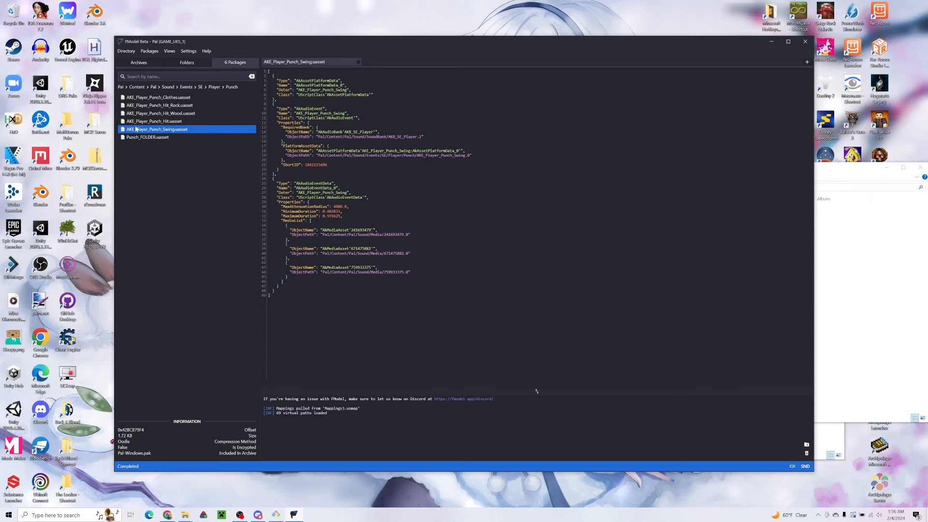
pyautogui.moveTo(486, 155)
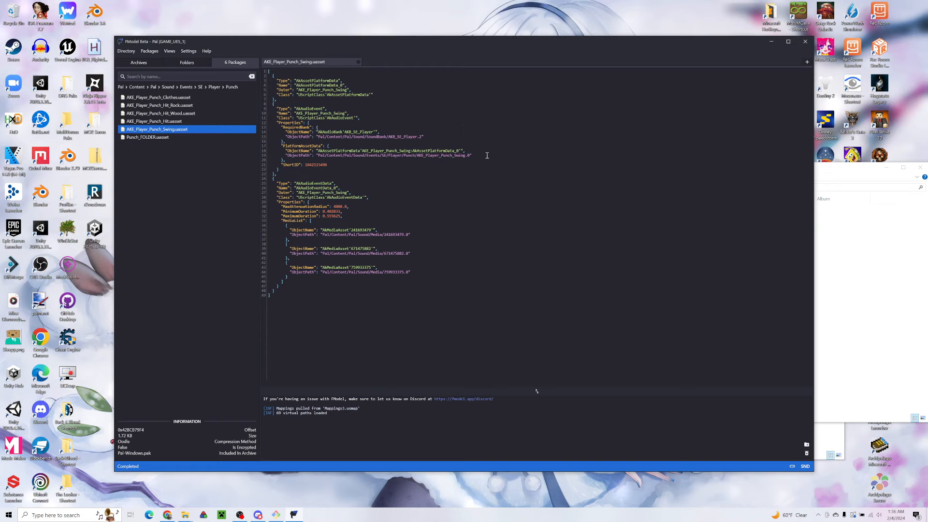
pyautogui.moveTo(394, 232)
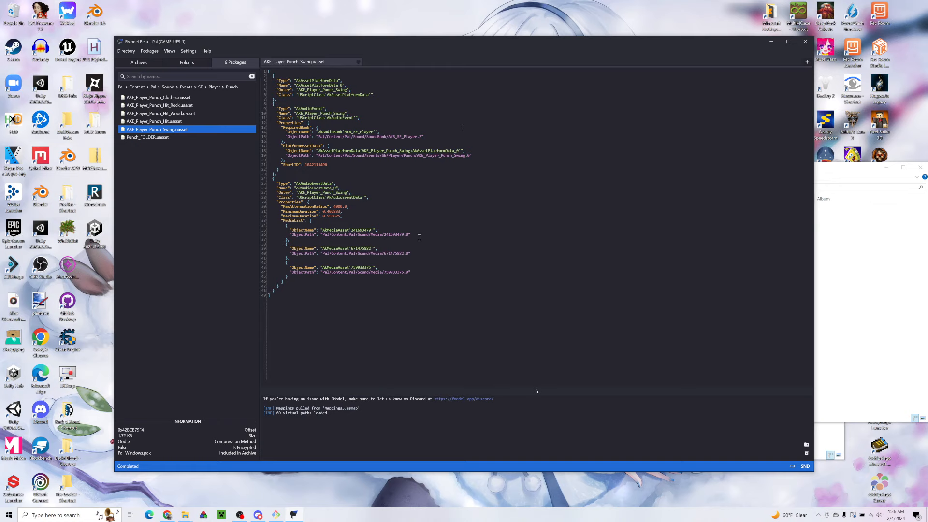
pyautogui.moveTo(434, 280)
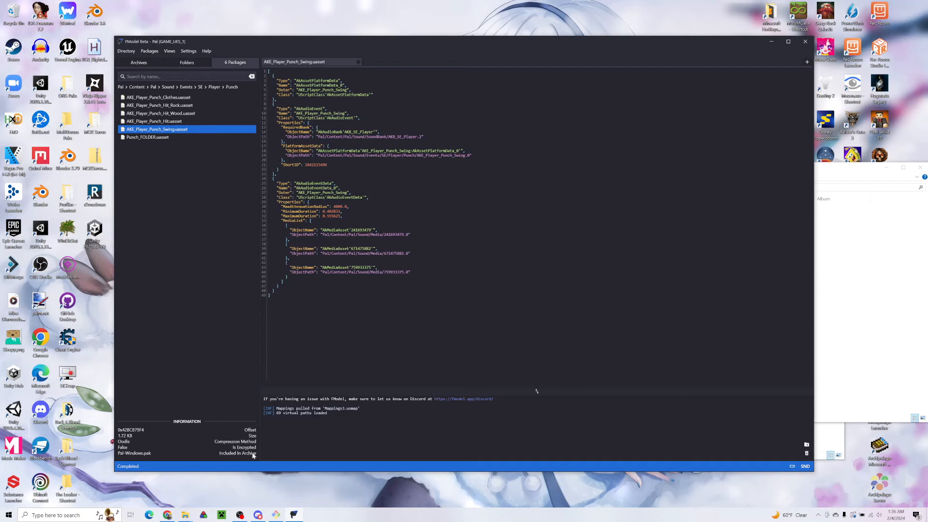
pyautogui.moveTo(407, 237)
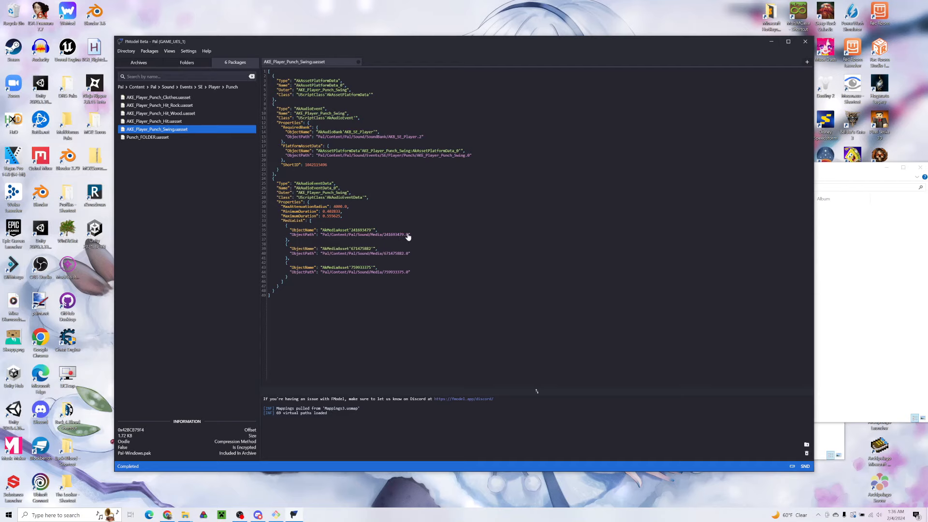
# Note the punch media ids 241693479, 671475882 and 759933375 in a new Notepad document.
pyautogui.doubleClick(395, 234)
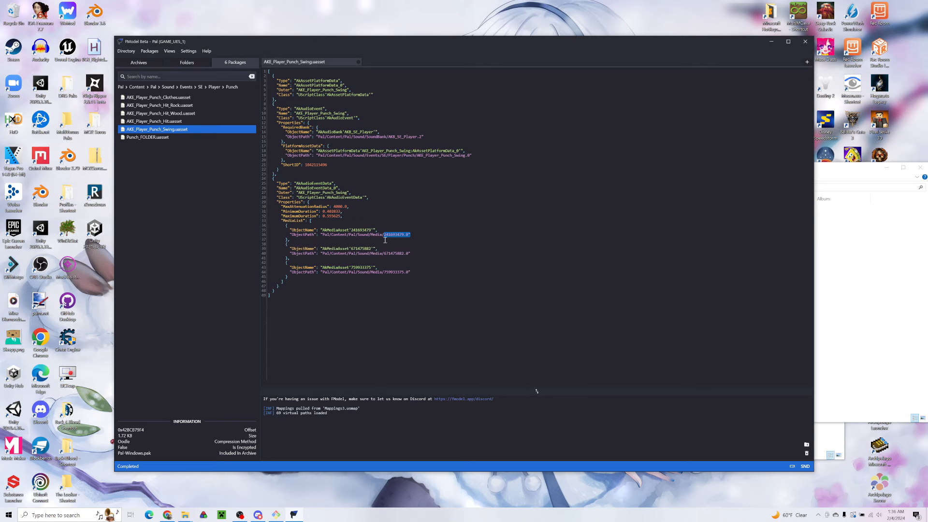
pyautogui.write('notepad')
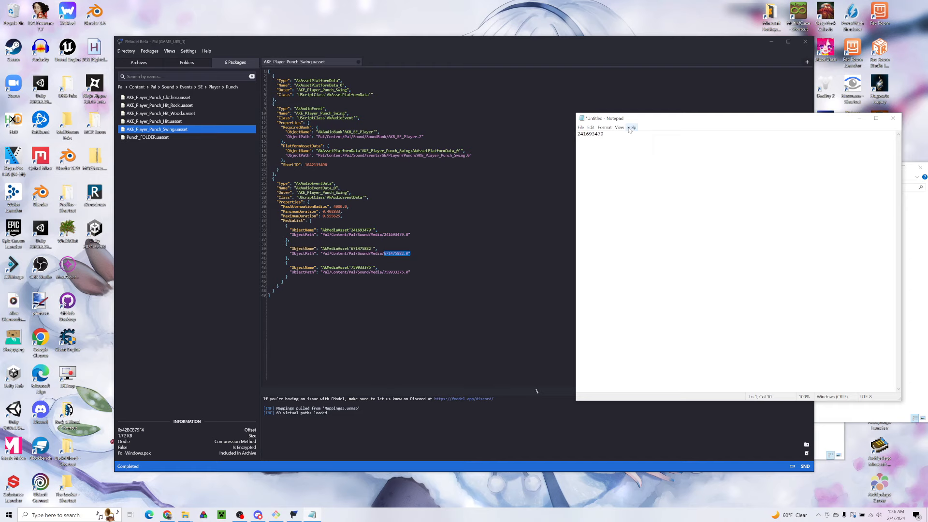
pyautogui.write('671475882.0"')
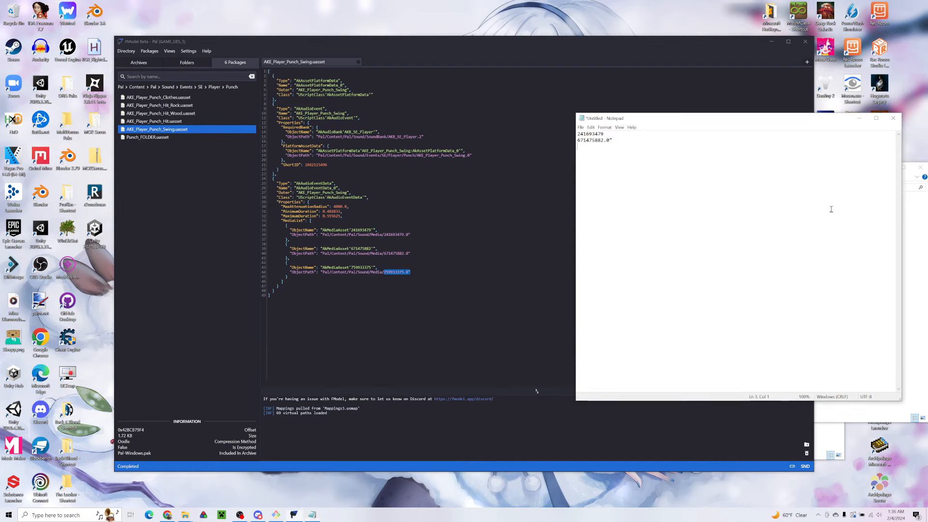
pyautogui.write('759933375')
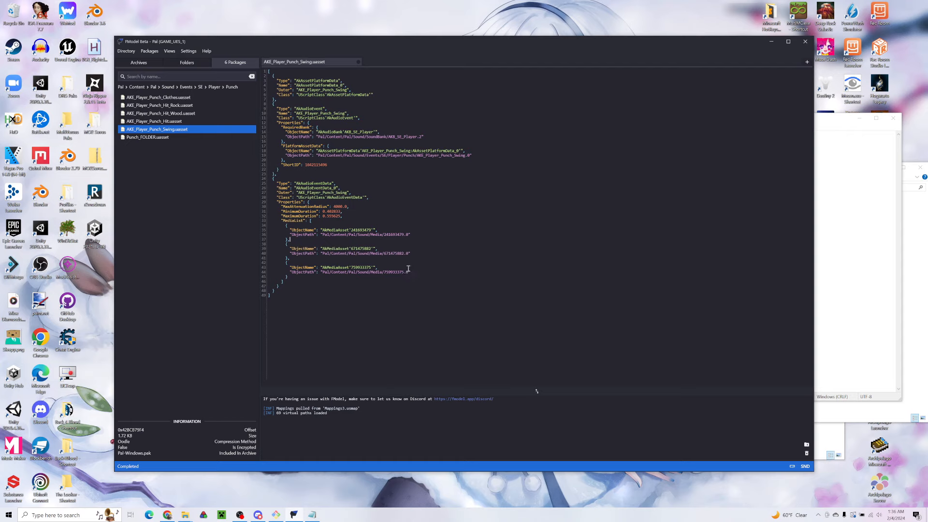
pyautogui.moveTo(395, 243)
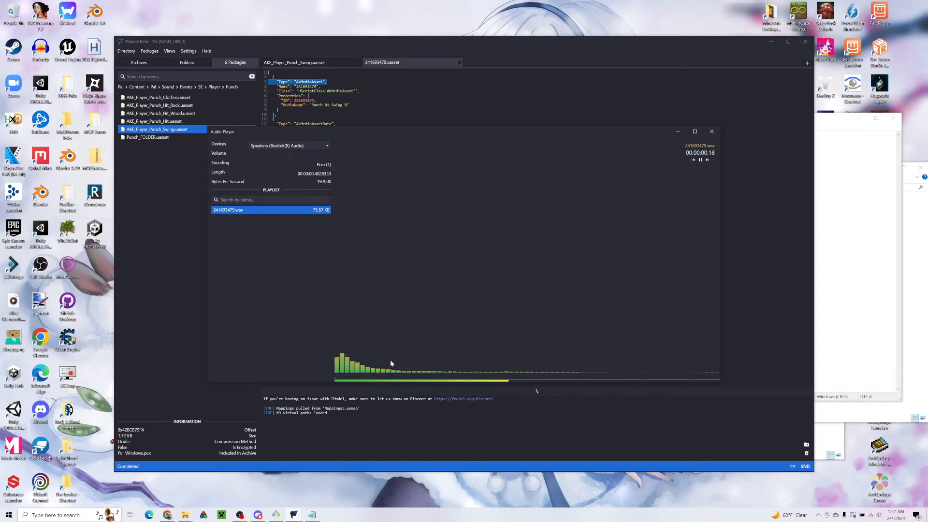
# Play the punch sound through Realtek HD Audio 2nd output, then close the audio player.
pyautogui.click(289, 145)
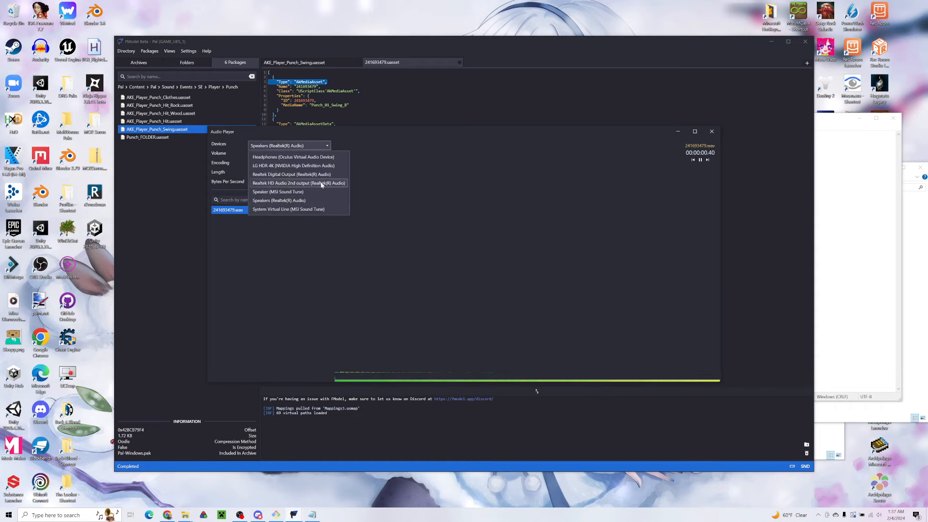
pyautogui.click(298, 183)
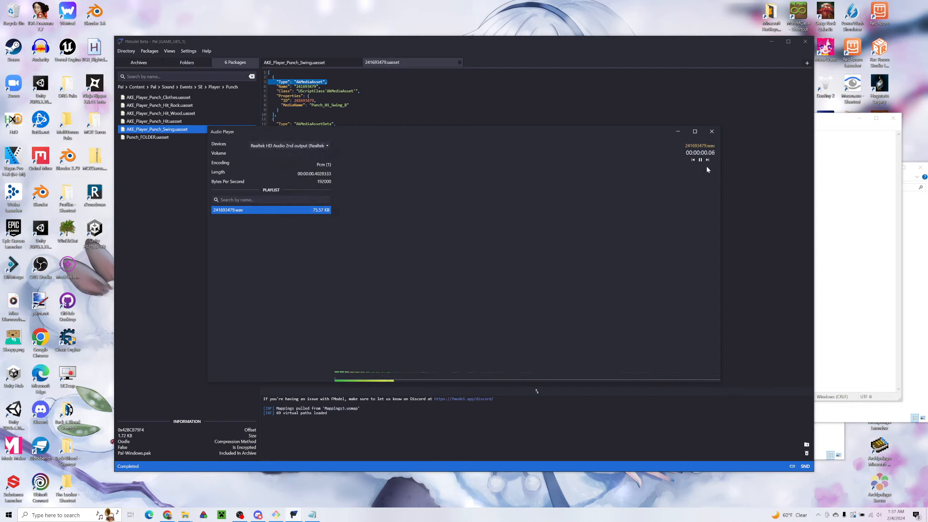
pyautogui.click(712, 130)
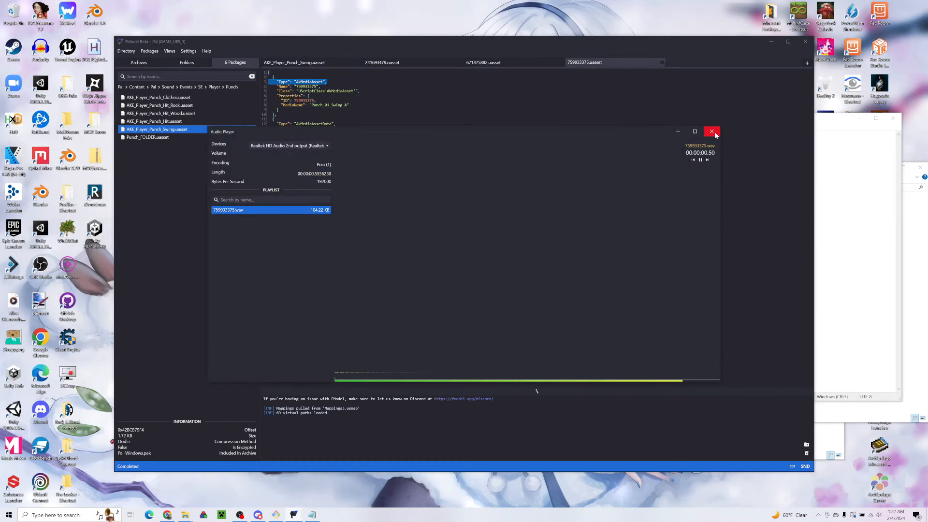
pyautogui.click(713, 131)
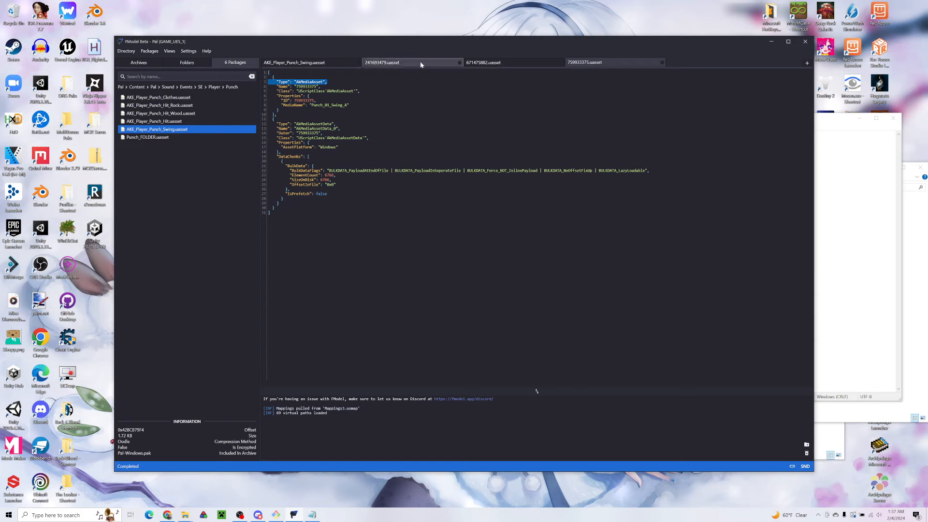
# Export the raw uasset data of punch media asset 241693479.
pyautogui.click(384, 62)
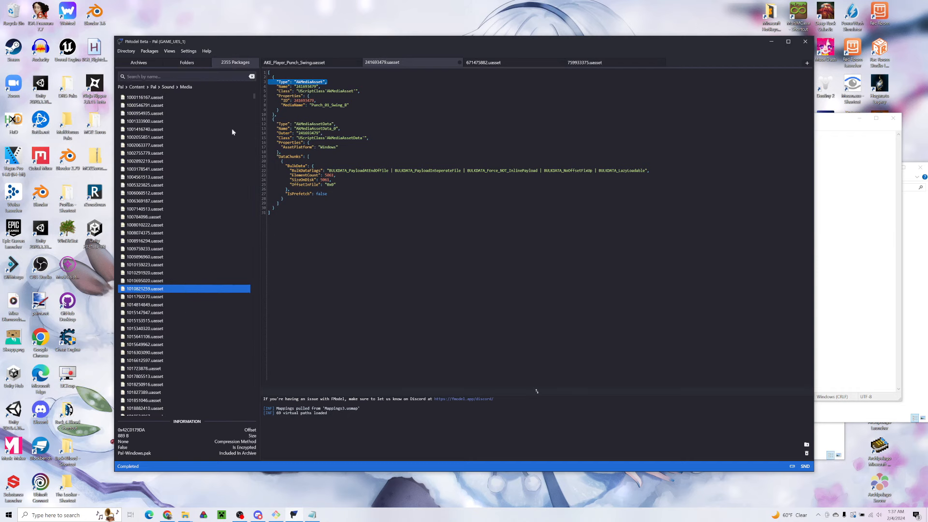
pyautogui.moveTo(436, 64)
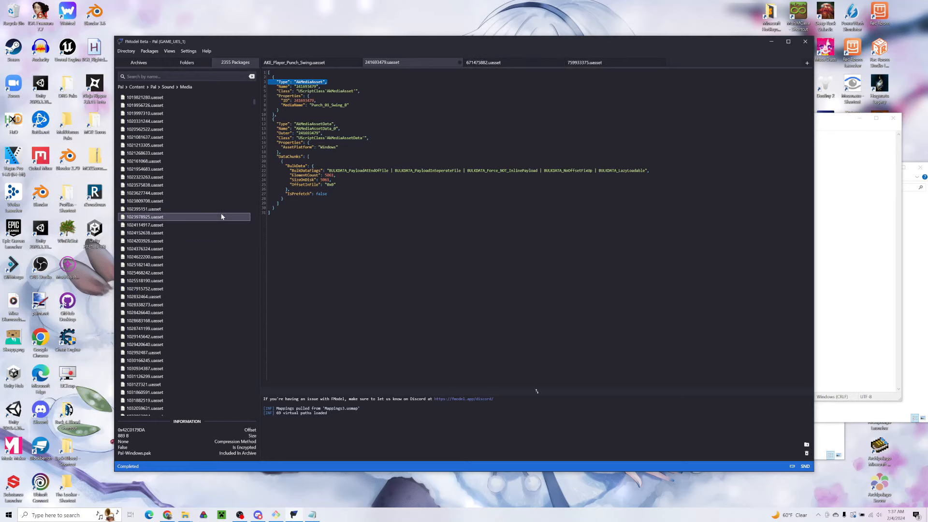
pyautogui.scroll(-3)
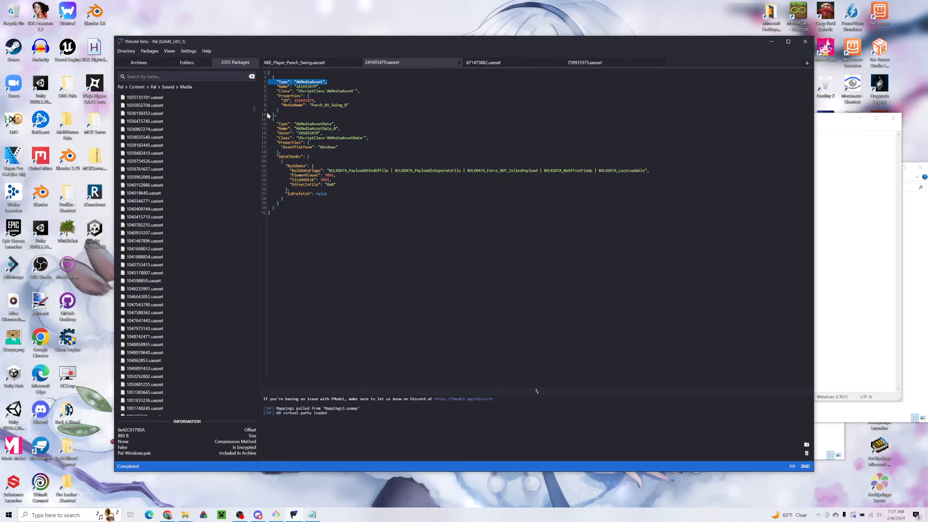
pyautogui.scroll(-3)
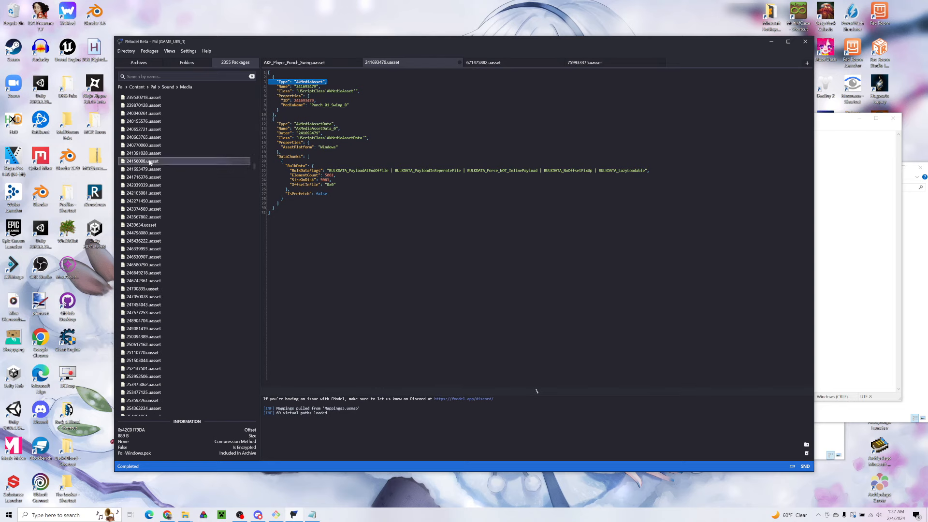
pyautogui.click(143, 168)
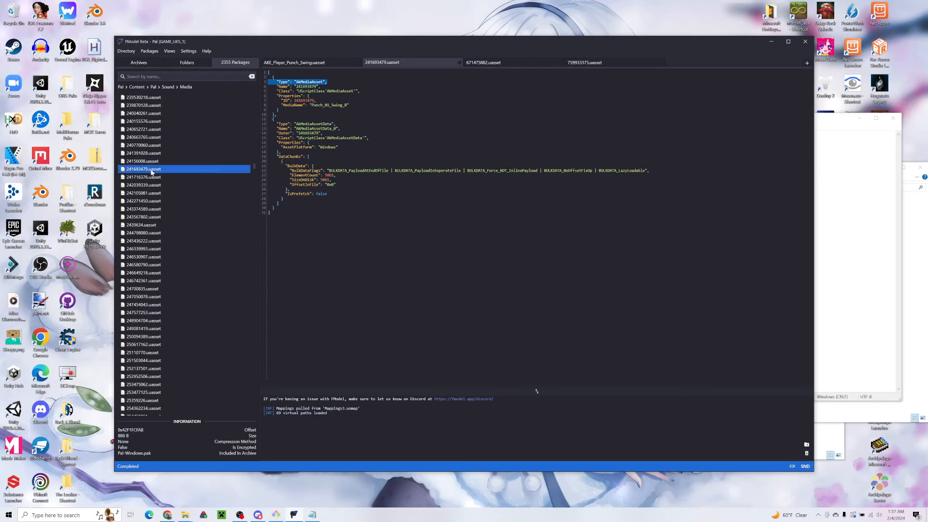
pyautogui.rightClick(143, 168)
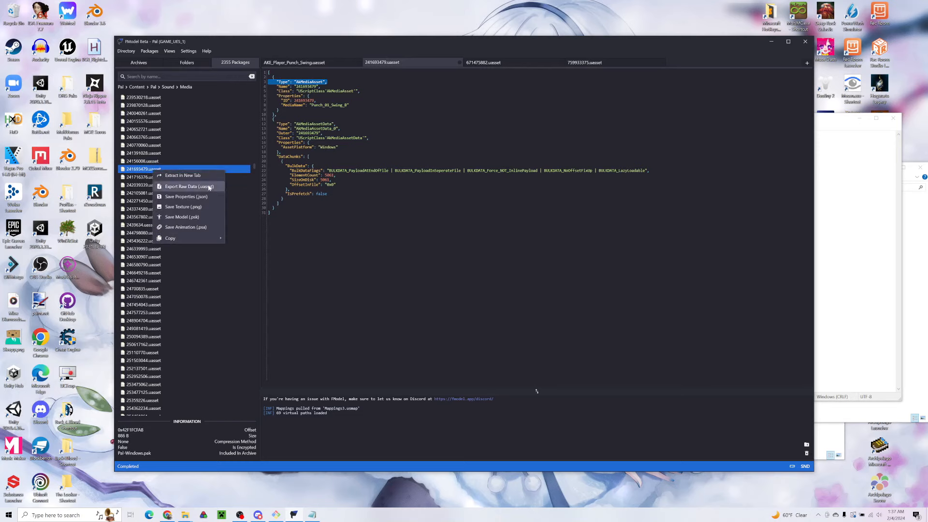
pyautogui.click(185, 186)
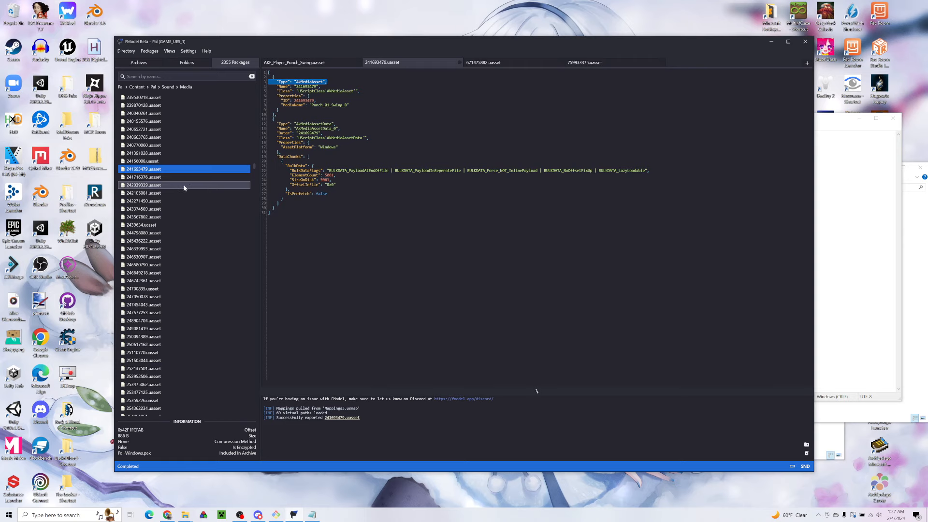
# Export the raw uasset data of punch media asset 671475882.
pyautogui.click(483, 62)
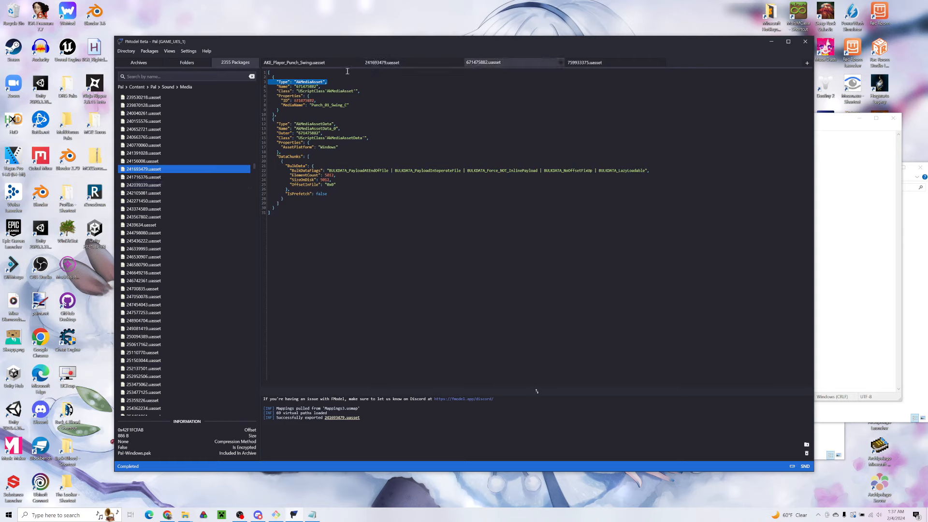
pyautogui.scroll(-3)
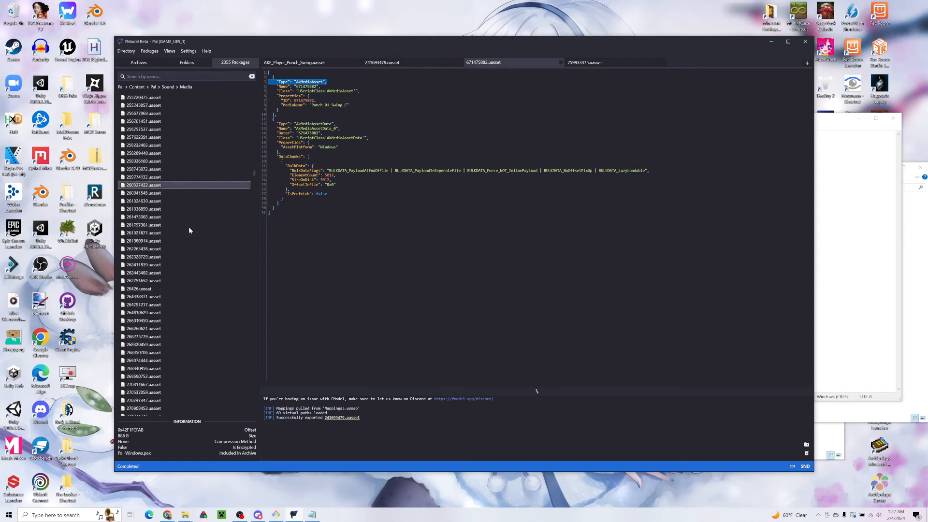
pyautogui.scroll(-3)
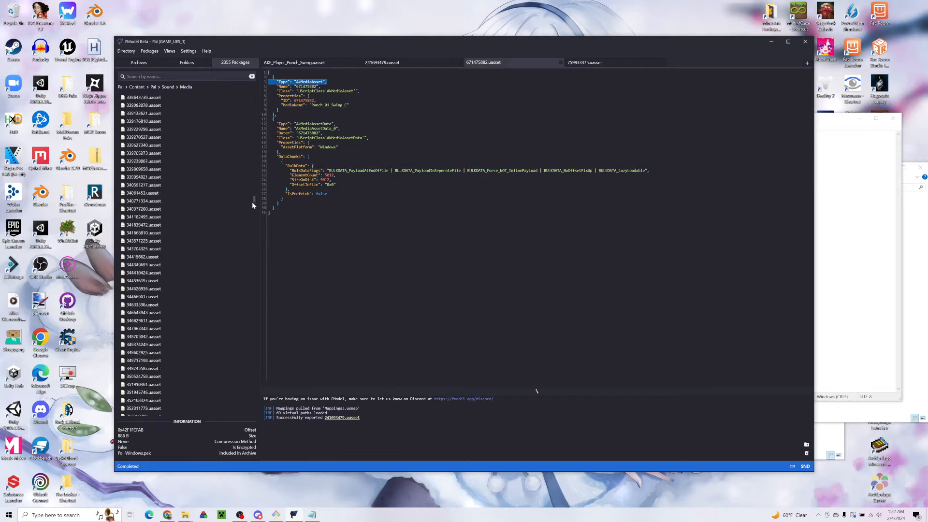
pyautogui.scroll(-3)
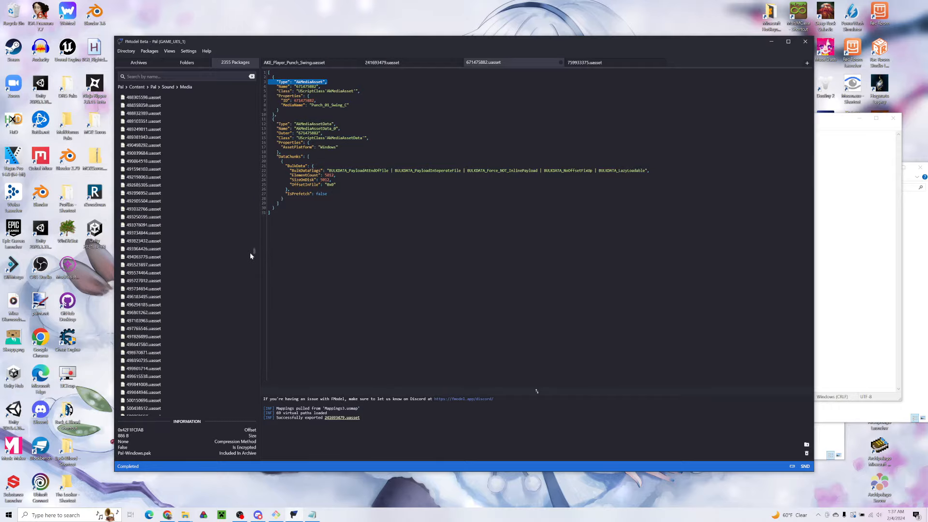
pyautogui.scroll(-3)
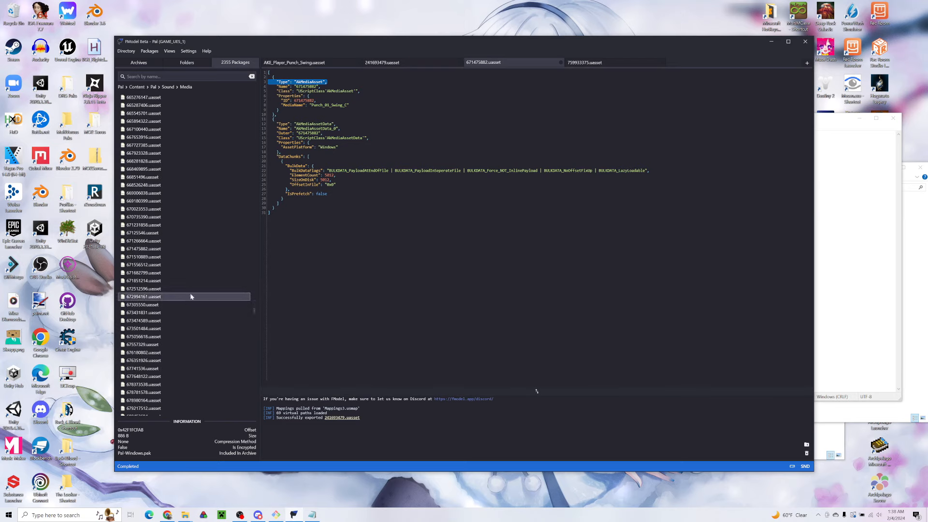
pyautogui.click(143, 249)
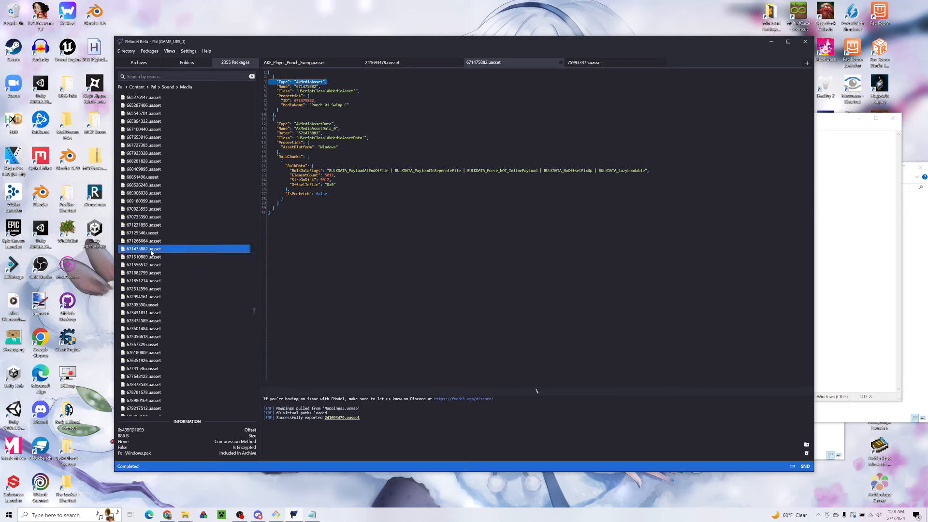
pyautogui.rightClick(153, 248)
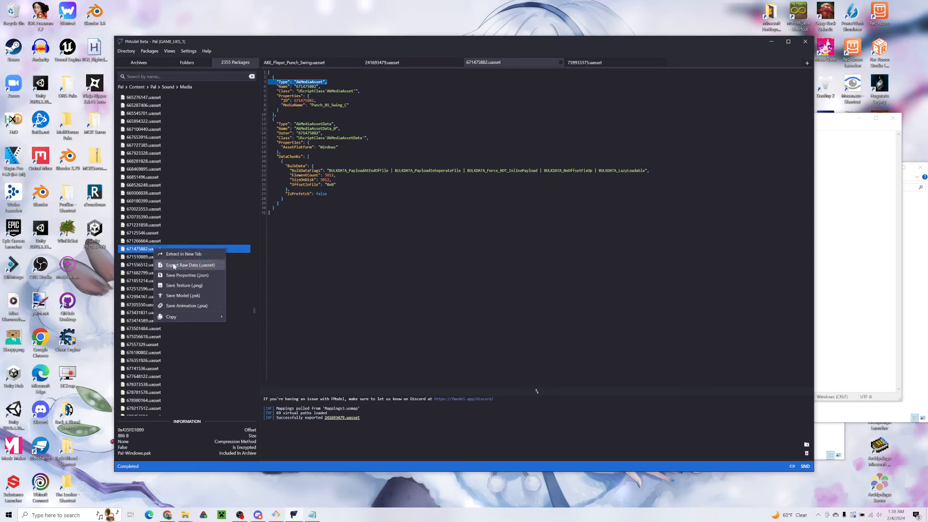
pyautogui.click(184, 254)
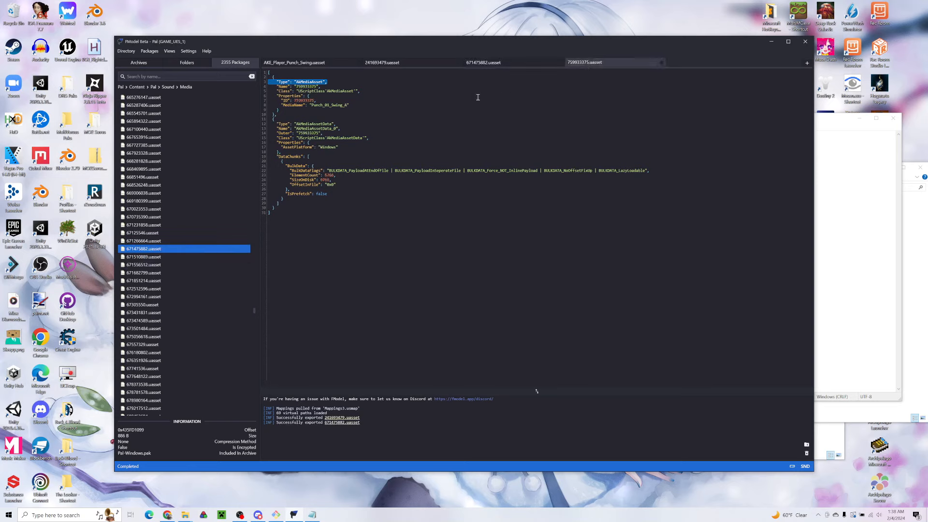
# Export the raw uasset data of punch media asset 759933375.
pyautogui.scroll(-3)
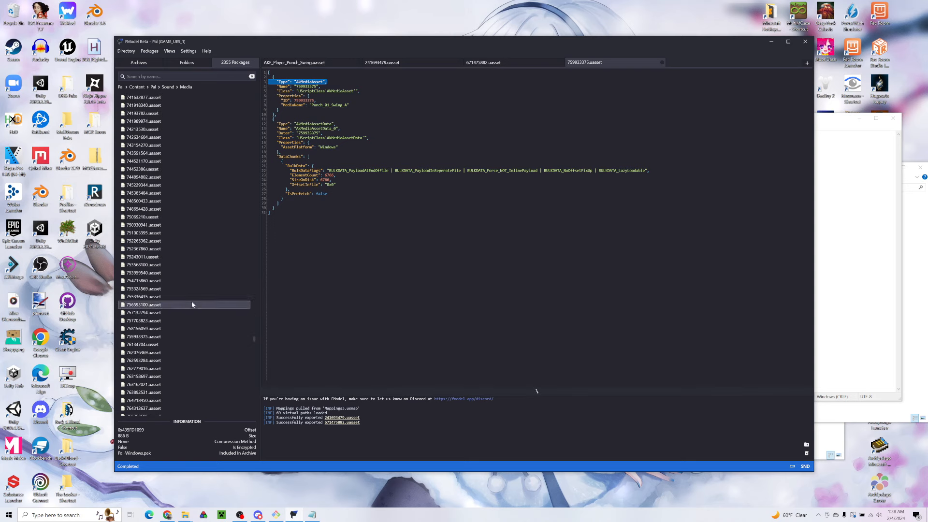
pyautogui.click(155, 329)
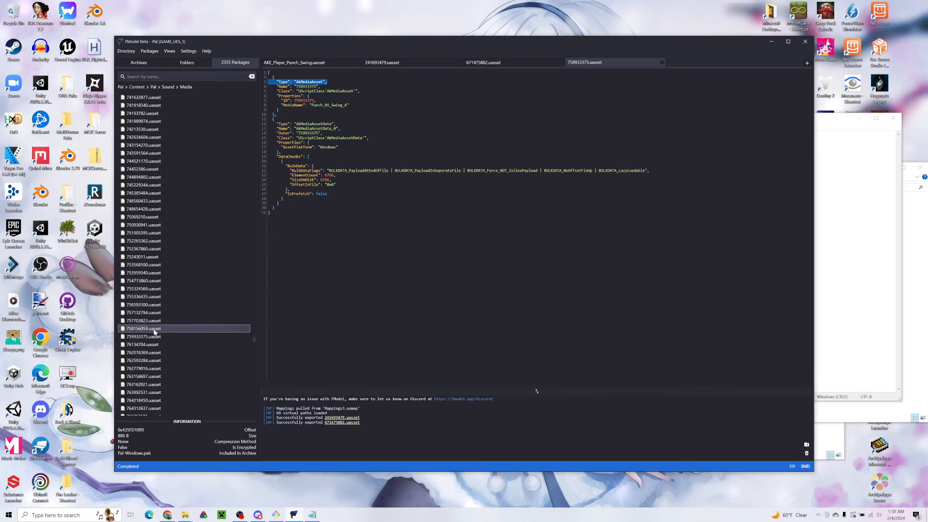
pyautogui.rightClick(144, 336)
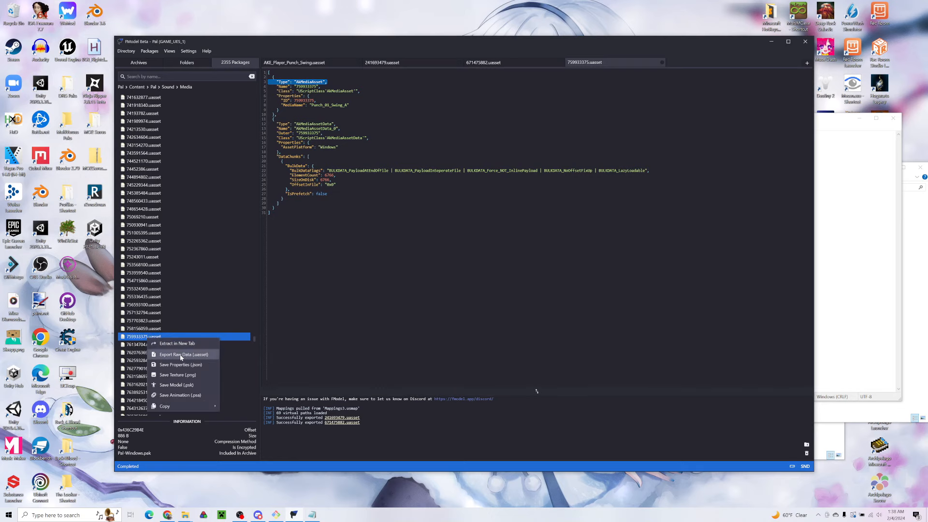
pyautogui.click(184, 354)
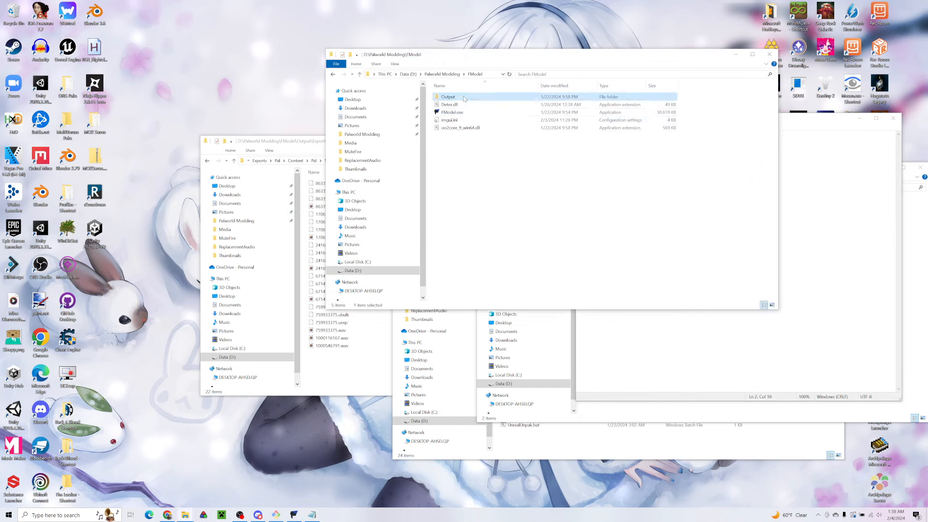
# Browse to Output\Exports\Pal\Content\Pal\Sound\Media in File Explorer.
pyautogui.doubleClick(448, 96)
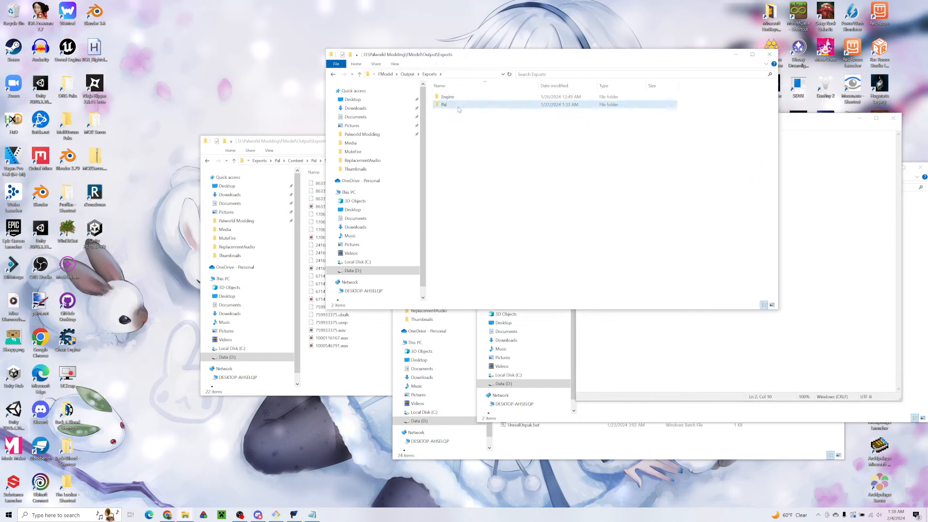
pyautogui.doubleClick(443, 105)
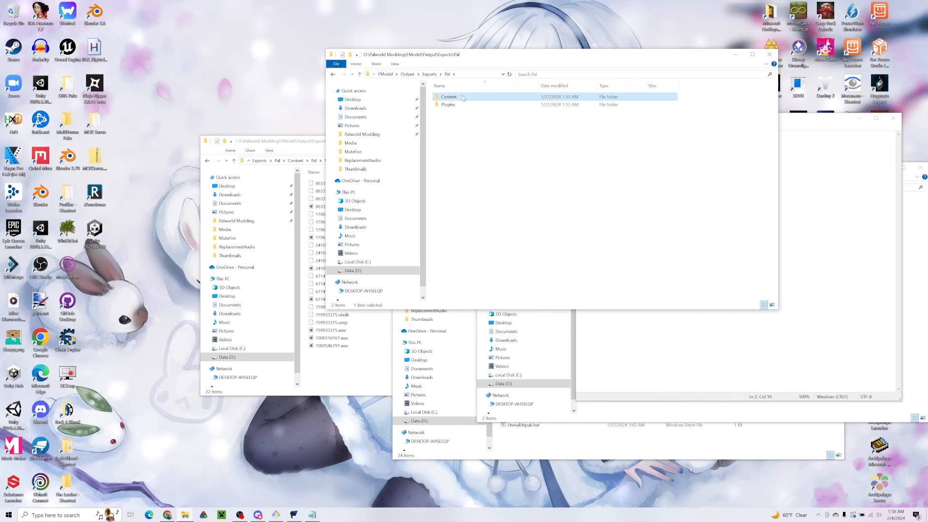
pyautogui.doubleClick(448, 96)
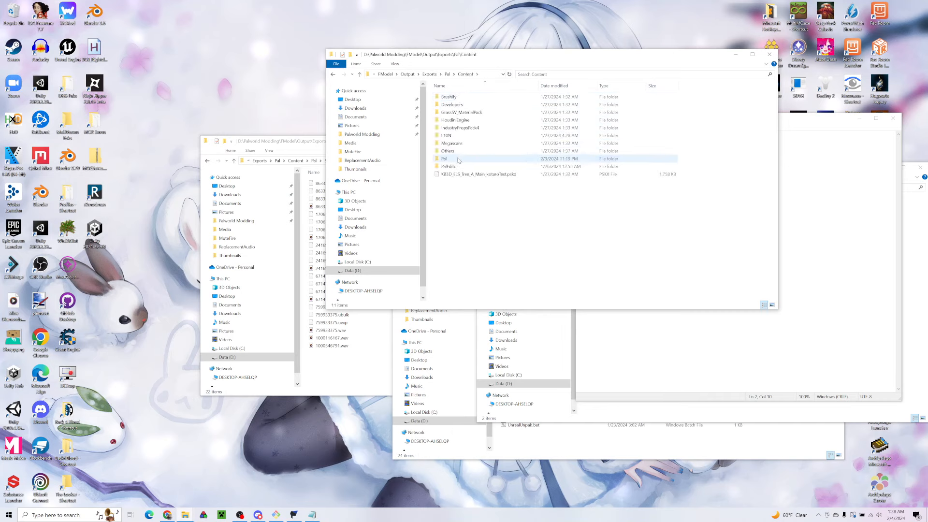
pyautogui.doubleClick(444, 158)
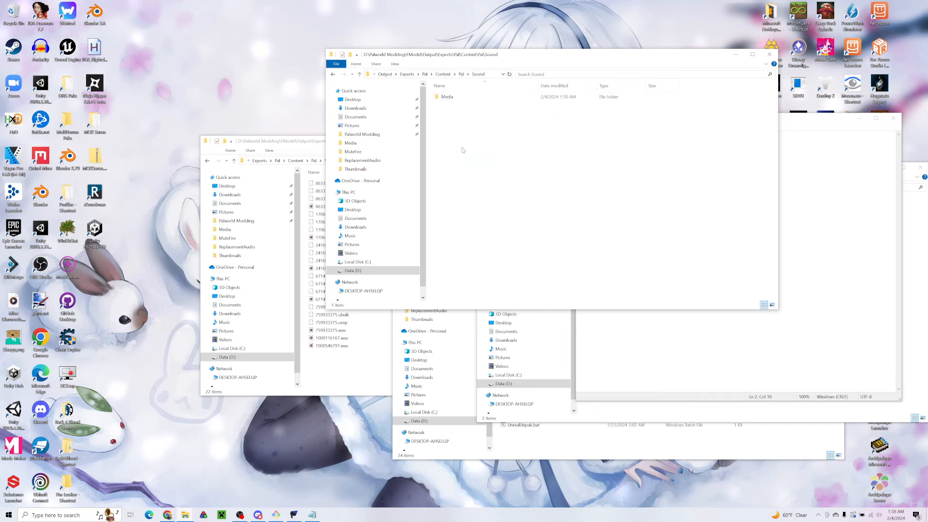
pyautogui.doubleClick(446, 97)
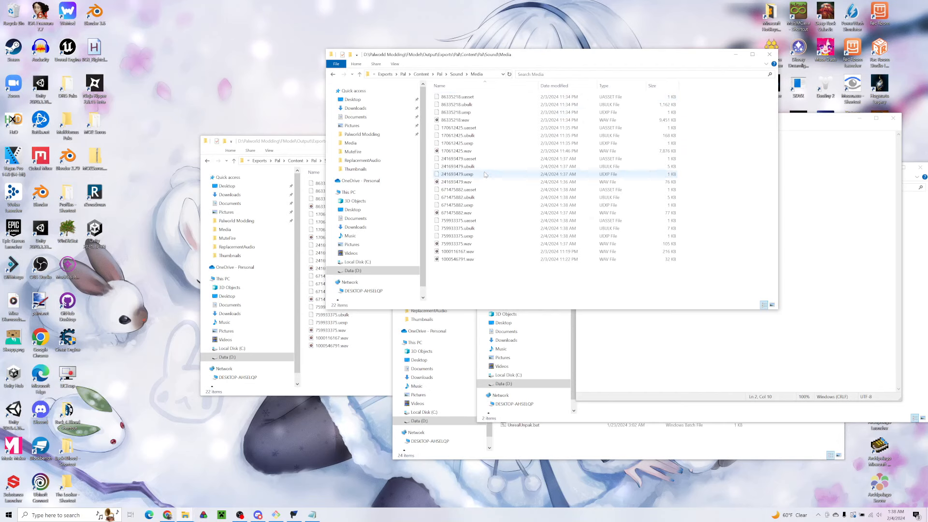
# Preview the first exported punch wav and close the audio preview.
pyautogui.click(474, 182)
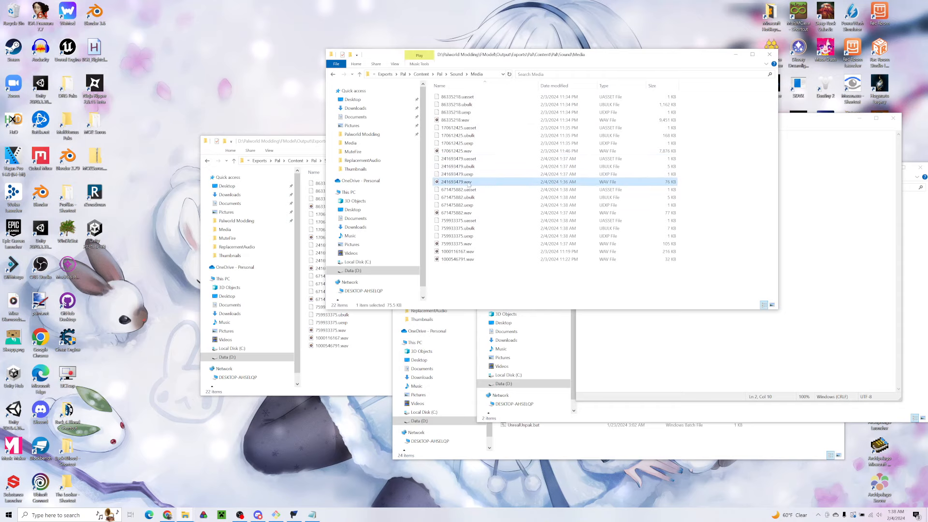
pyautogui.click(473, 251)
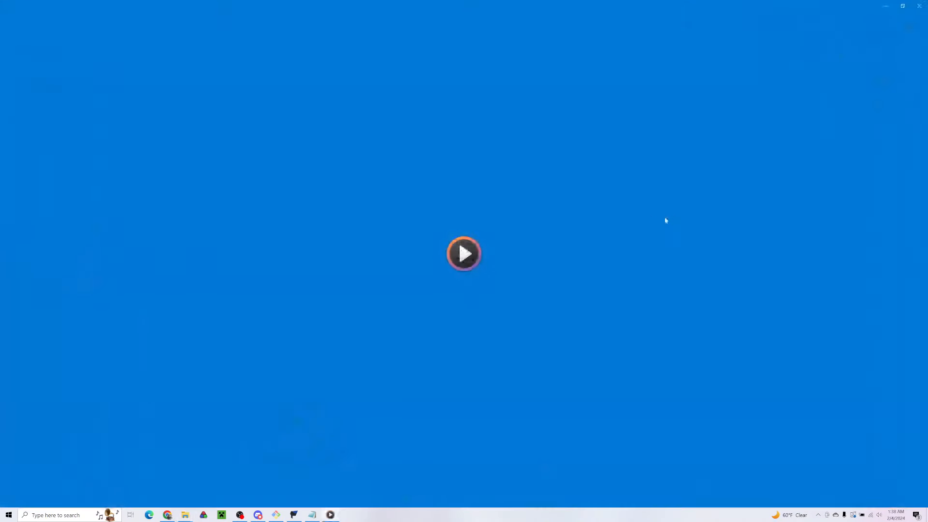
pyautogui.click(463, 253)
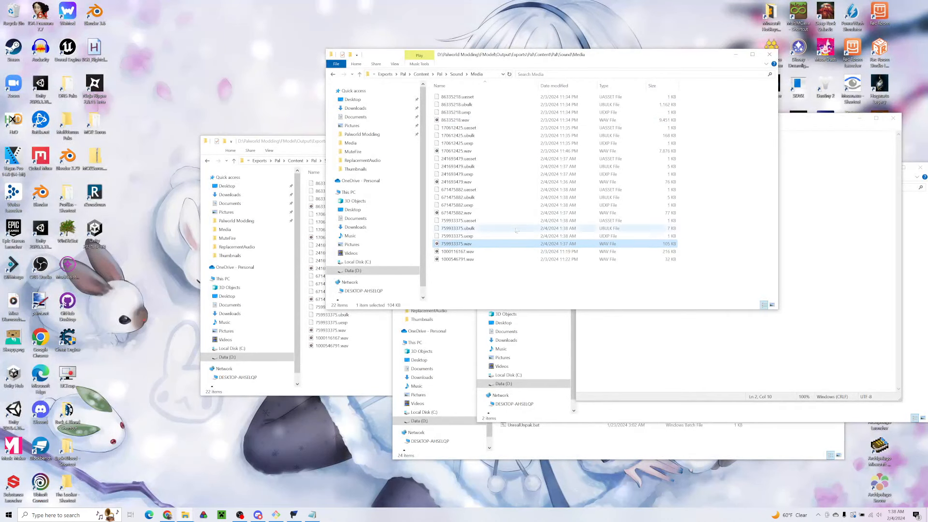
pyautogui.moveTo(468, 228)
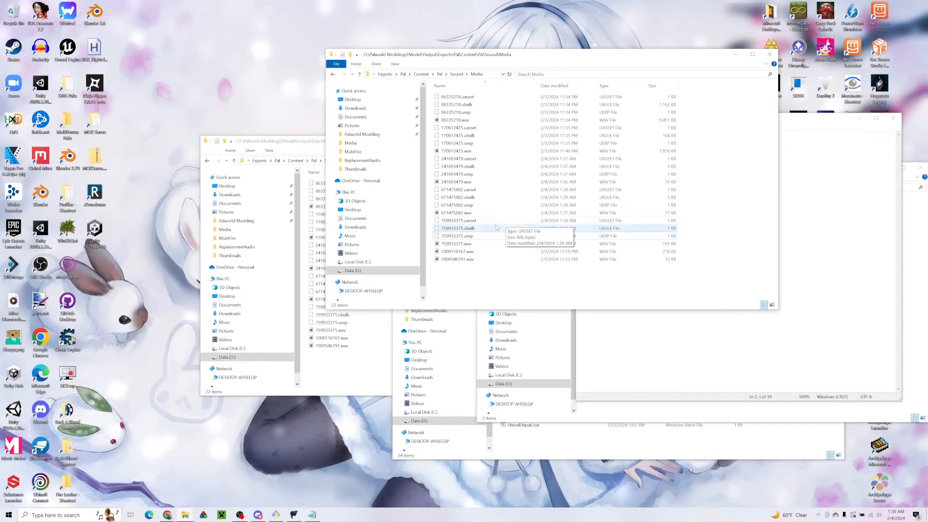
# Copy the three punch ids' asset files into ReplacementAudio, discarding the unsaved id notes.
pyautogui.click(467, 228)
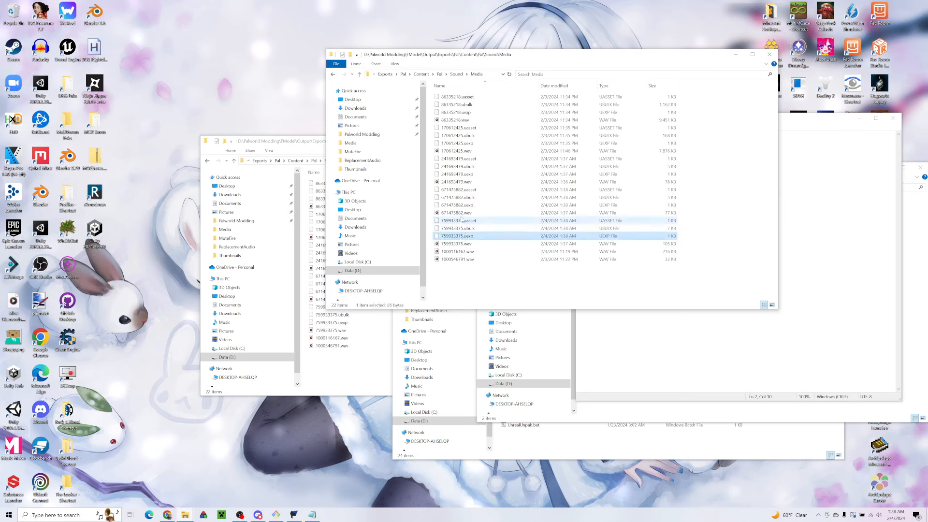
pyautogui.click(455, 197)
pyautogui.write('759933375')
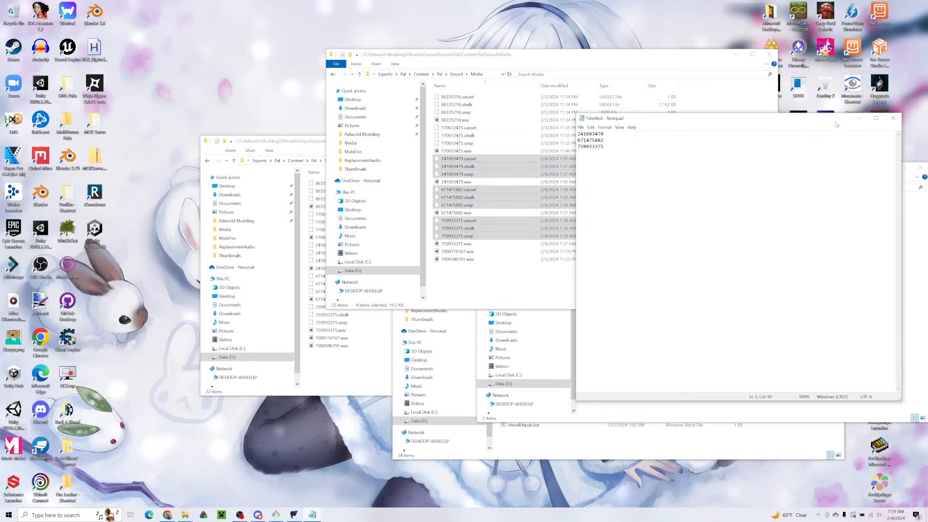
pyautogui.click(893, 117)
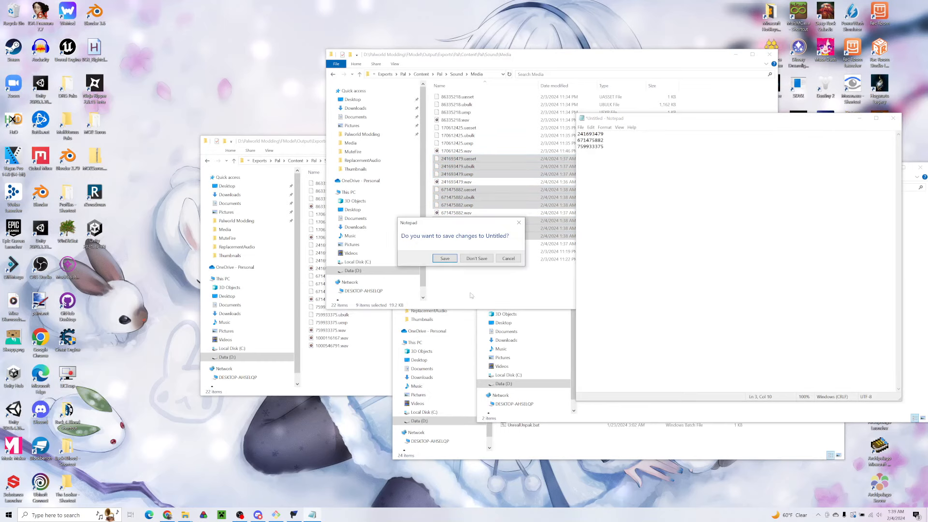
pyautogui.click(475, 258)
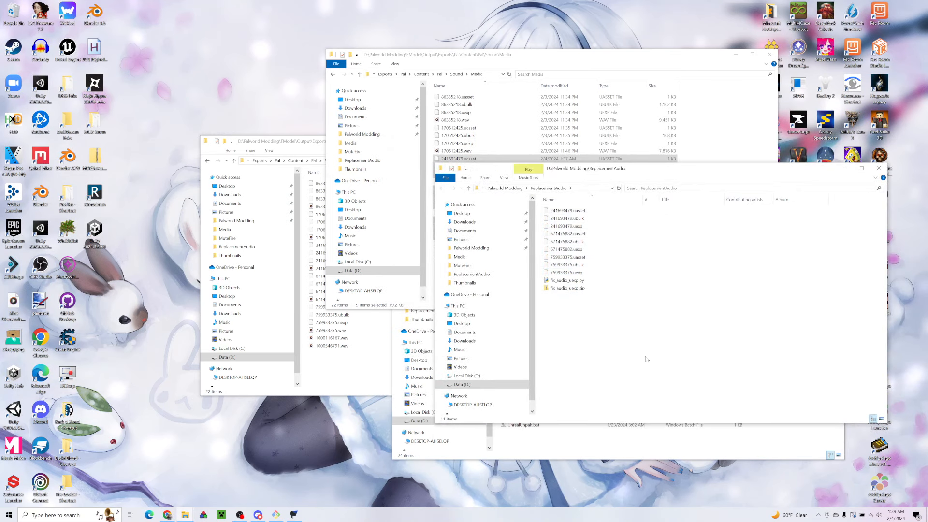
pyautogui.click(565, 250)
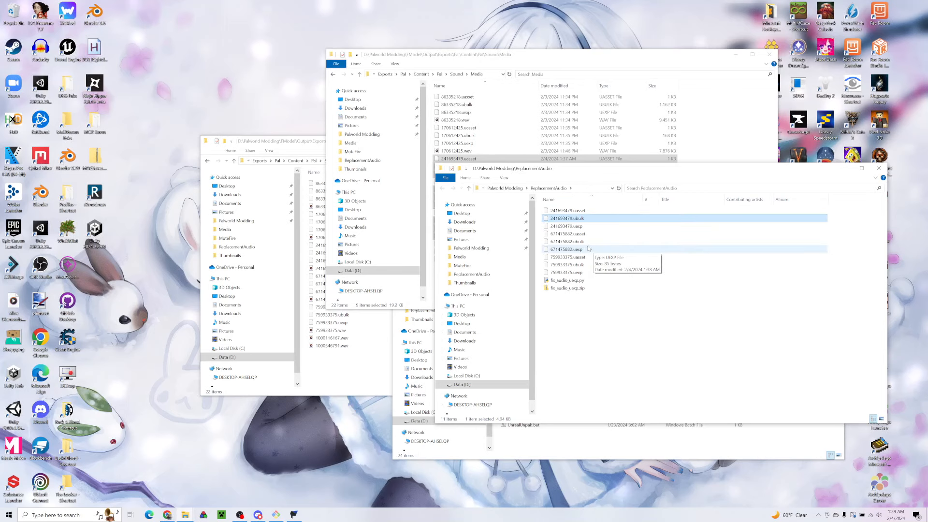
pyautogui.click(565, 265)
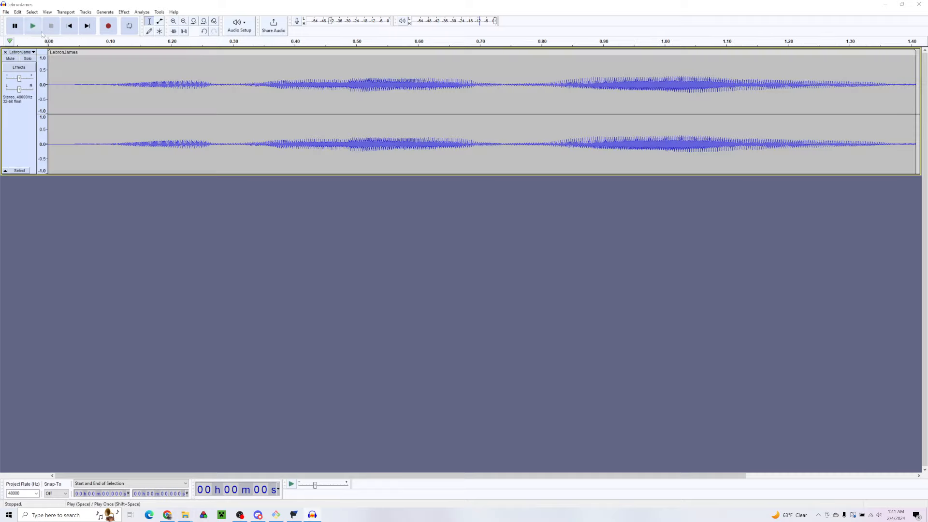
pyautogui.moveTo(33, 25)
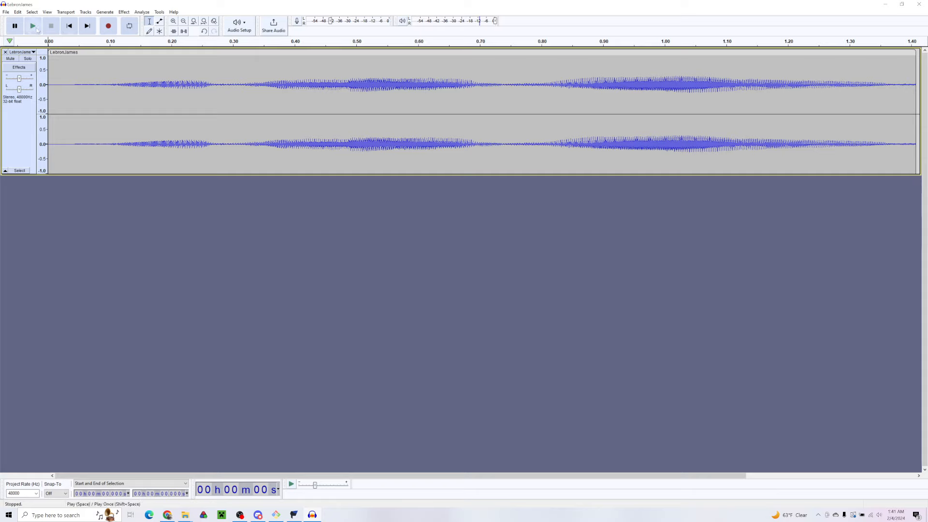
pyautogui.click(33, 25)
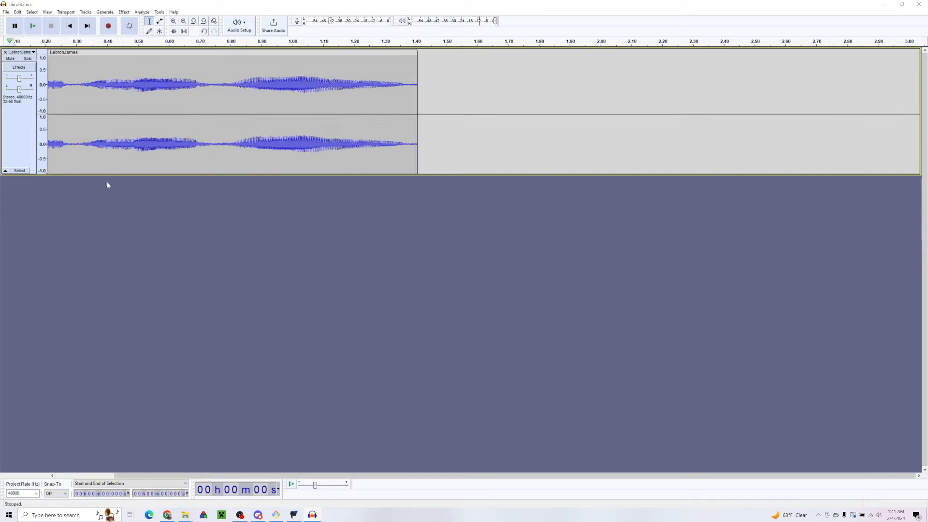
pyautogui.click(173, 22)
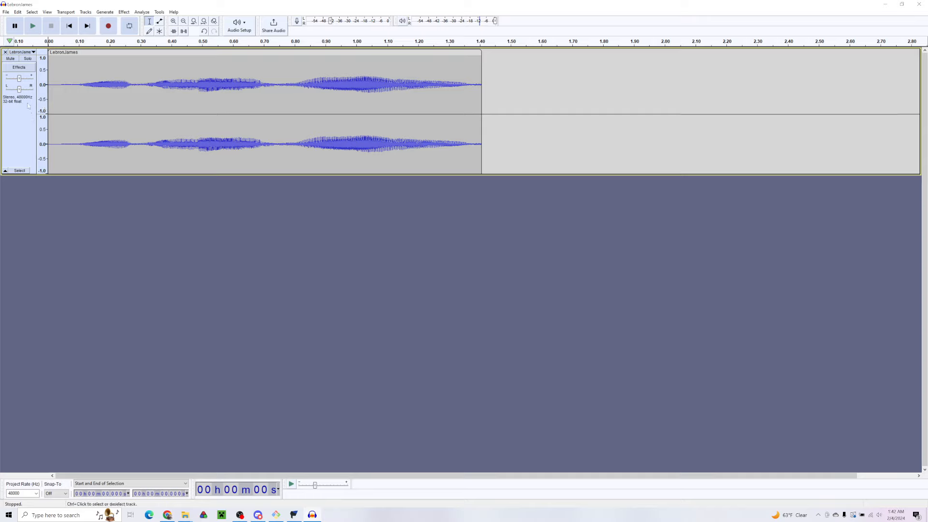
pyautogui.click(33, 52)
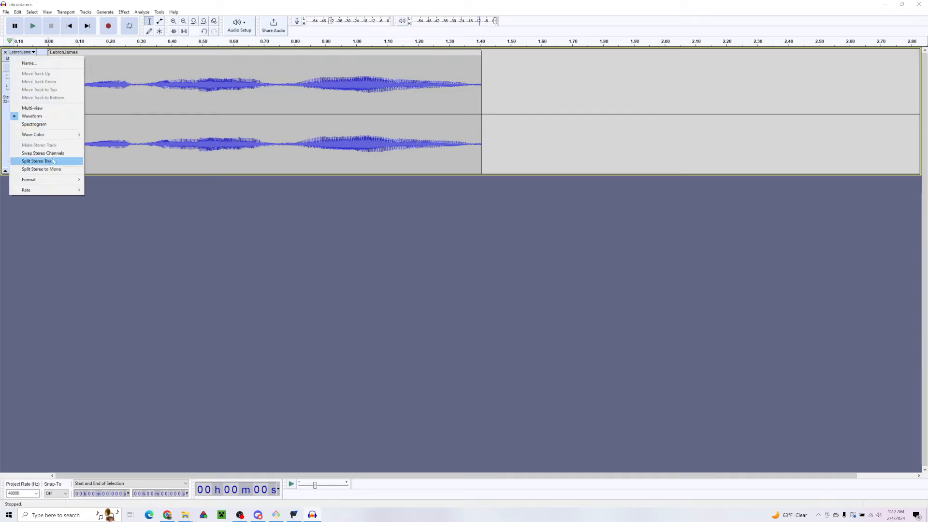
pyautogui.click(28, 179)
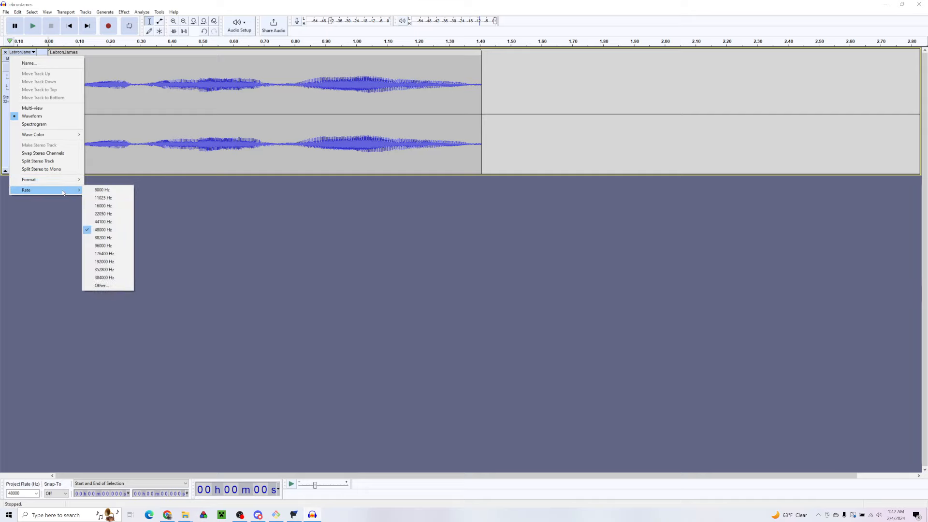
pyautogui.moveTo(103, 230)
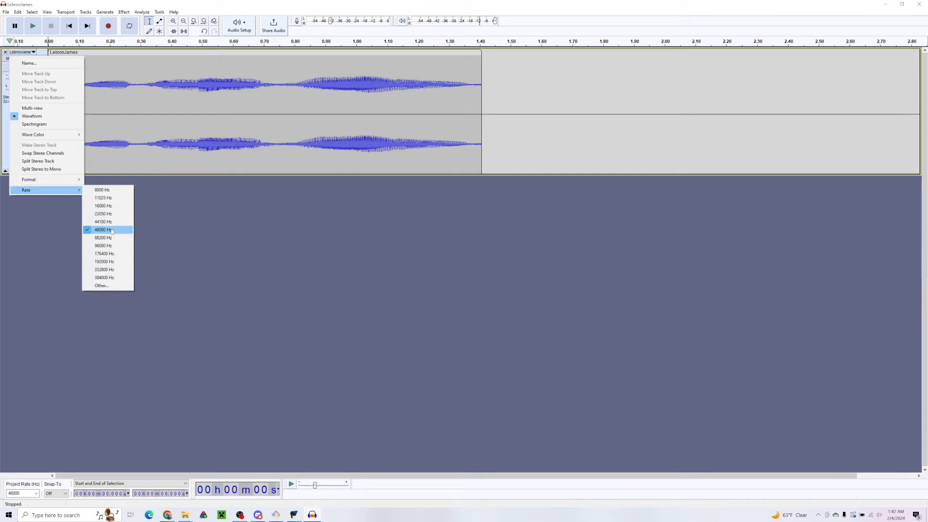
pyautogui.click(102, 230)
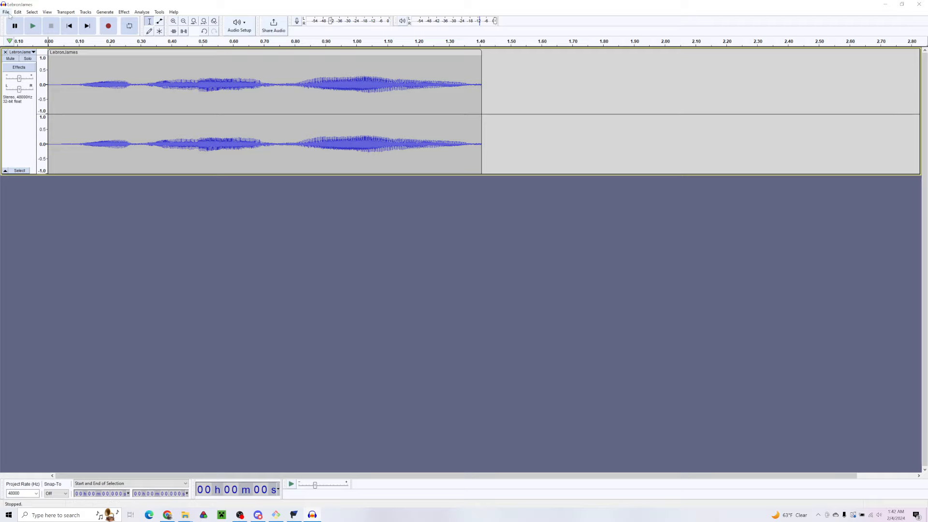
# Export the trimmed clip as WAV into D:\Palworld Modding\ReplacementAudio and check it in File Explorer.
pyautogui.click(6, 12)
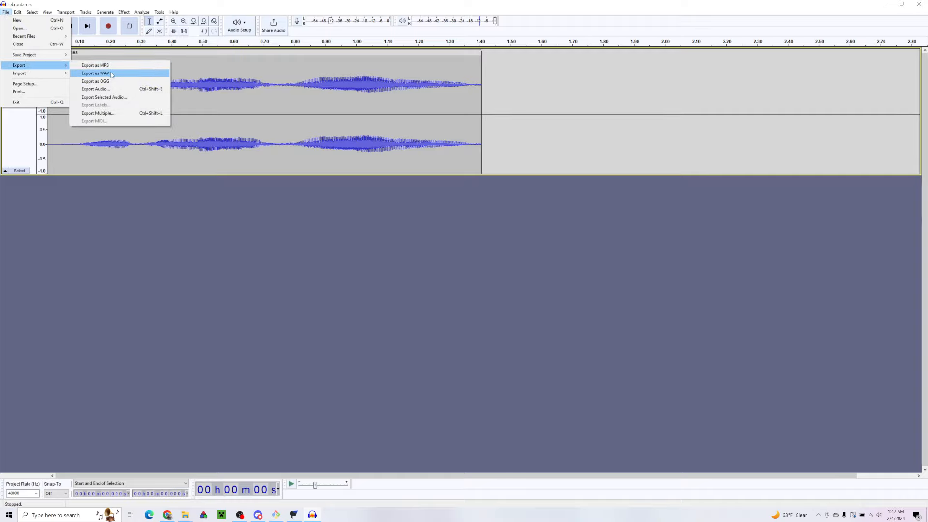
pyautogui.click(94, 72)
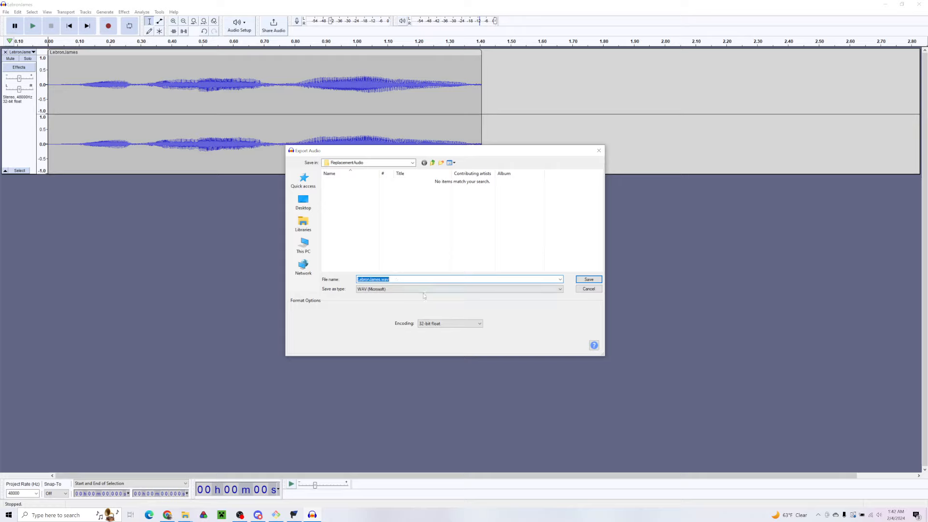
pyautogui.click(450, 322)
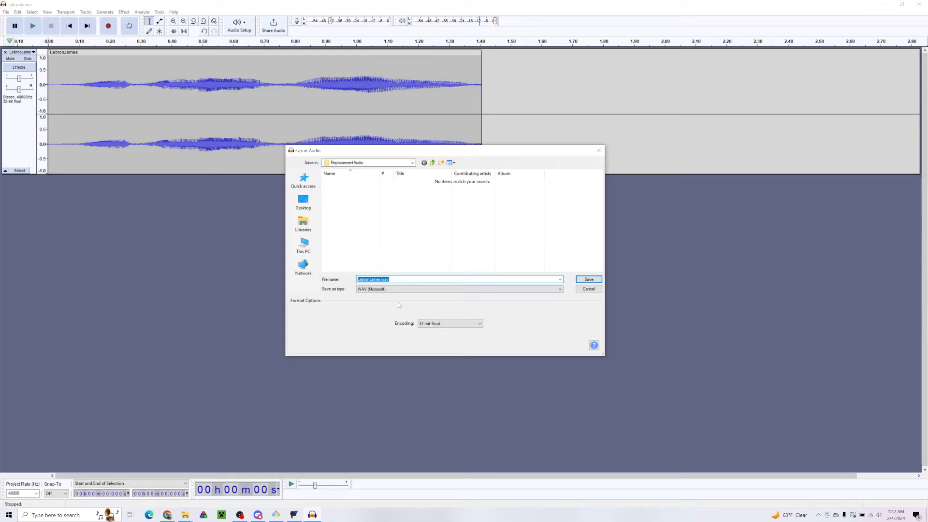
pyautogui.click(458, 278)
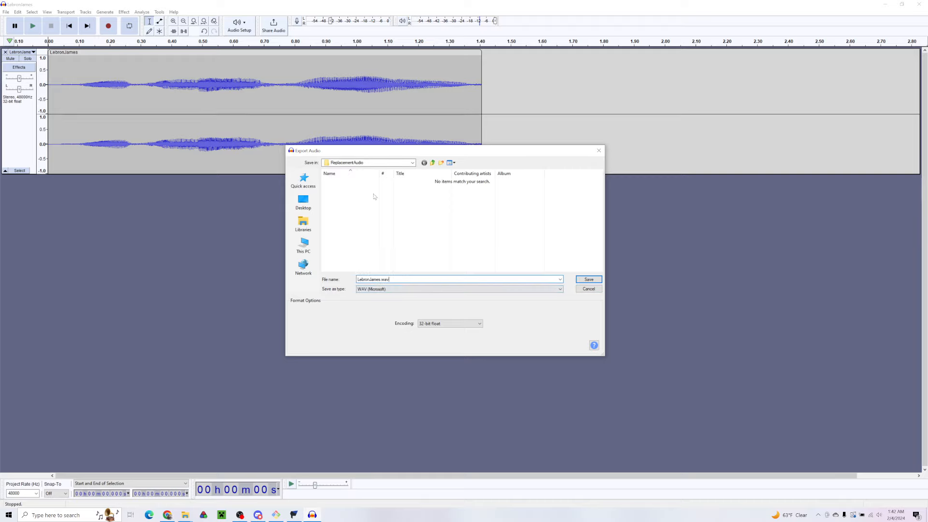
pyautogui.click(589, 278)
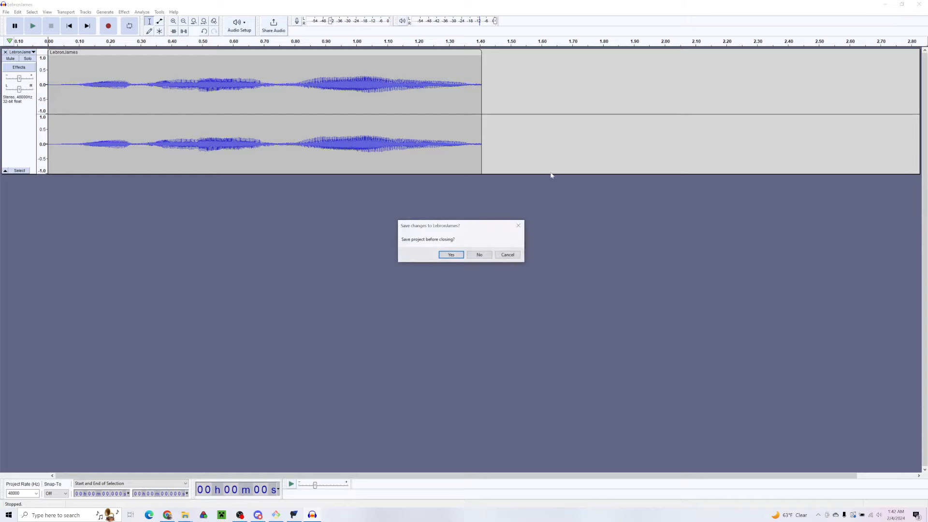
pyautogui.click(478, 254)
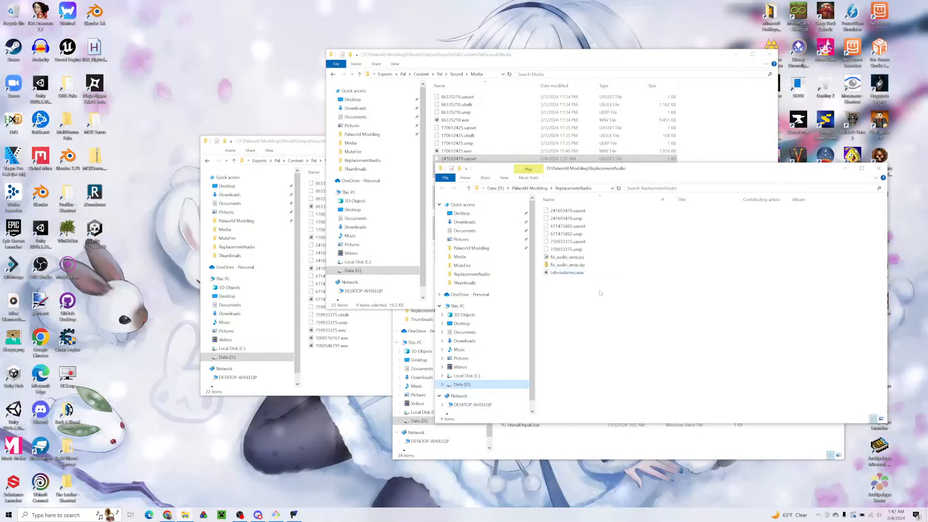
pyautogui.click(568, 273)
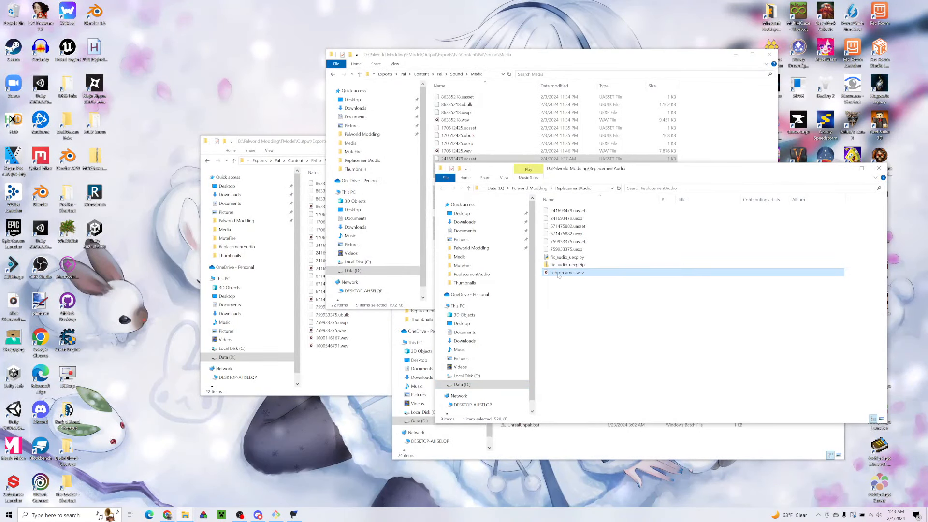
pyautogui.moveTo(598, 299)
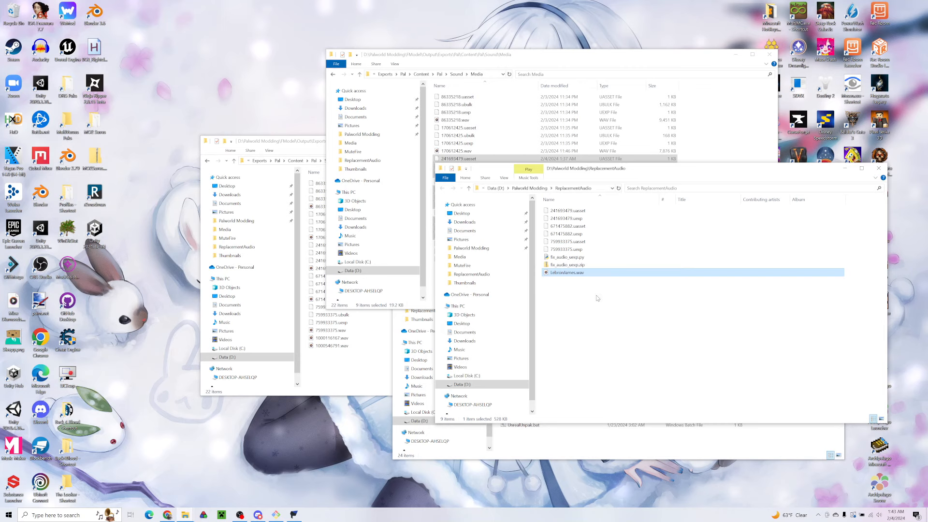
# Show the installed Wwise versions in Audiokinetic Launcher, confirming 2021.1.11.
pyautogui.click(565, 241)
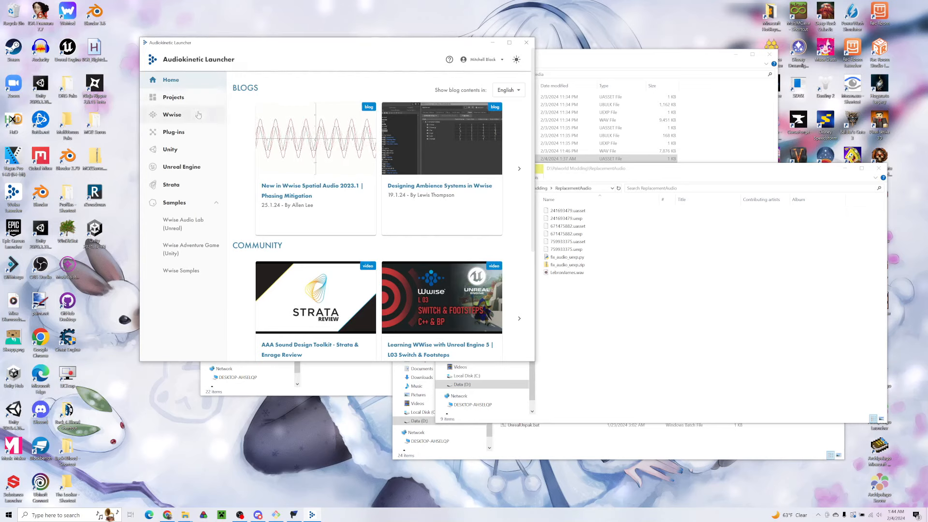
pyautogui.click(172, 114)
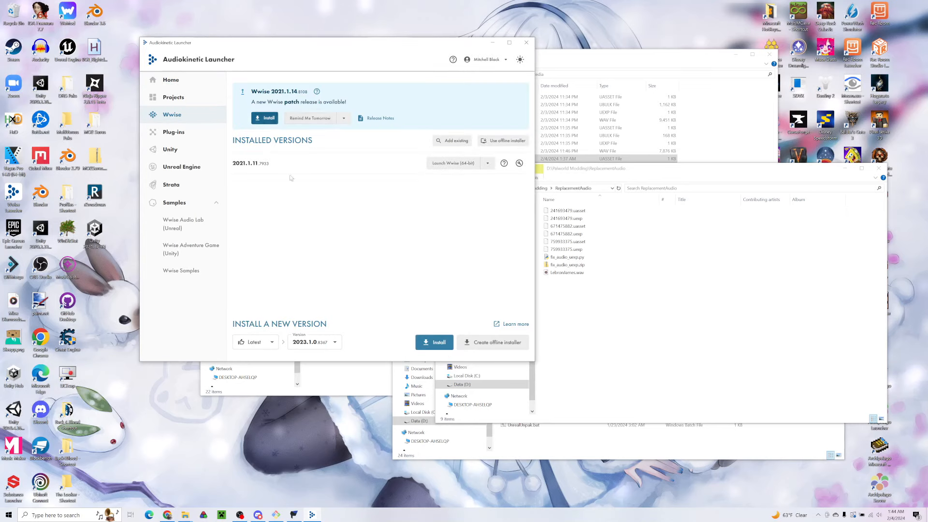
pyautogui.moveTo(282, 170)
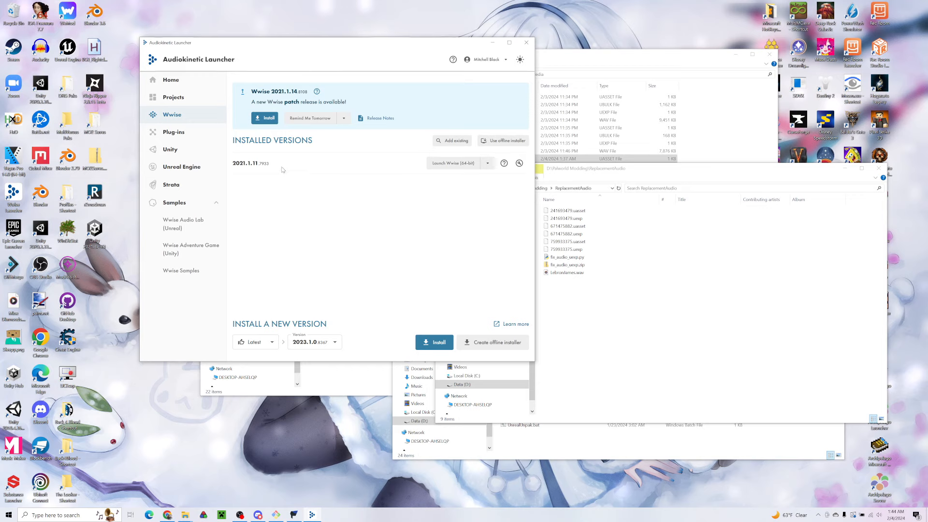
pyautogui.doubleClick(250, 163)
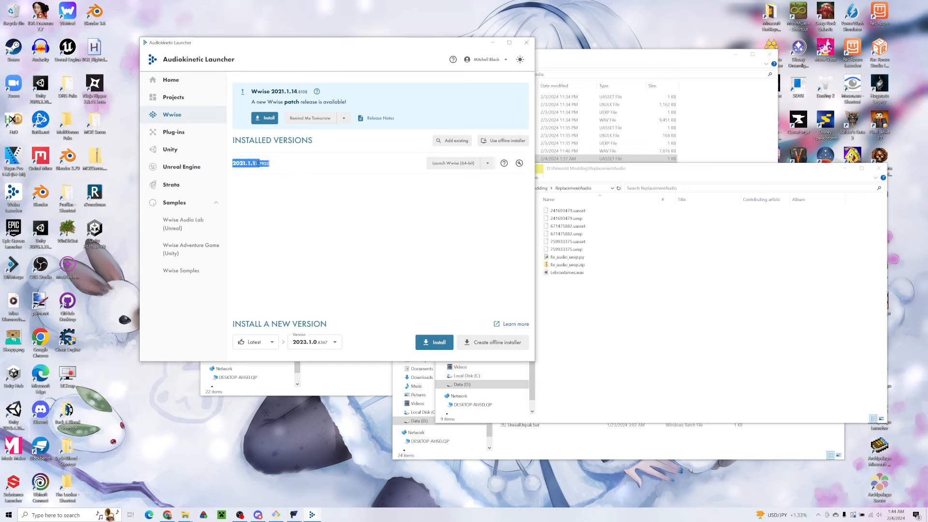
# Set the installer filter to All releases, Major 2021.1, Version 2021.1.11.
pyautogui.click(254, 342)
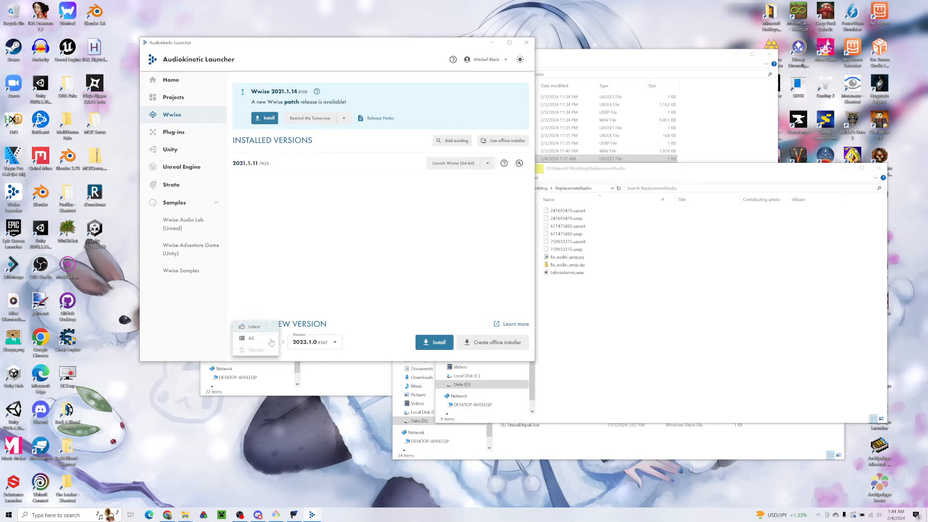
pyautogui.click(252, 339)
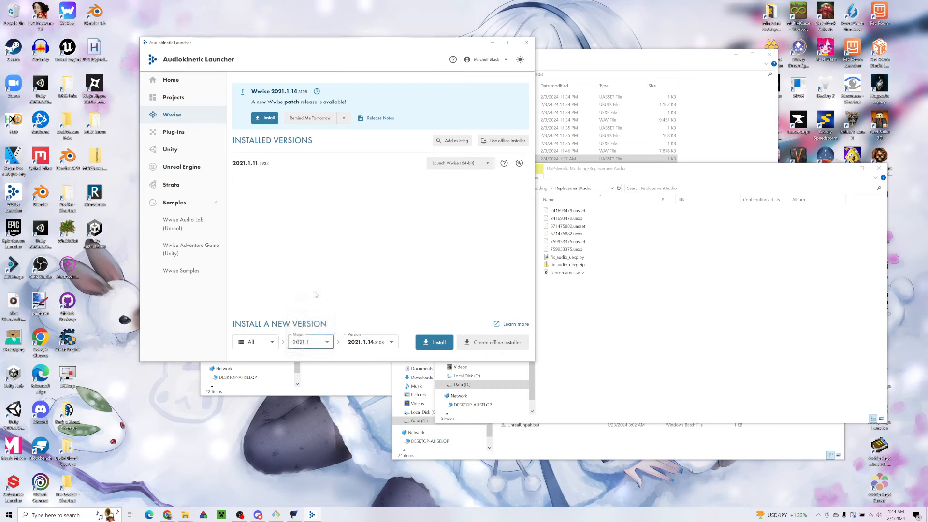
pyautogui.click(391, 342)
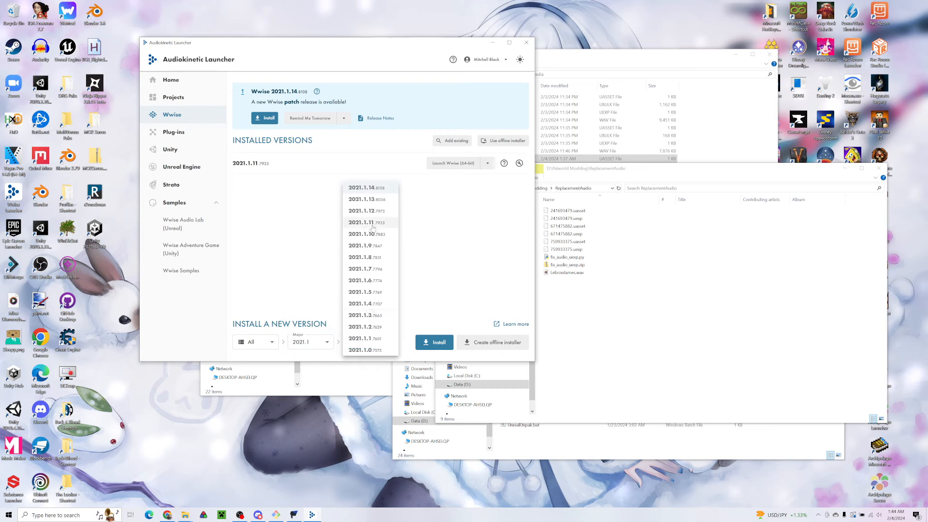
pyautogui.click(366, 222)
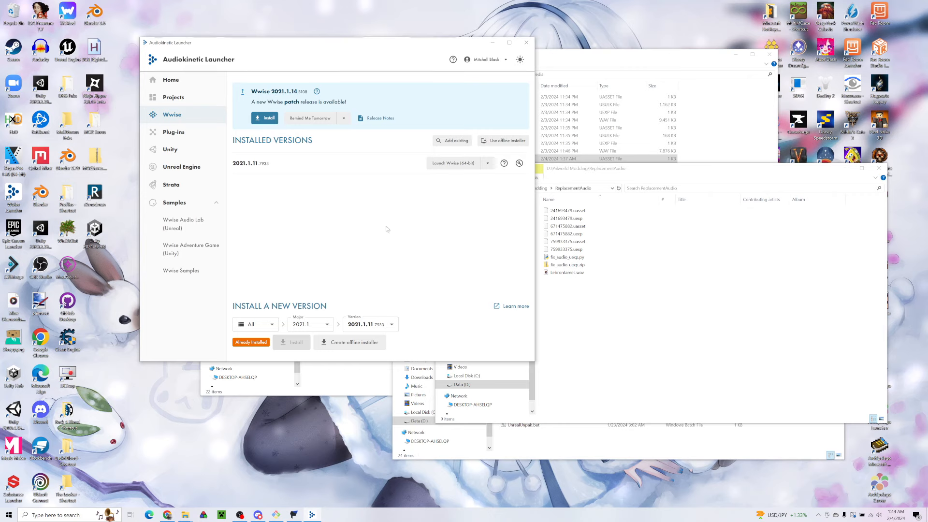
pyautogui.moveTo(425, 233)
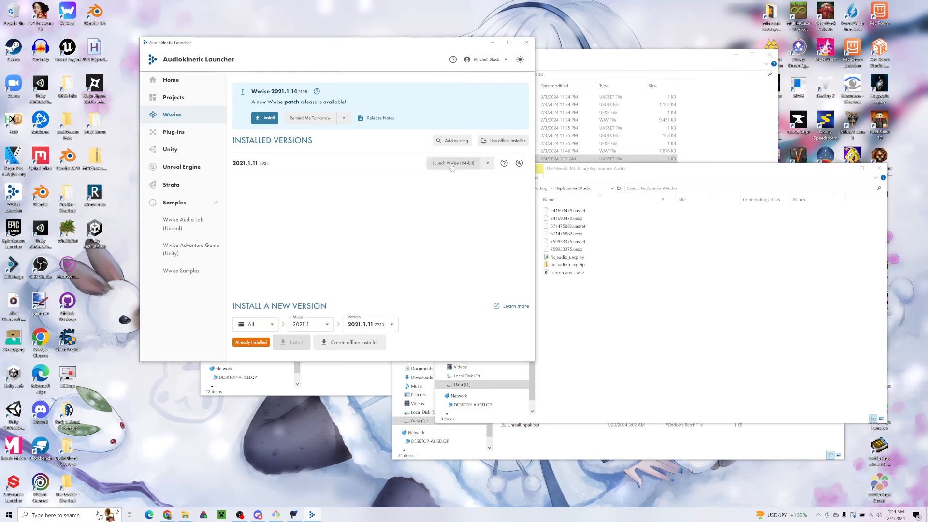
# Launch Wwise 2021.1.11 and set up a new project TutorialAudio located in ReplacementAudio.
pyautogui.click(452, 163)
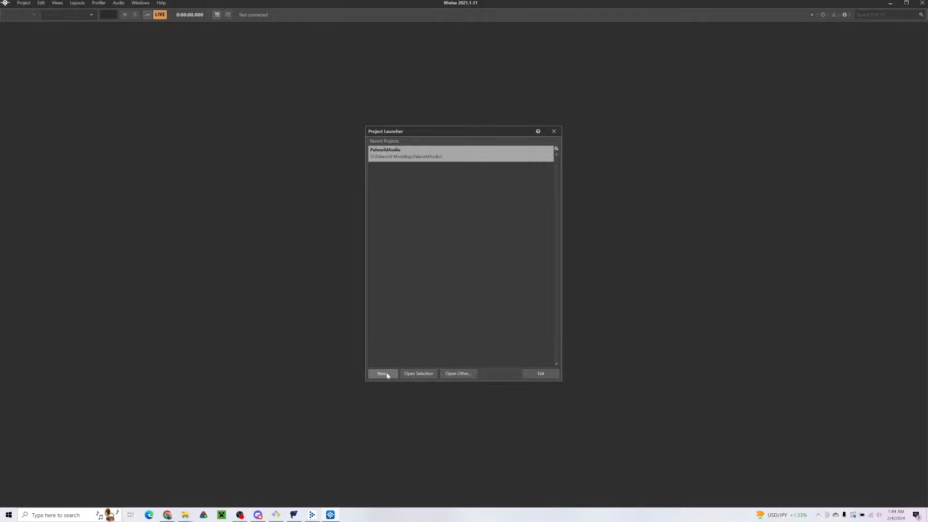
pyautogui.click(382, 373)
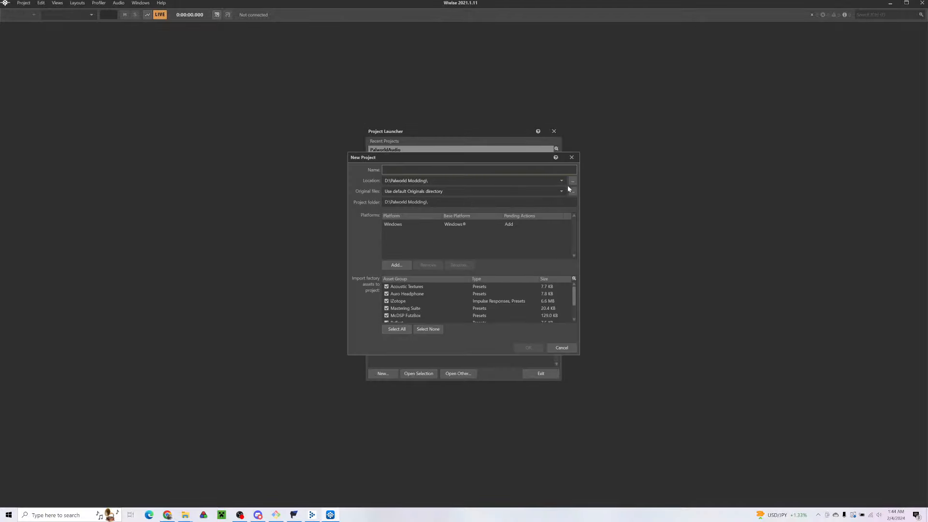
pyautogui.click(476, 170)
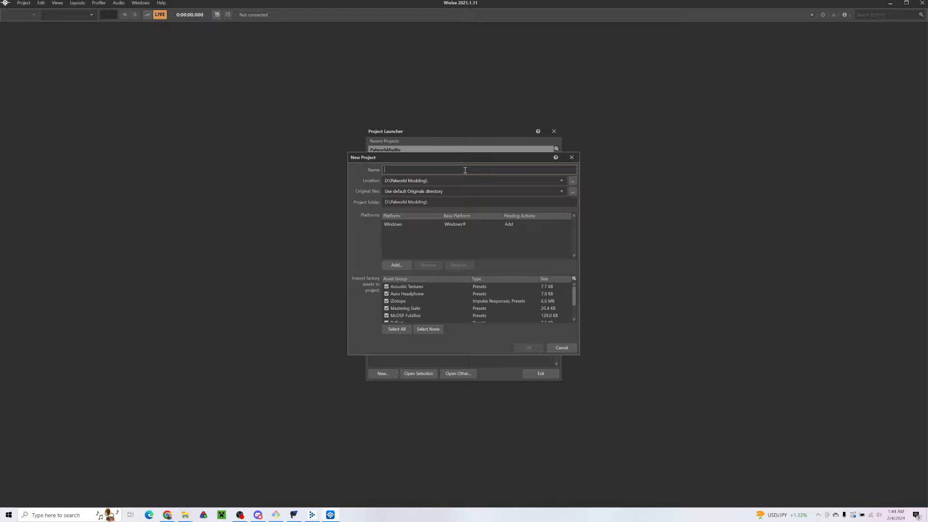
pyautogui.write('TutorialAud')
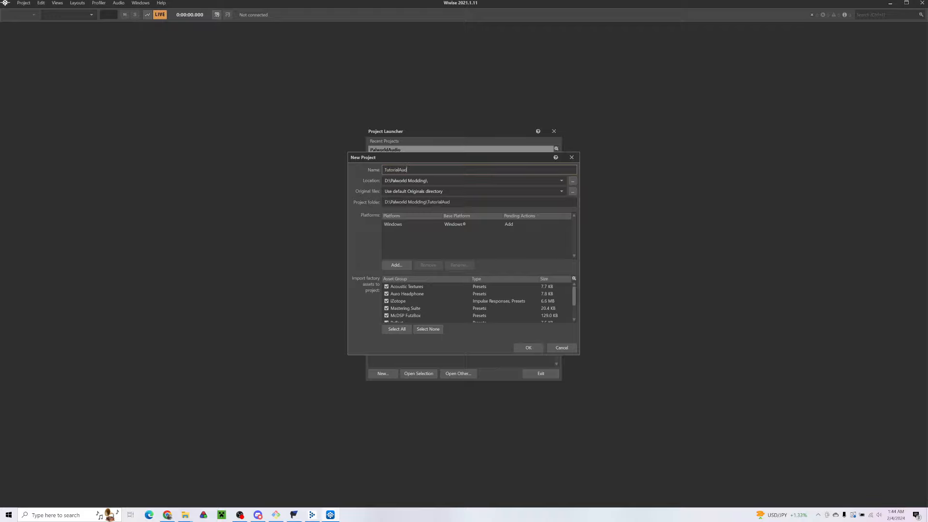
pyautogui.write('io')
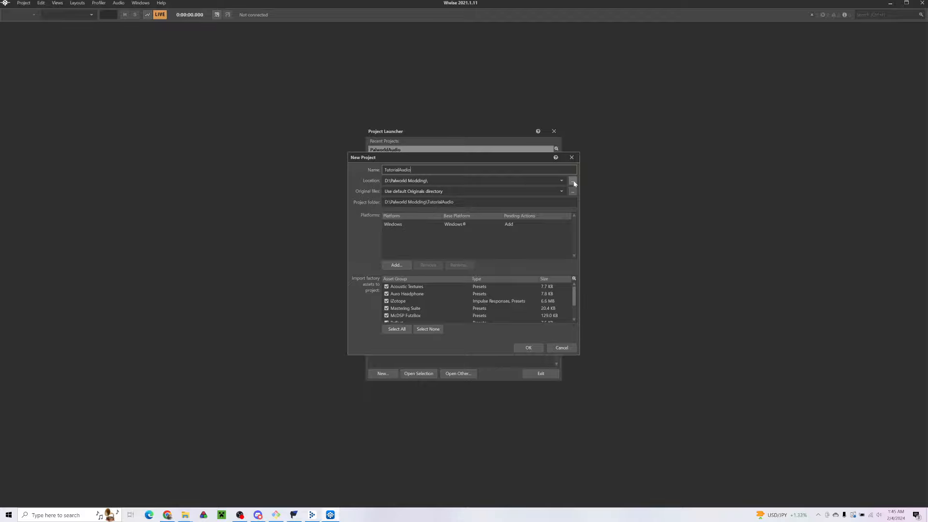
pyautogui.click(572, 181)
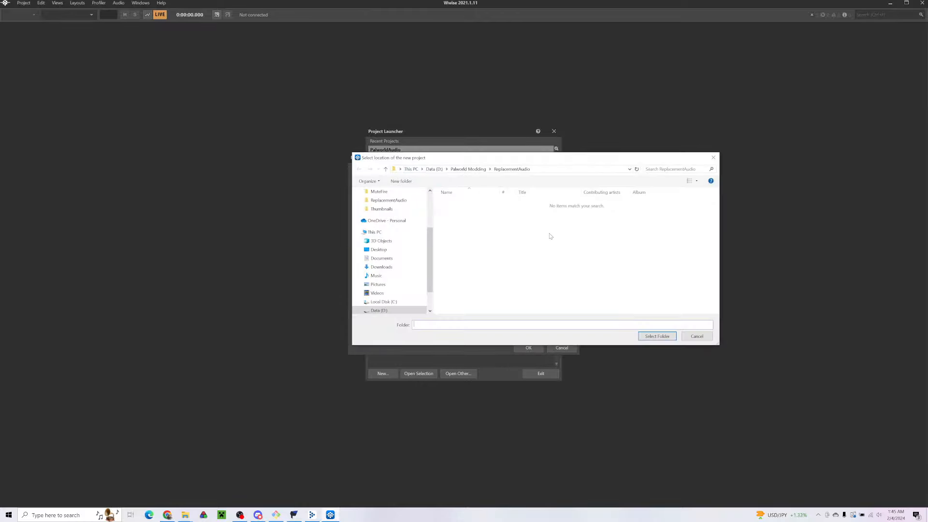
pyautogui.click(656, 337)
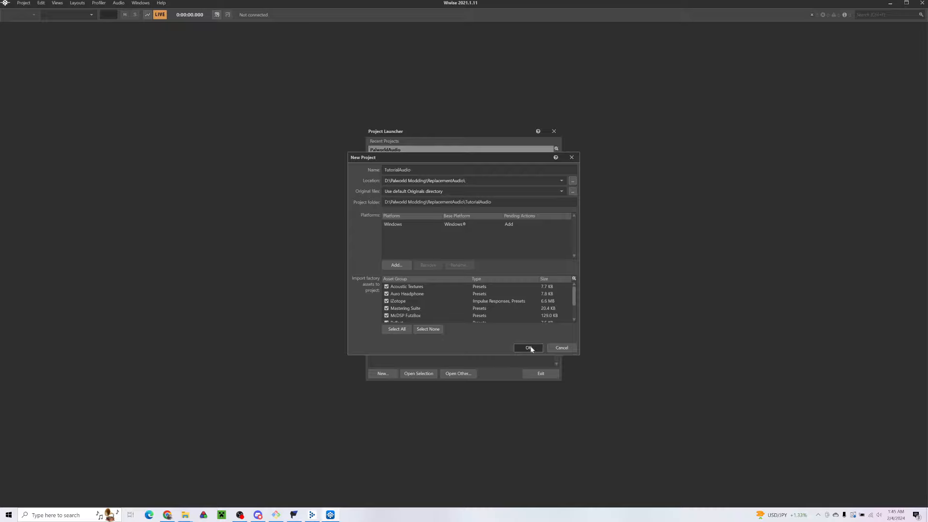
# Create the TutorialAudio project and close the trial License Manager notice.
pyautogui.click(527, 348)
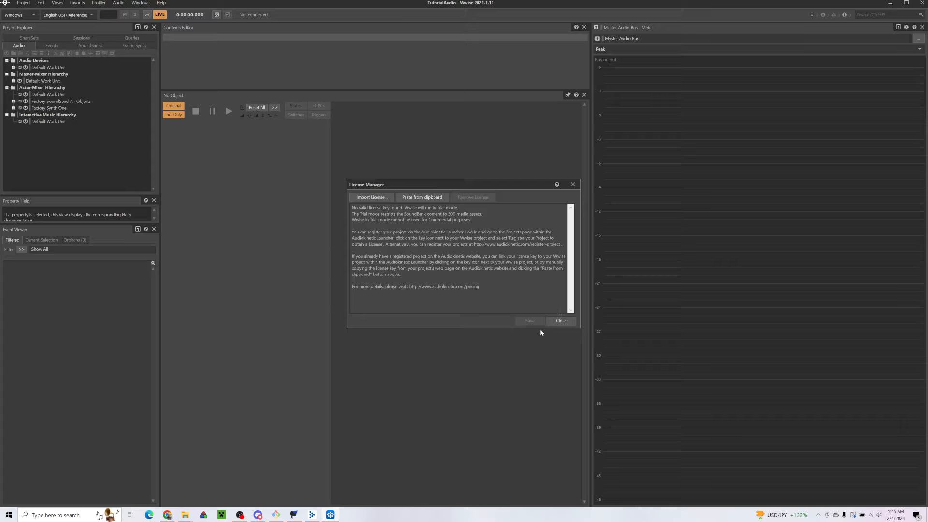
pyautogui.click(560, 321)
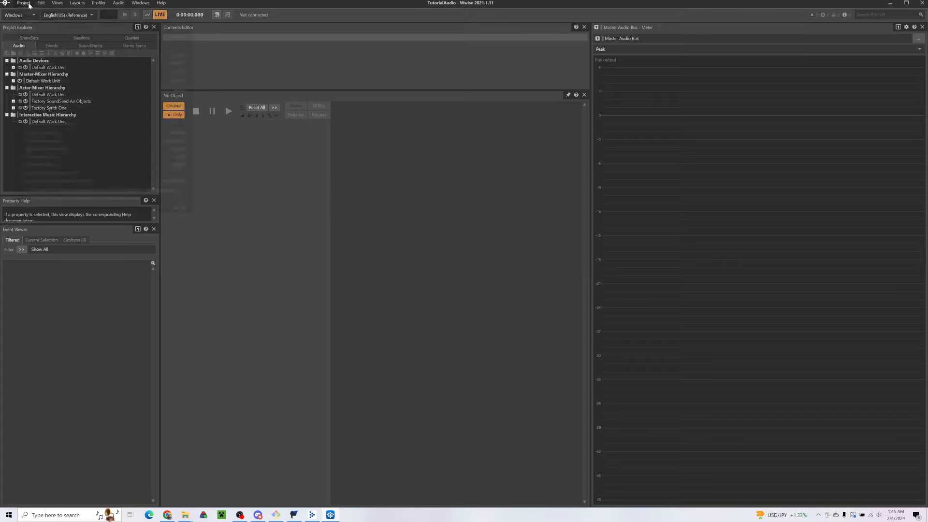
# Import the wav from the ReplacementAudio folder via Project > Import Audio Files as a Sound SFX.
pyautogui.click(23, 3)
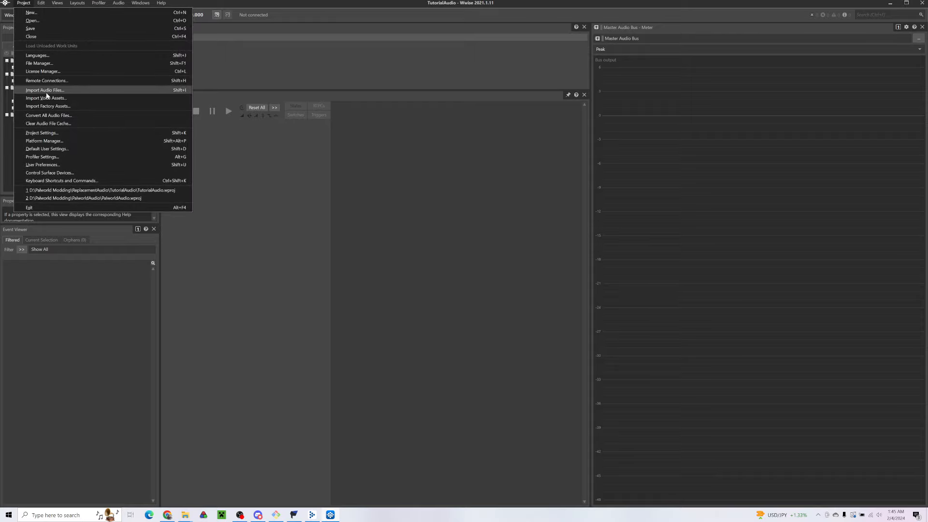
pyautogui.click(44, 90)
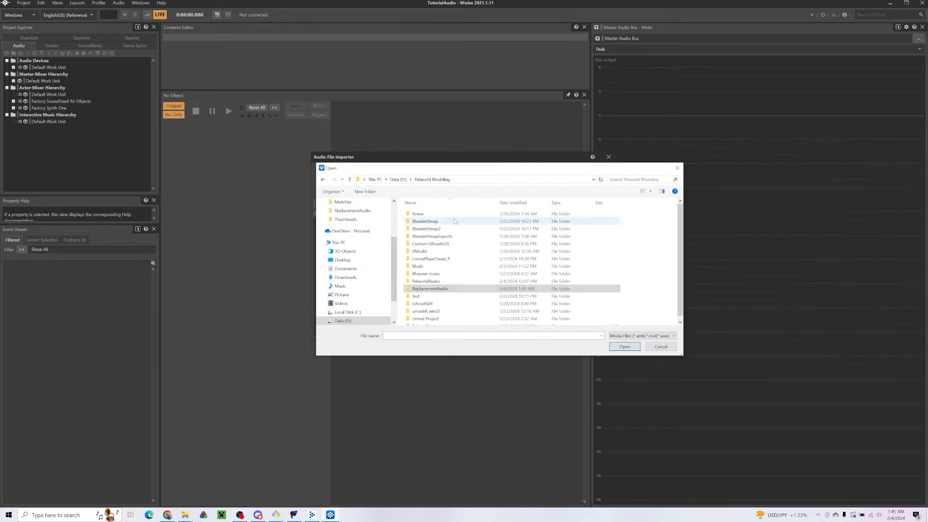
pyautogui.doubleClick(429, 288)
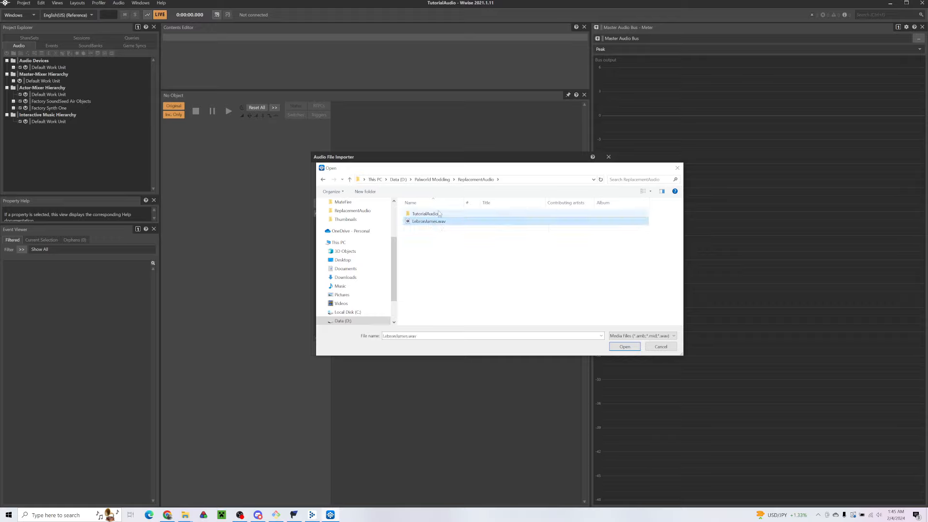
pyautogui.click(624, 346)
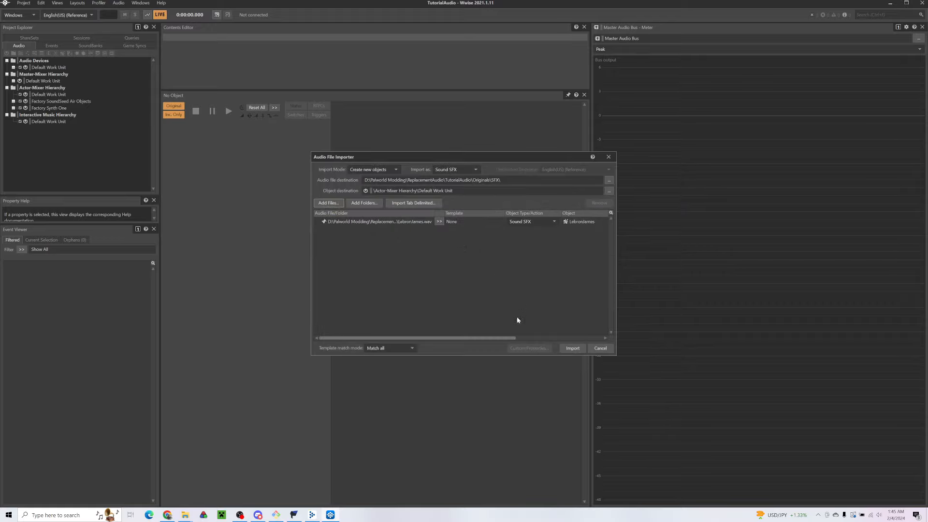
pyautogui.click(571, 348)
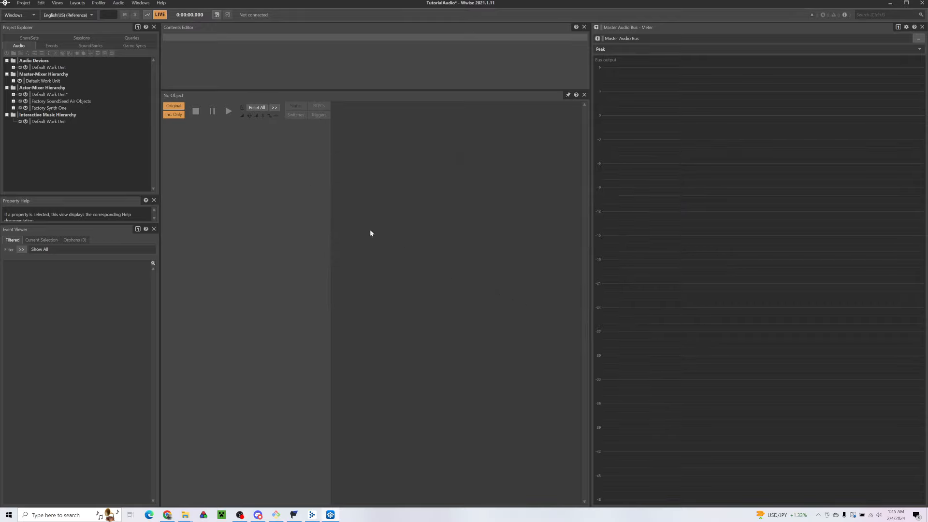
pyautogui.click(24, 3)
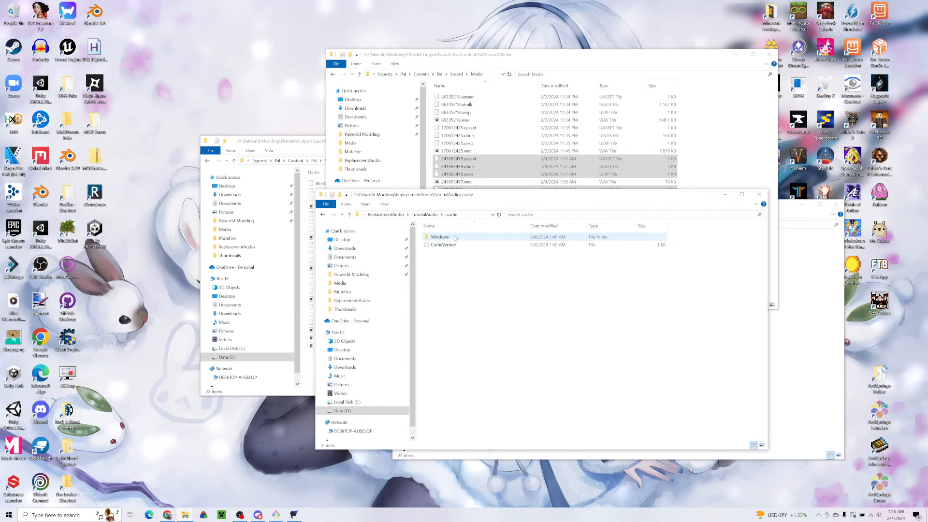
# Browse the TutorialAudio cache's Windows\SFX folder to find the converted wem.
pyautogui.doubleClick(439, 237)
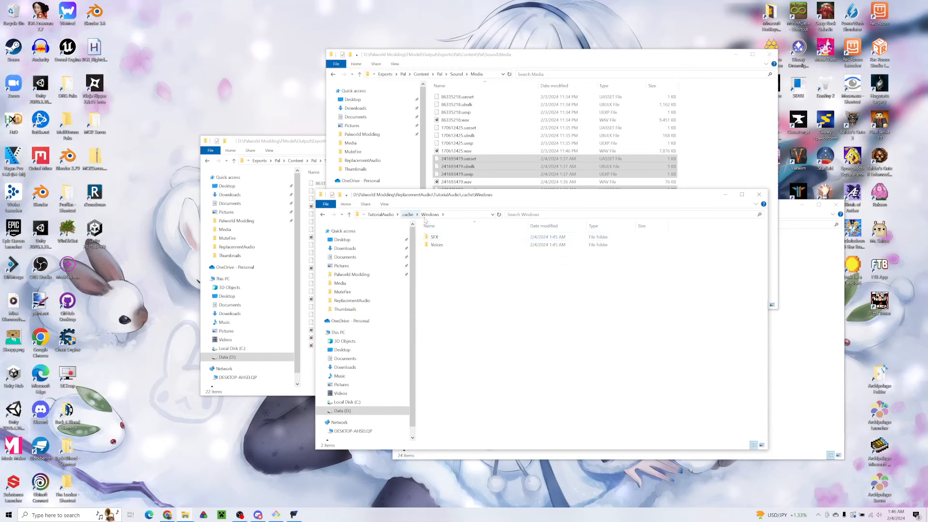
pyautogui.doubleClick(435, 237)
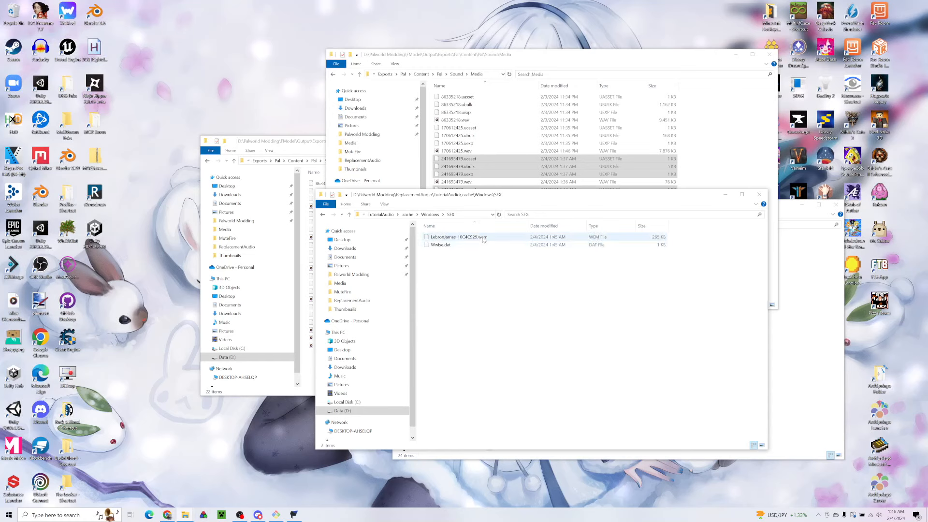
pyautogui.click(458, 237)
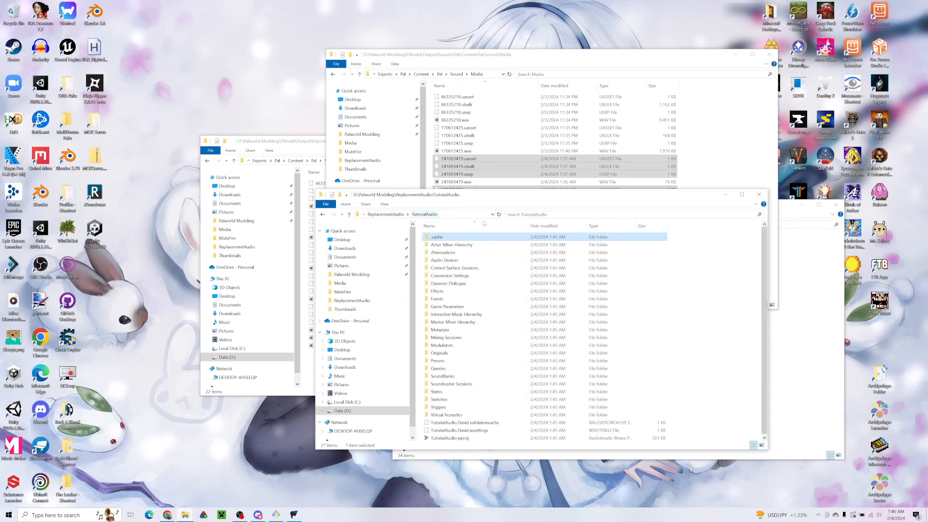
pyautogui.click(385, 215)
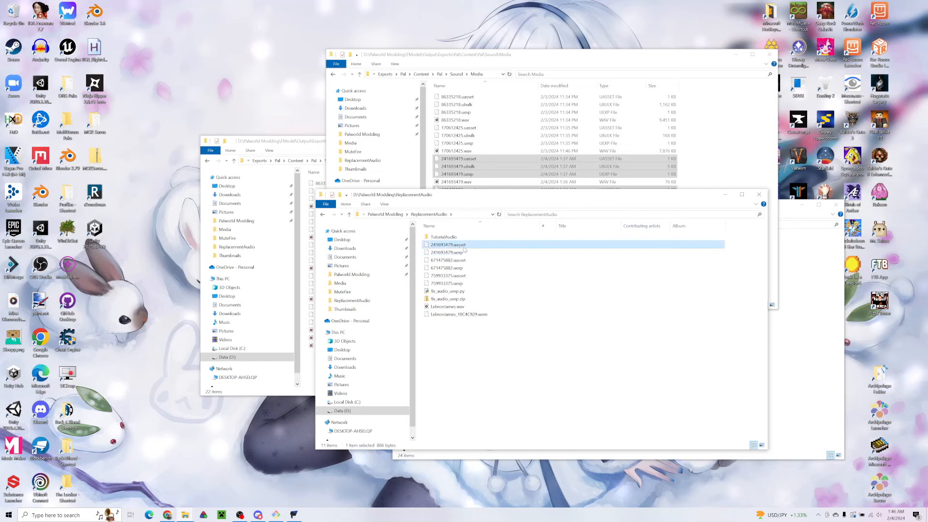
# Rename the wem copies to 24165479.ubulk and 75993375.ubulk, accepting the extension change.
pyautogui.rightClick(446, 245)
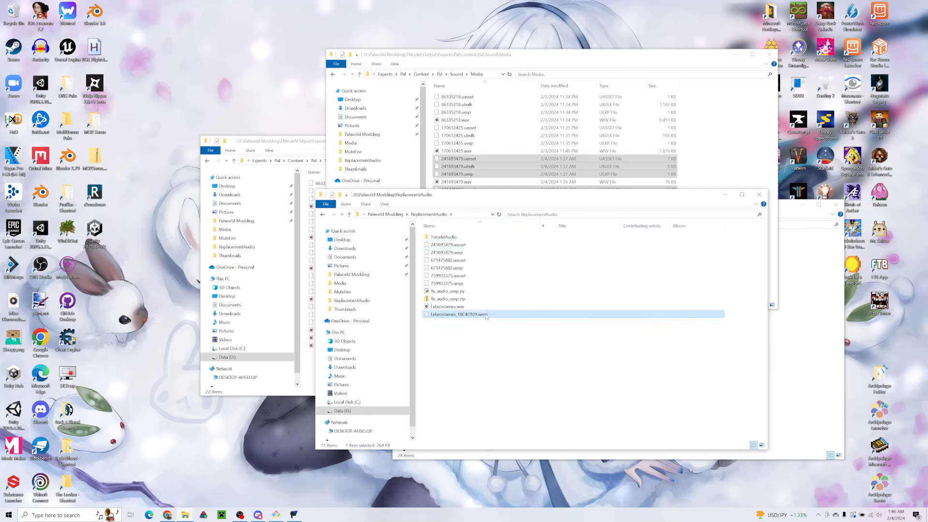
pyautogui.doubleClick(455, 314)
pyautogui.write('241693479.ubulk')
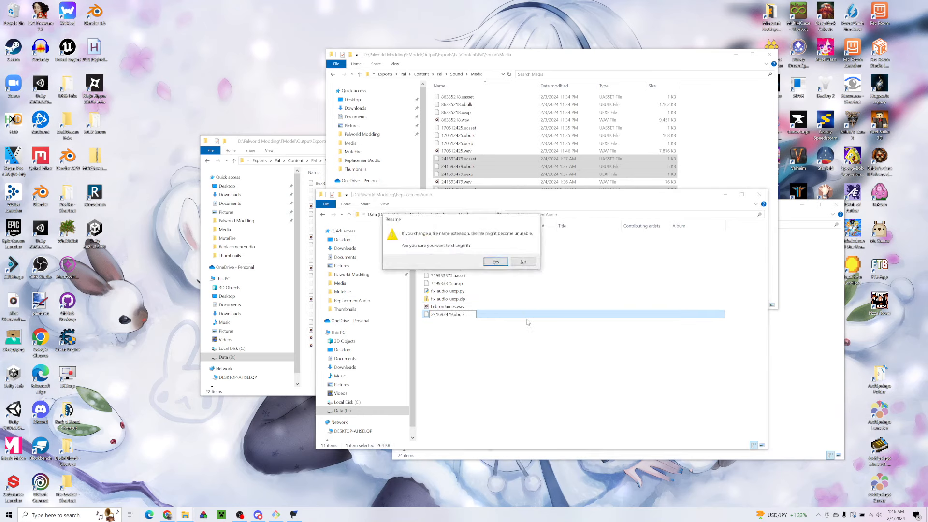
pyautogui.click(495, 262)
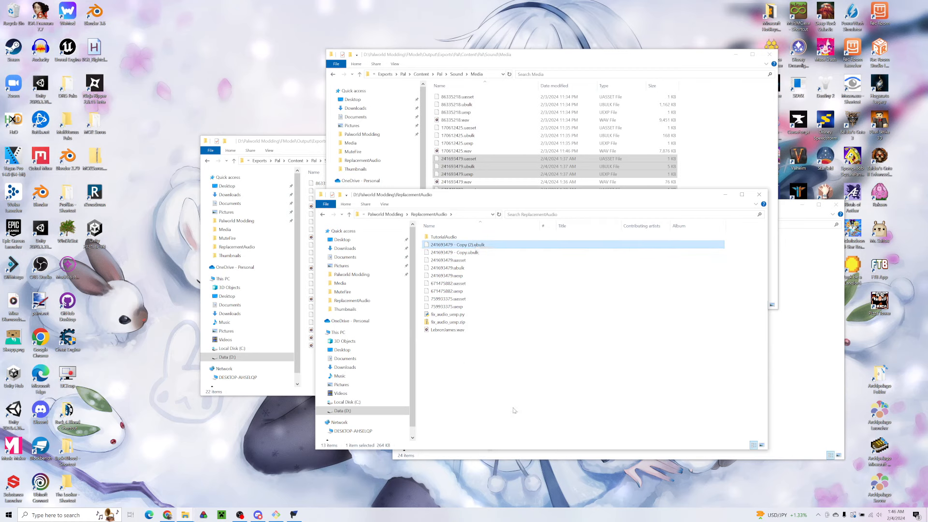
pyautogui.click(456, 306)
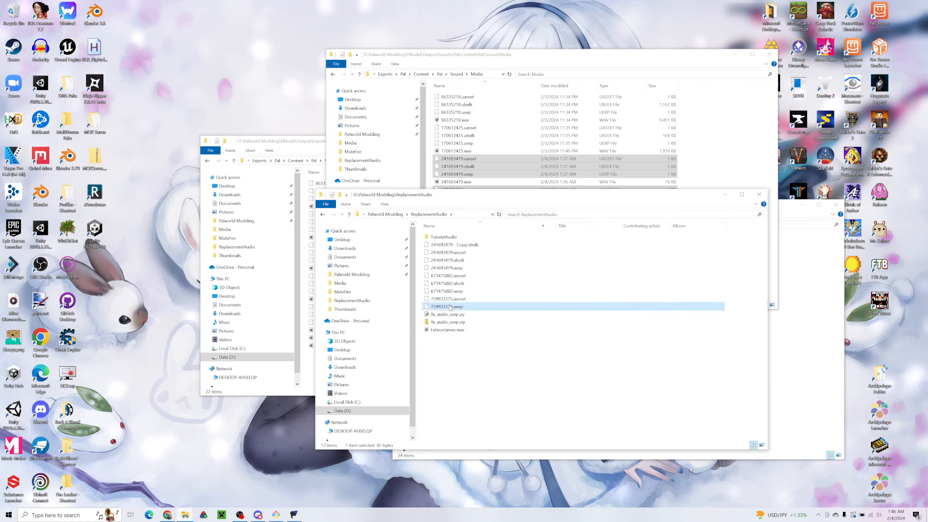
pyautogui.click(443, 237)
pyautogui.write('759933375')
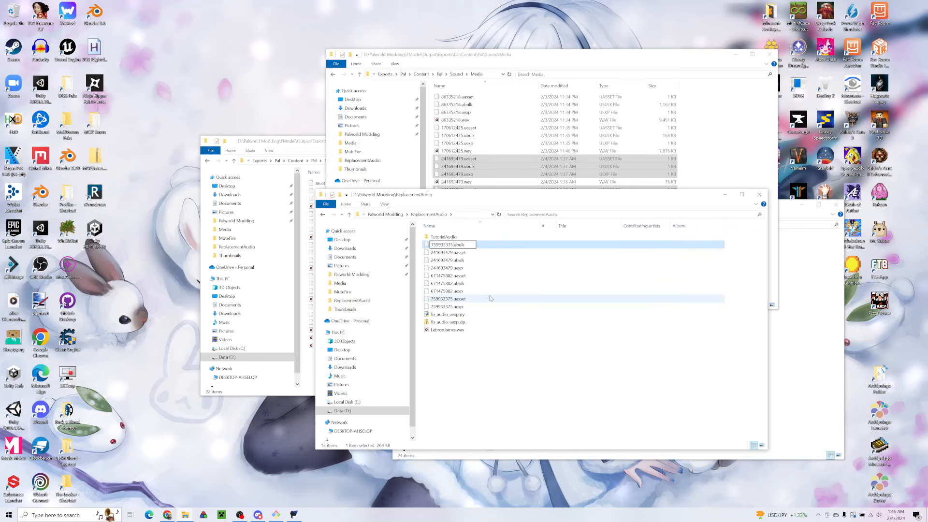
pyautogui.click(452, 275)
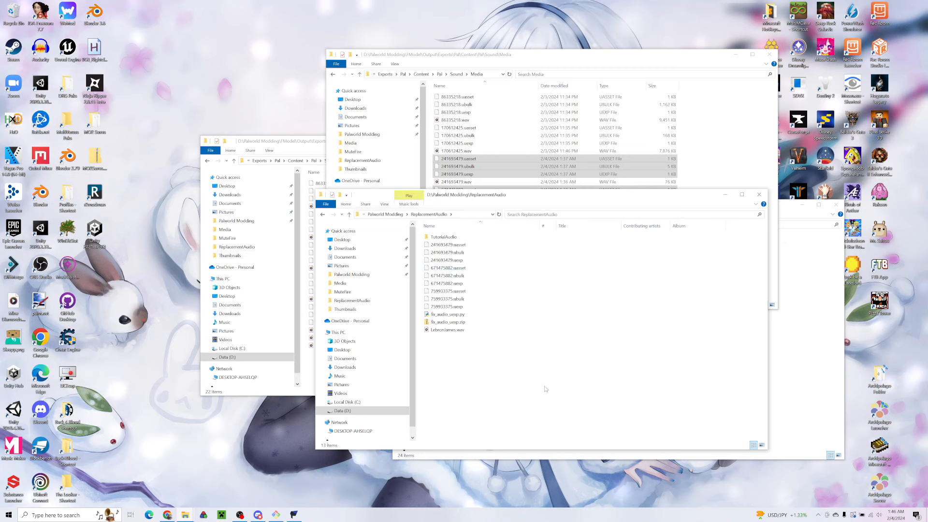
pyautogui.moveTo(263, 417)
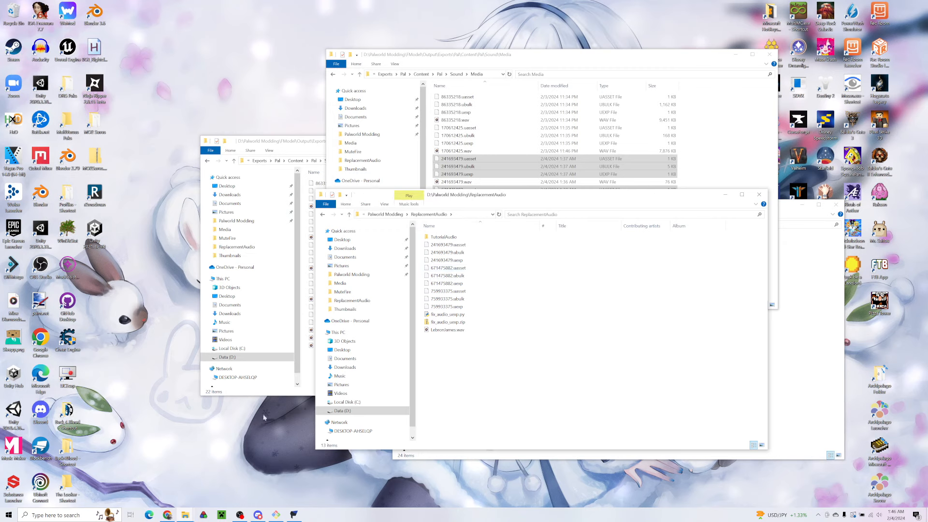
# Search Start for 'hxd' to launch the HxD hex editor.
pyautogui.write('hxd')
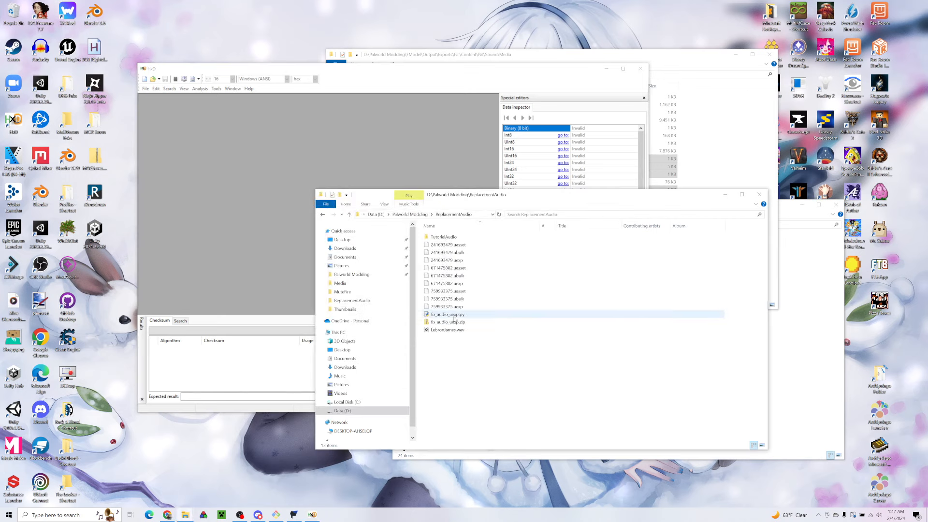
# Load 24165479.uexp in HxD and read the new ubulk's exact byte size from its Properties.
pyautogui.click(145, 88)
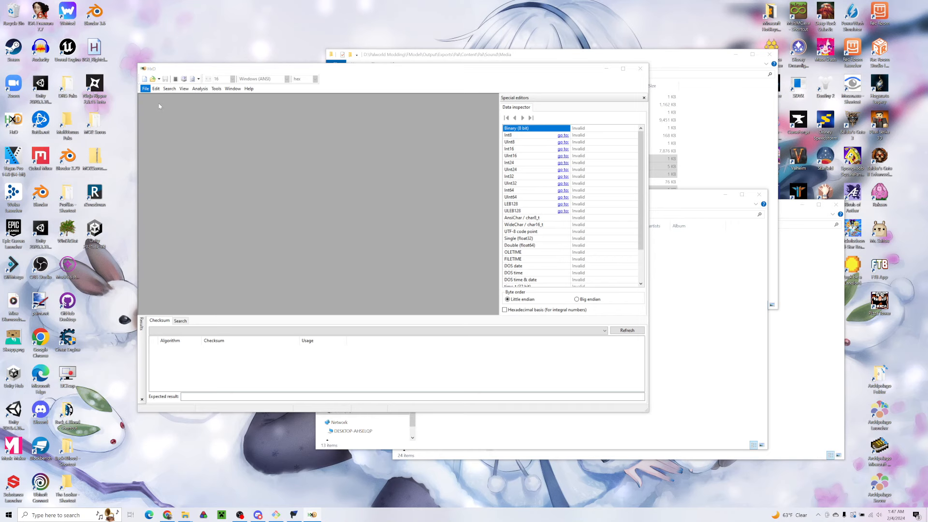
pyautogui.click(145, 88)
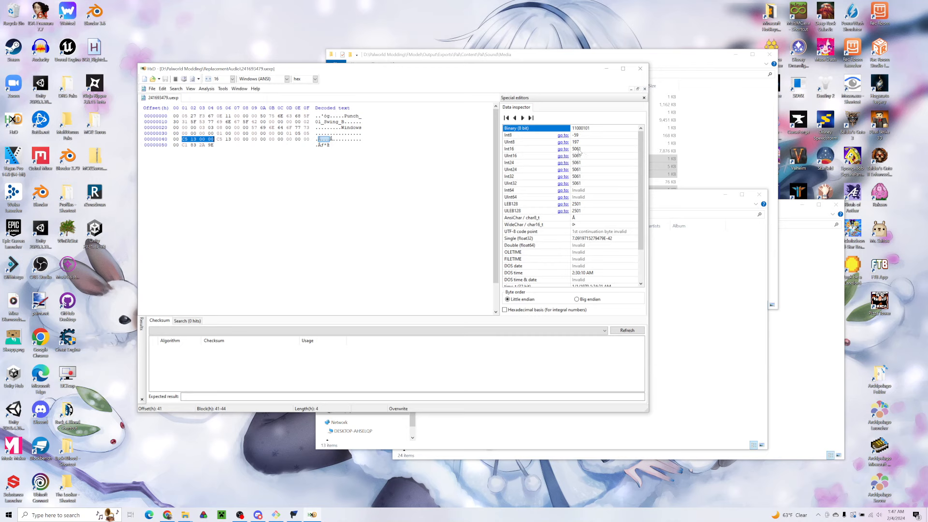
pyautogui.click(449, 276)
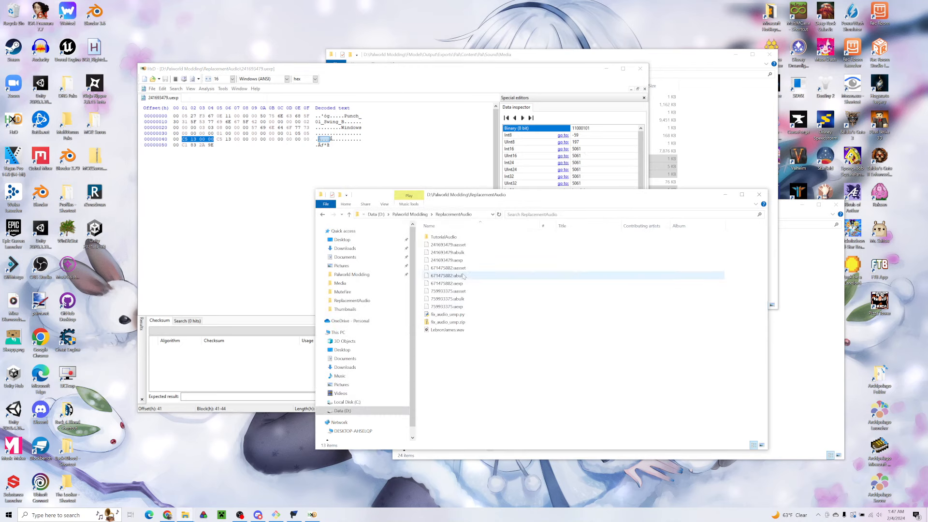
pyautogui.click(448, 253)
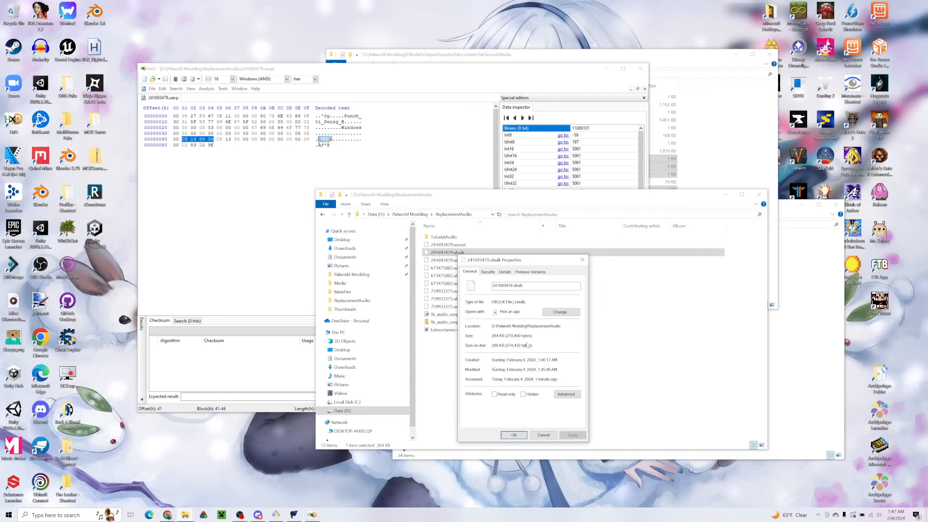
pyautogui.doubleClick(512, 336)
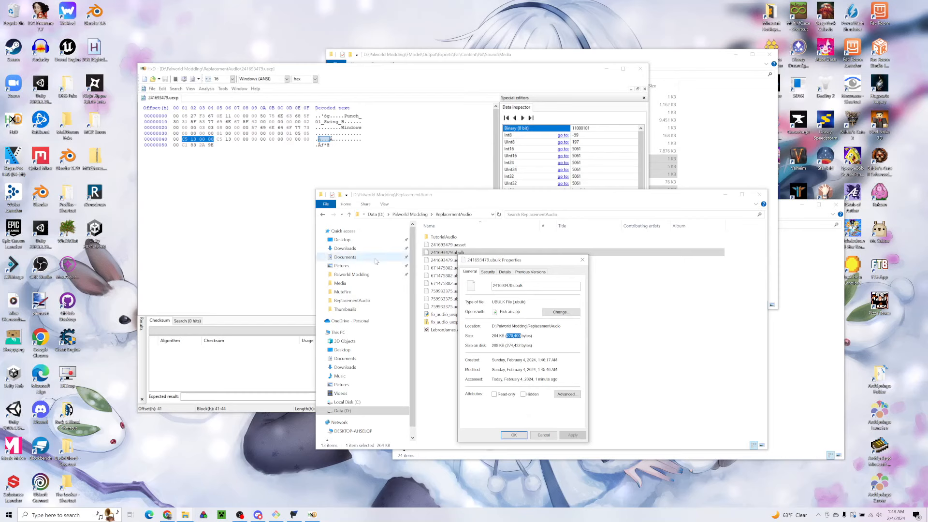
# Write 270400 into the uexp's size bytes, save it, and move on to the 67475882 ubulk.
pyautogui.click(512, 434)
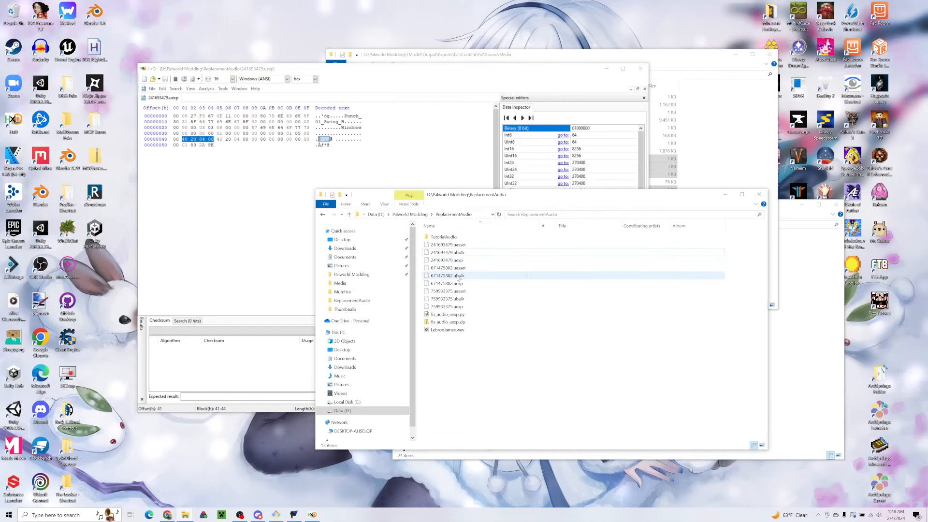
pyautogui.click(446, 275)
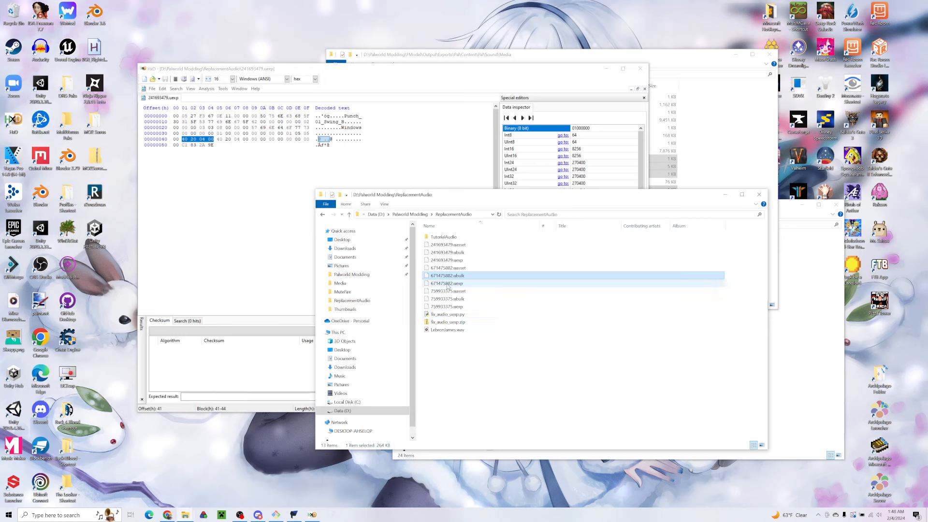
pyautogui.click(446, 298)
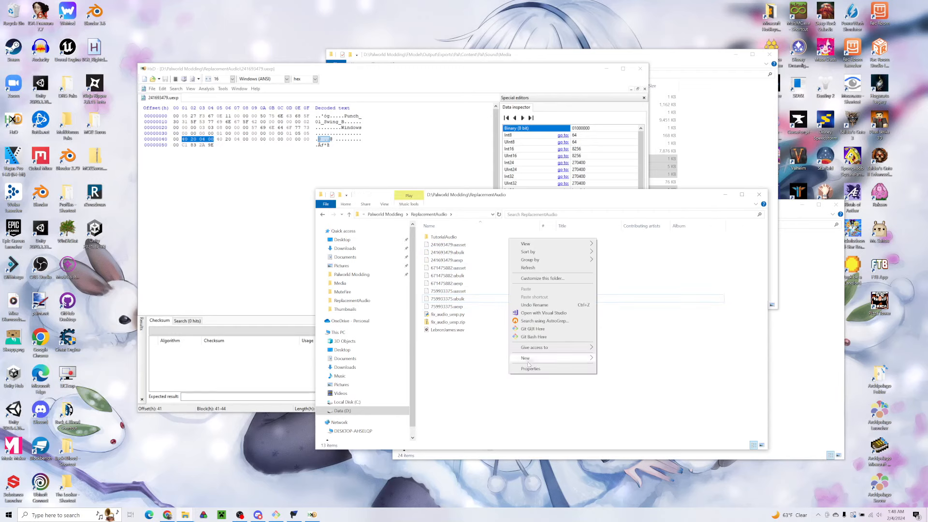
# Create the TutorialAudio_P folder and nest Pal\Content\Pal\Sound inside it.
pyautogui.click(524, 358)
pyautogui.write('Tutorial')
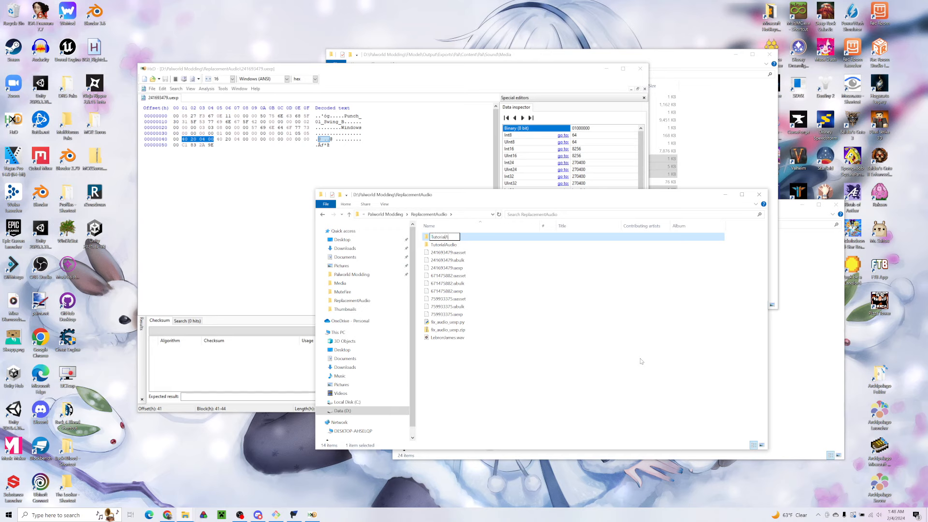
pyautogui.click(462, 245)
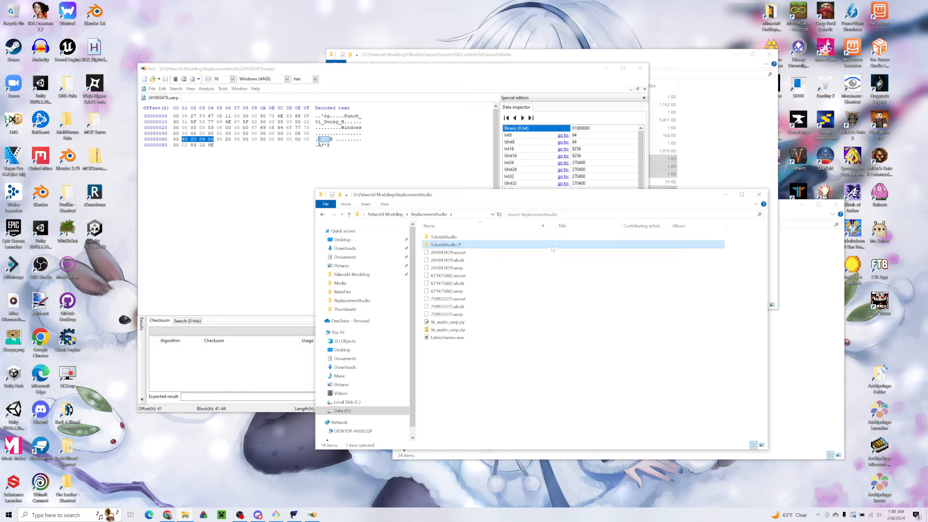
pyautogui.doubleClick(444, 245)
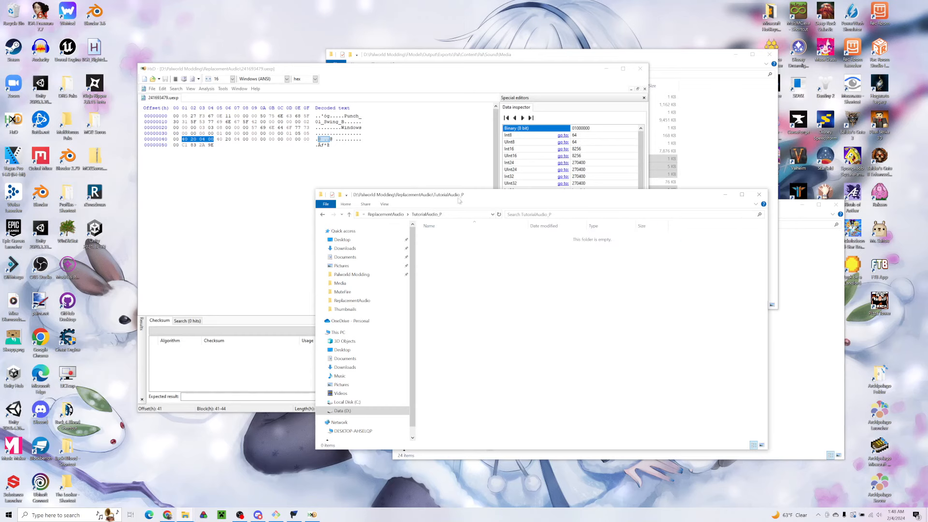
pyautogui.rightClick(515, 267)
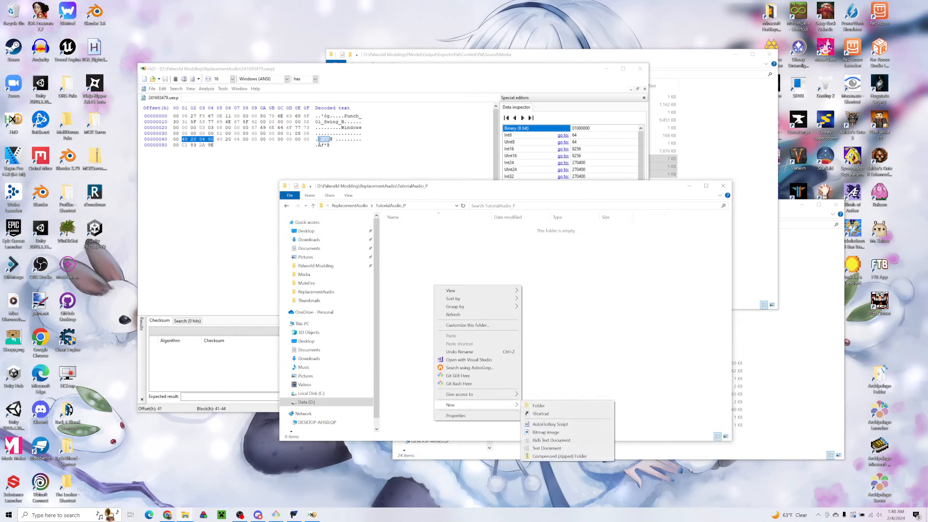
pyautogui.click(538, 405)
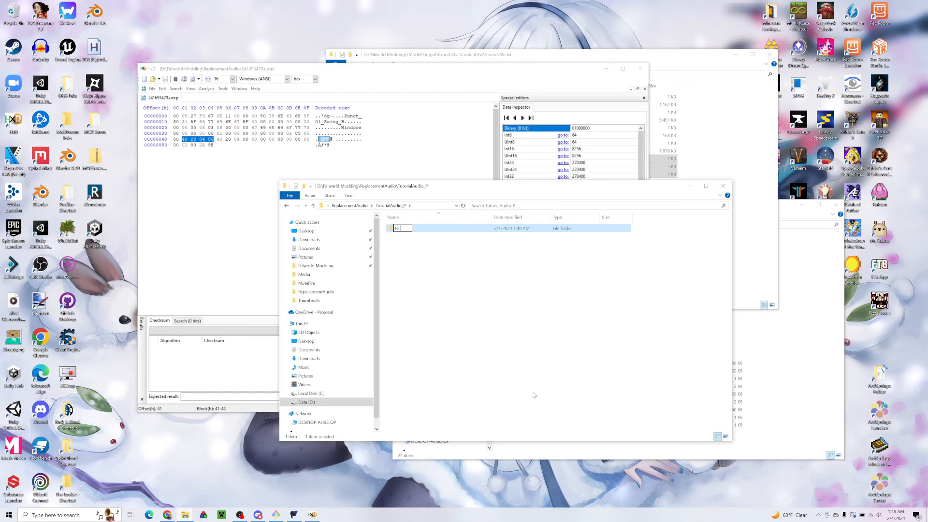
pyautogui.rightClick(532, 394)
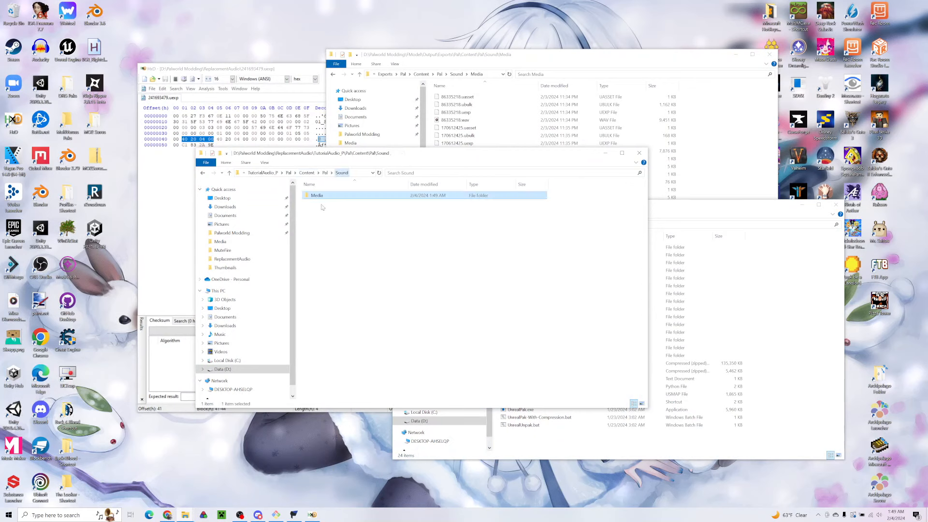
# Place the mod files in Sound\Media and produce TutorialAudio_P.pak in ReplacementAudio.
pyautogui.doubleClick(317, 195)
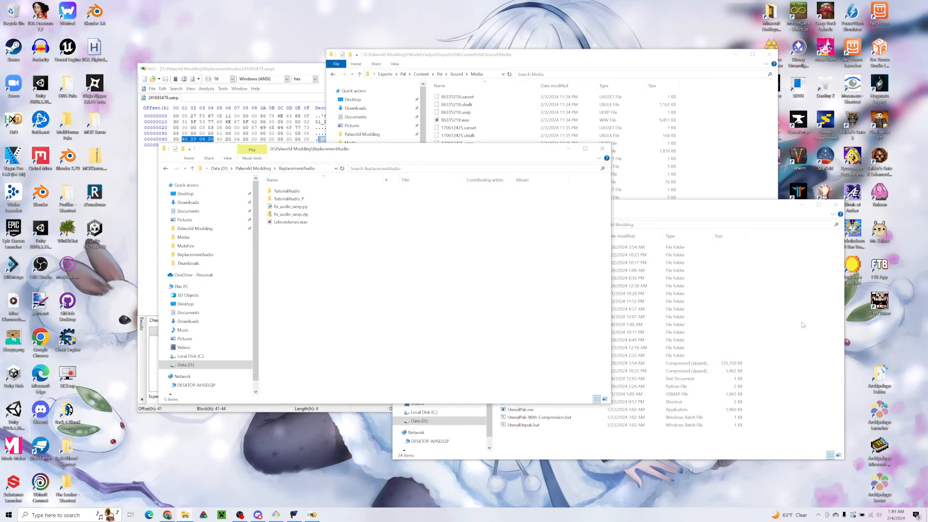
pyautogui.click(289, 199)
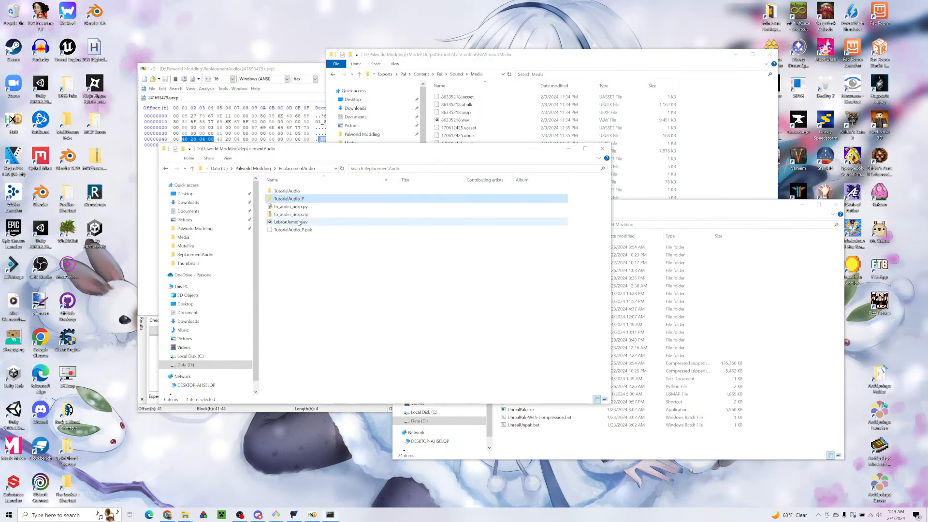
pyautogui.click(296, 230)
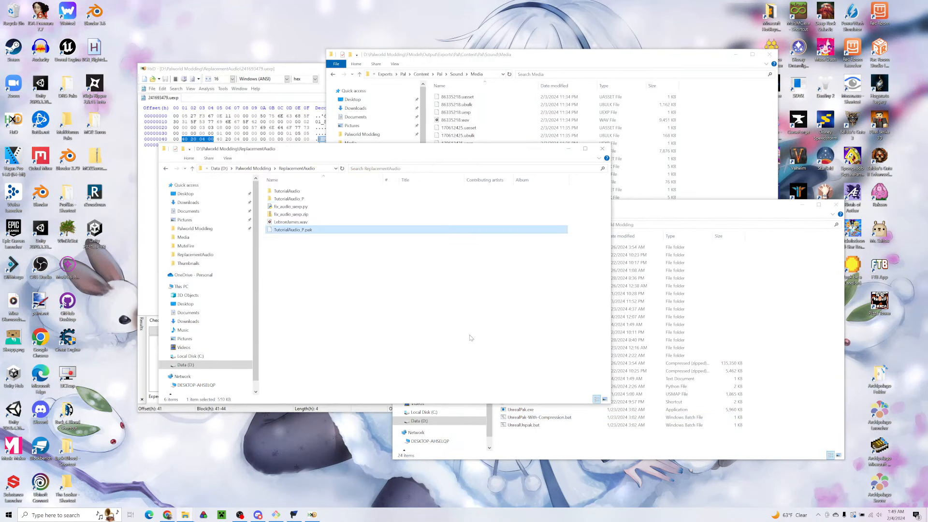